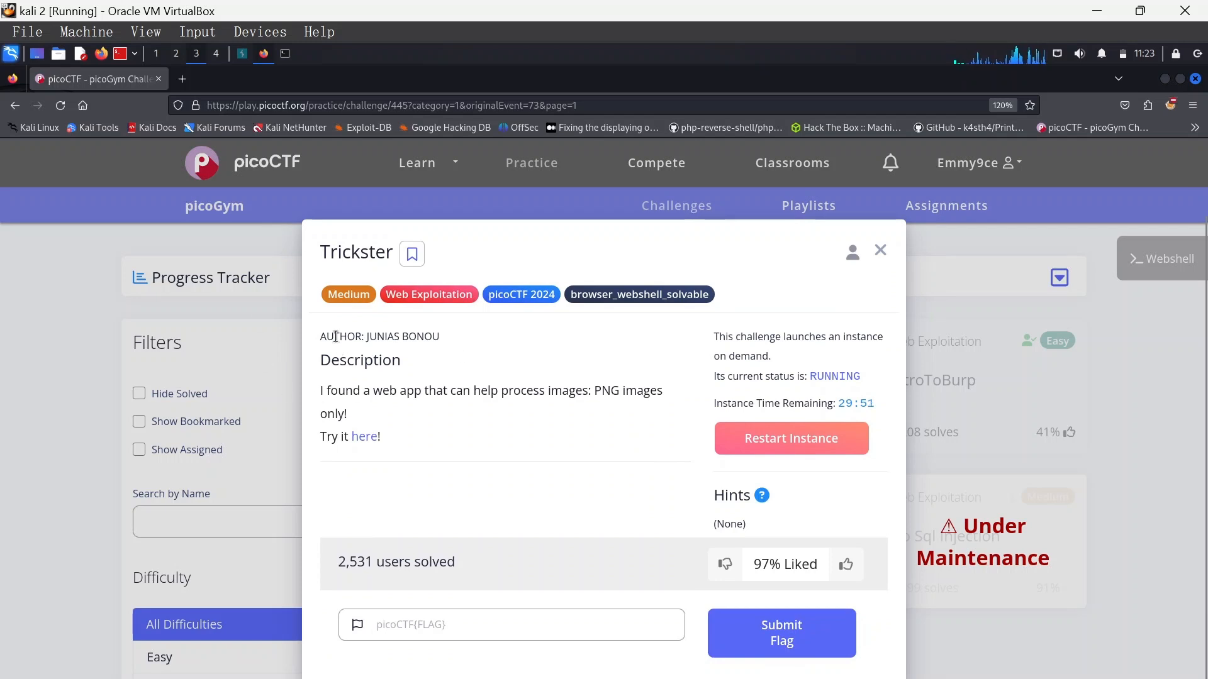
mouse_move(914, 256)
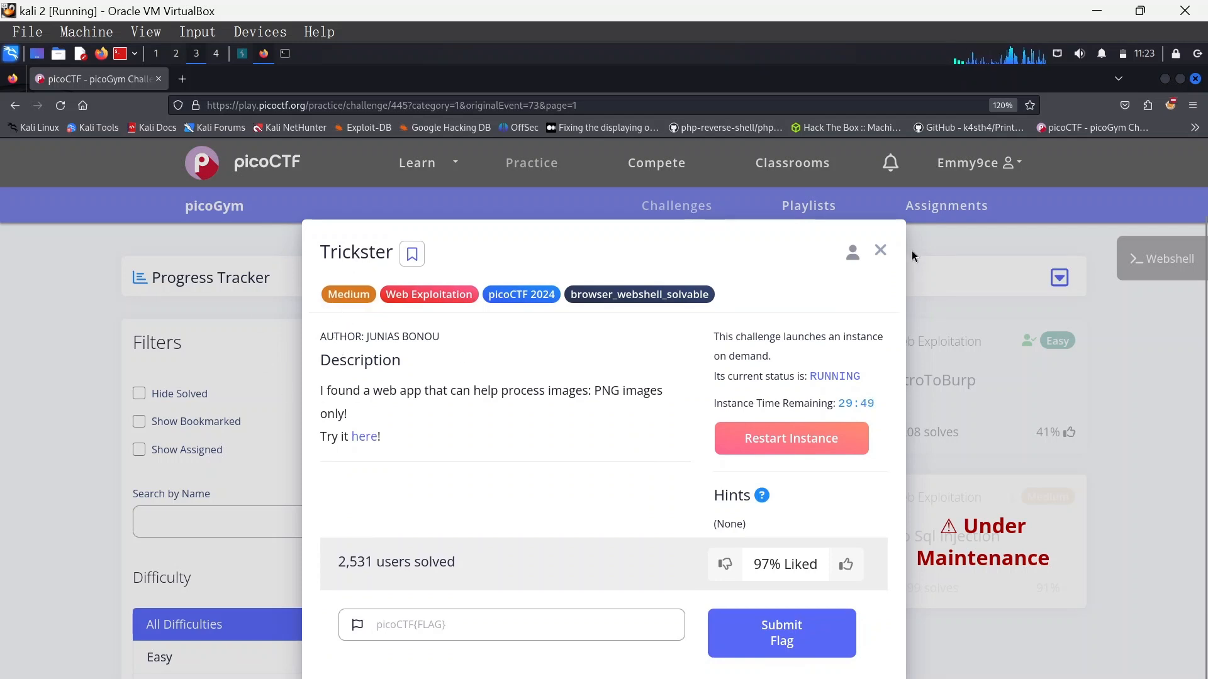
- Reopen the Trickster challenge details and reach its 'here' link to the atlas.picoctf.net upload page
left_click(880, 249)
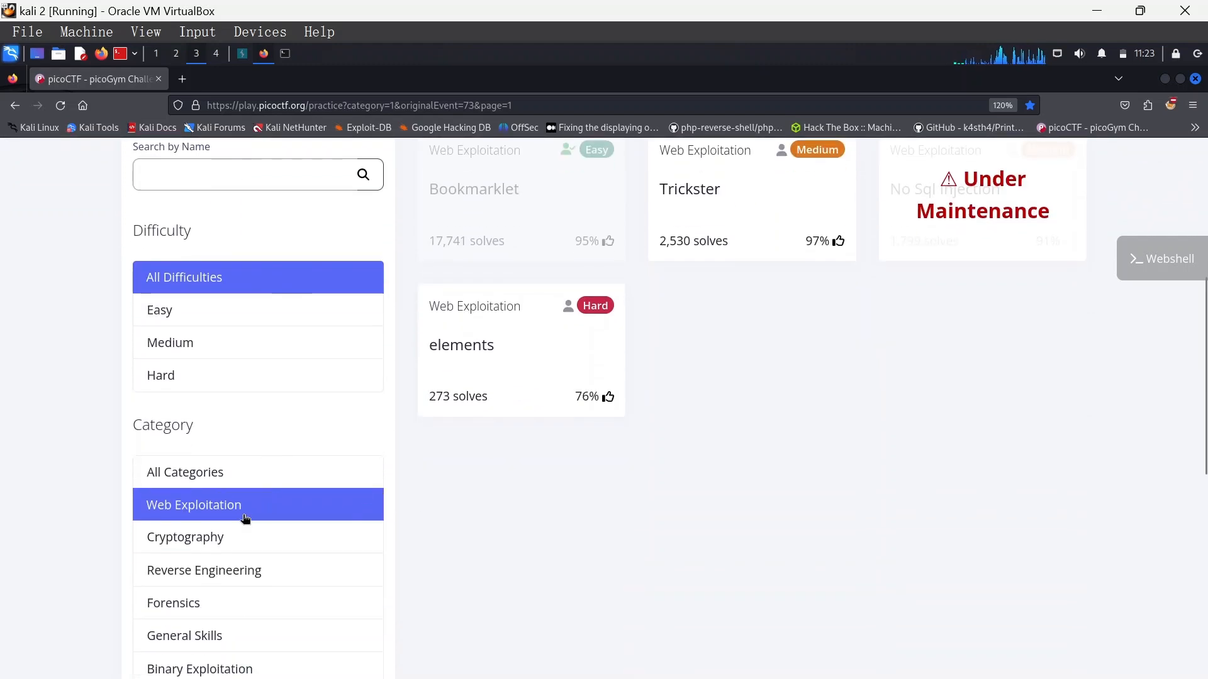
scroll("down", 3)
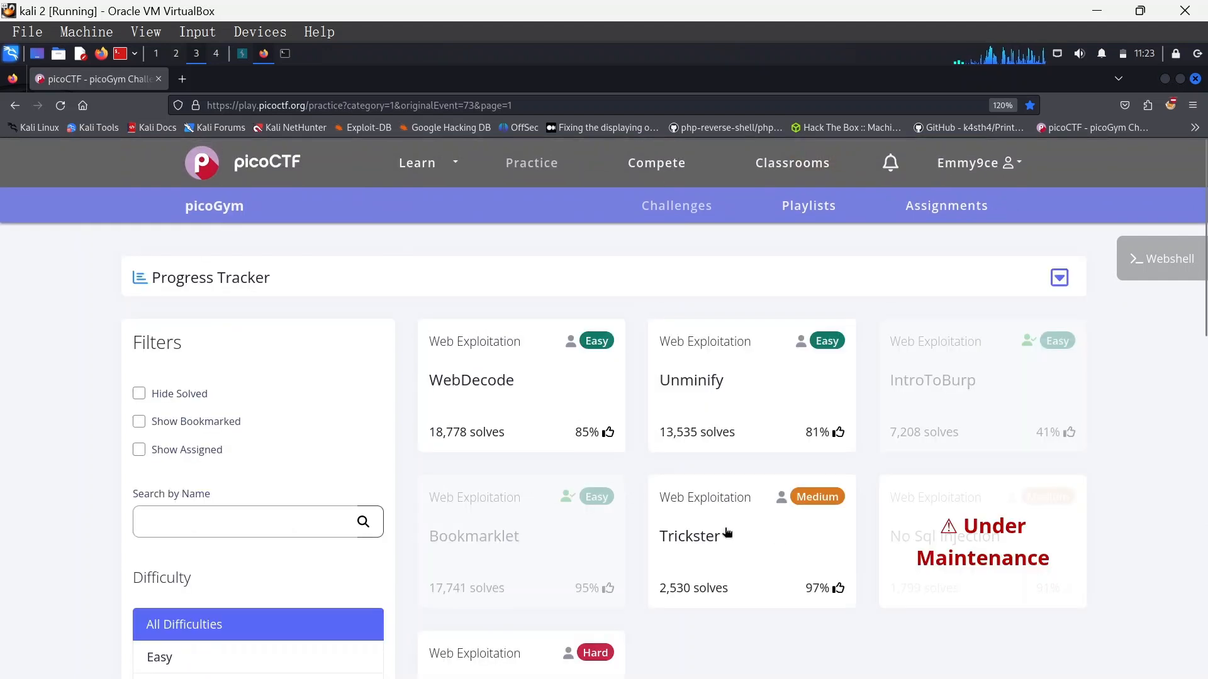
left_click(689, 536)
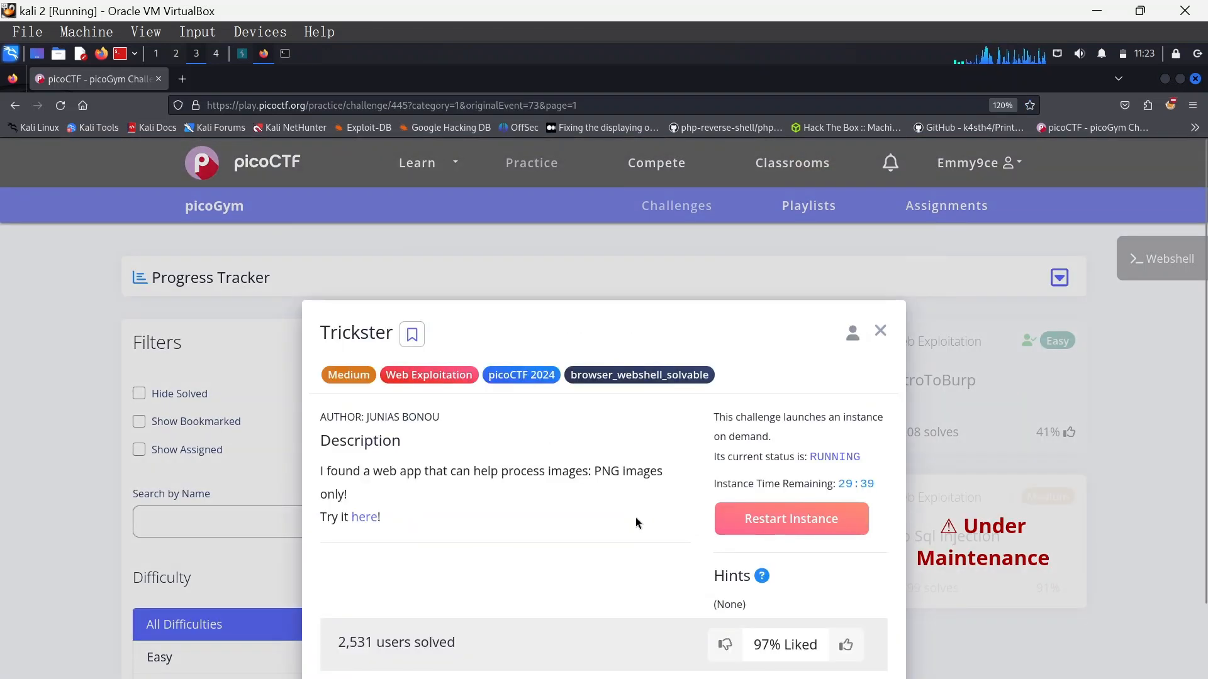
mouse_move(539, 448)
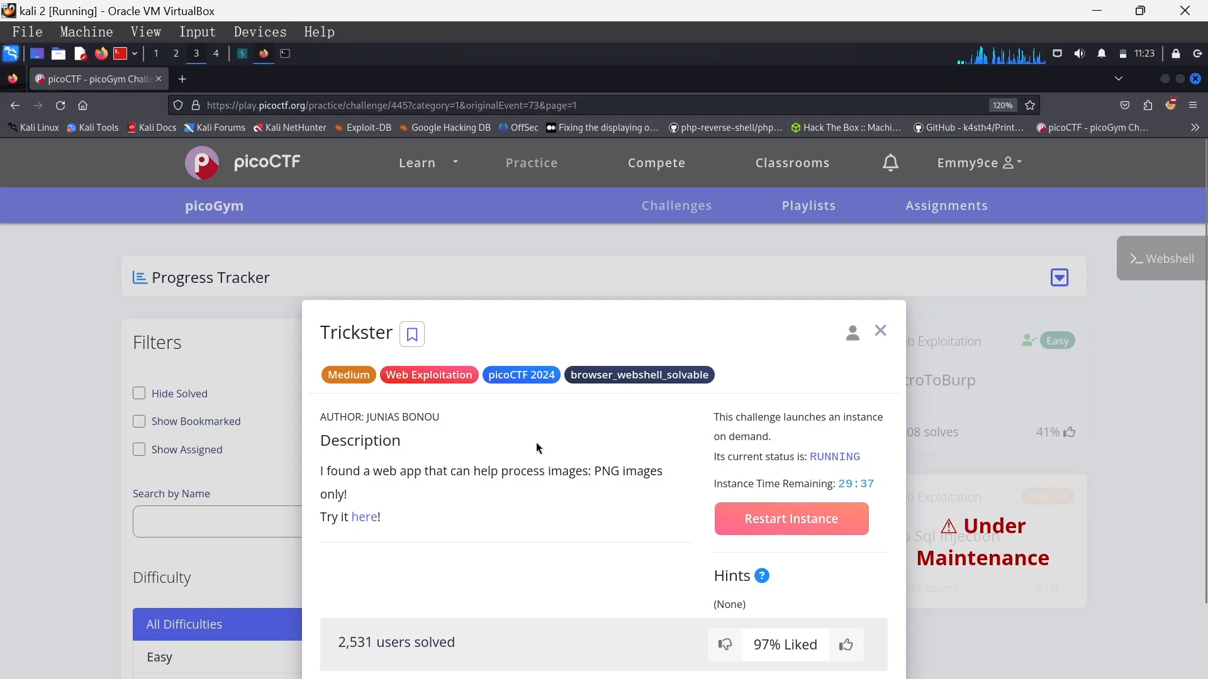
mouse_move(370, 463)
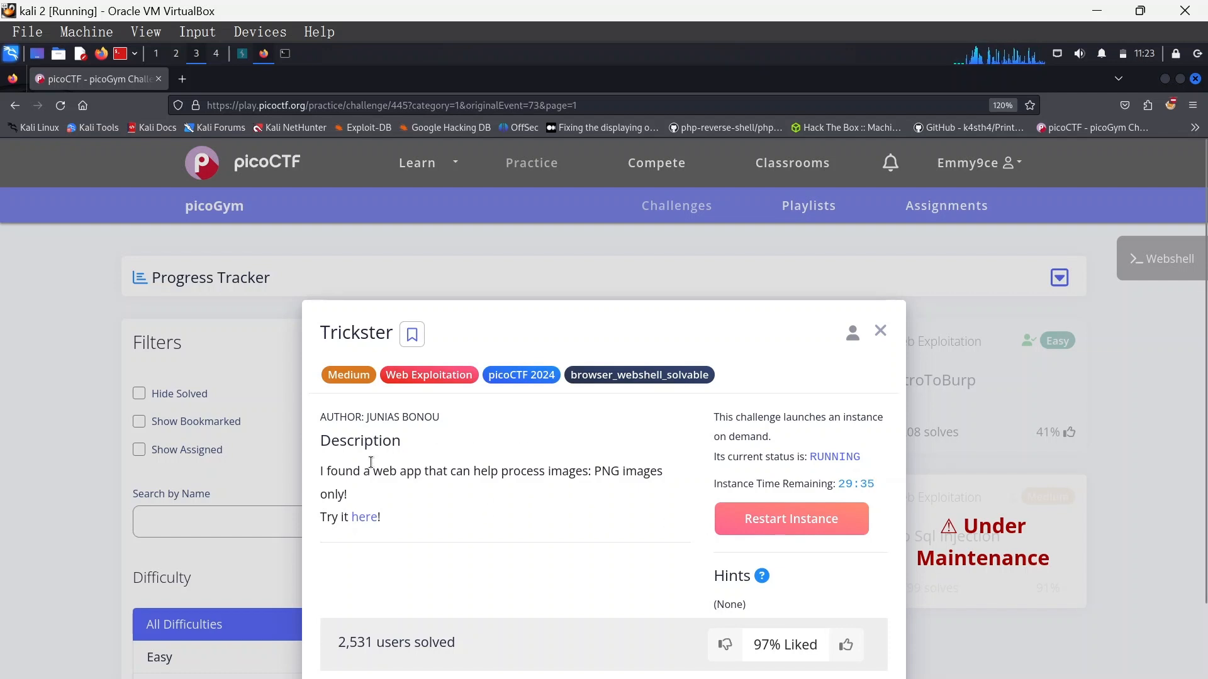
mouse_move(537, 492)
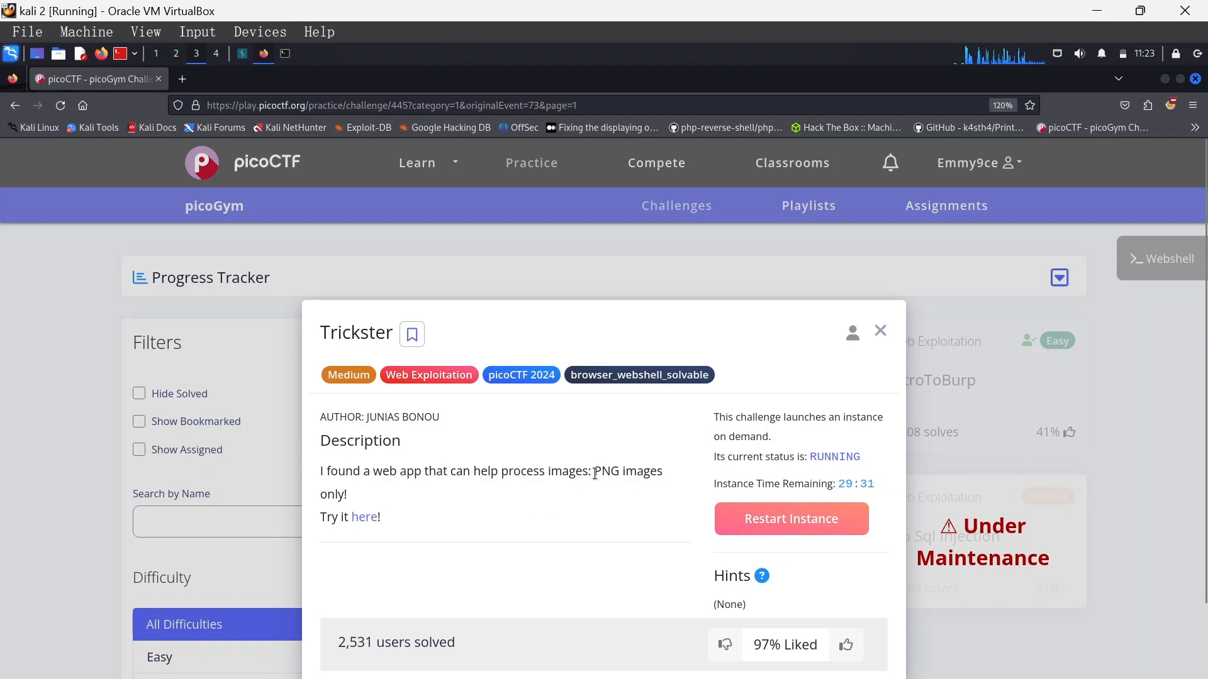
left_click_drag(595, 470, 348, 493)
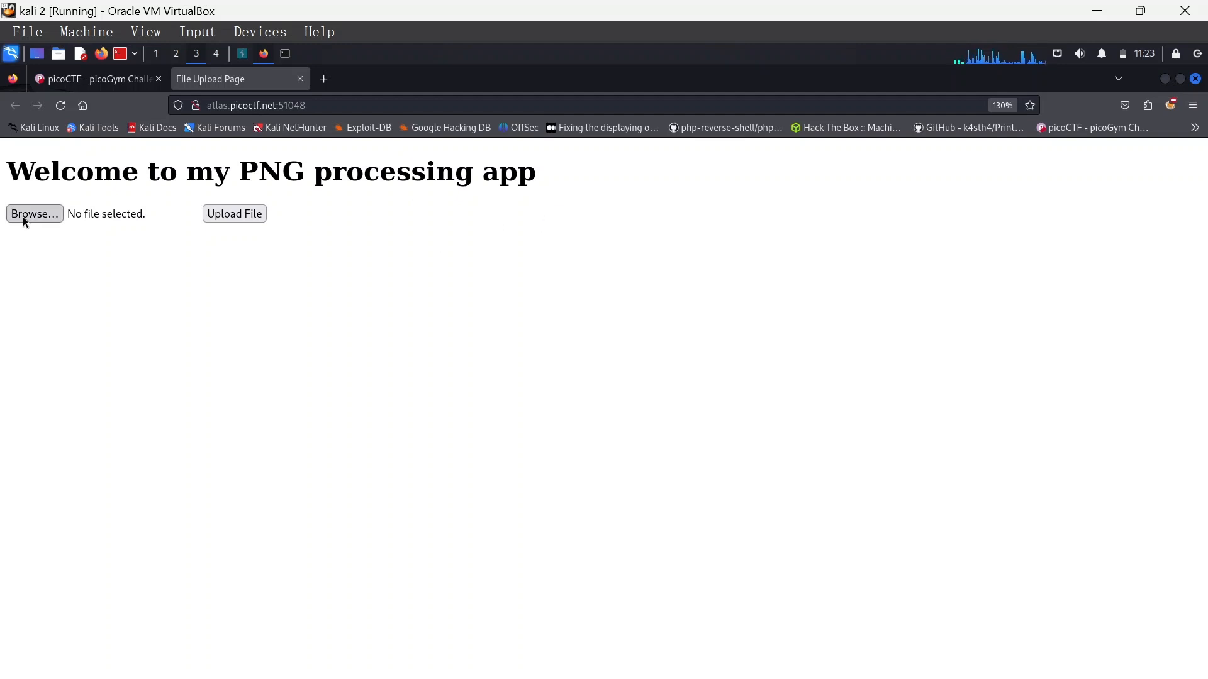
mouse_move(282, 209)
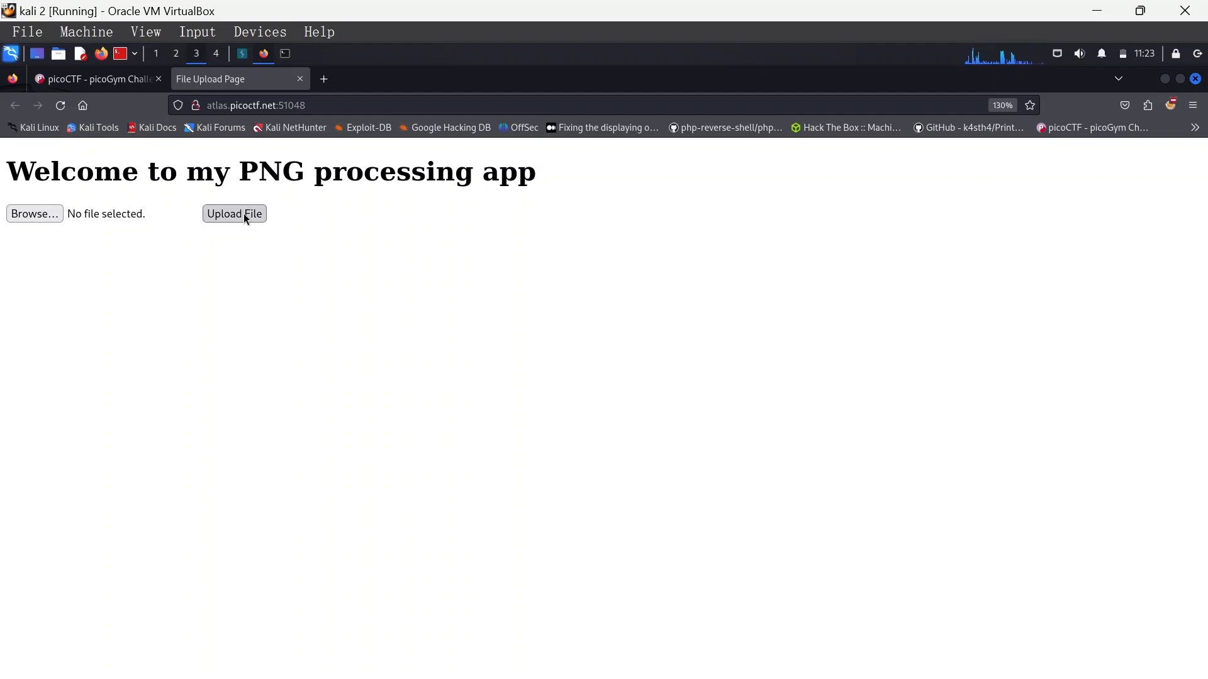
mouse_move(275, 253)
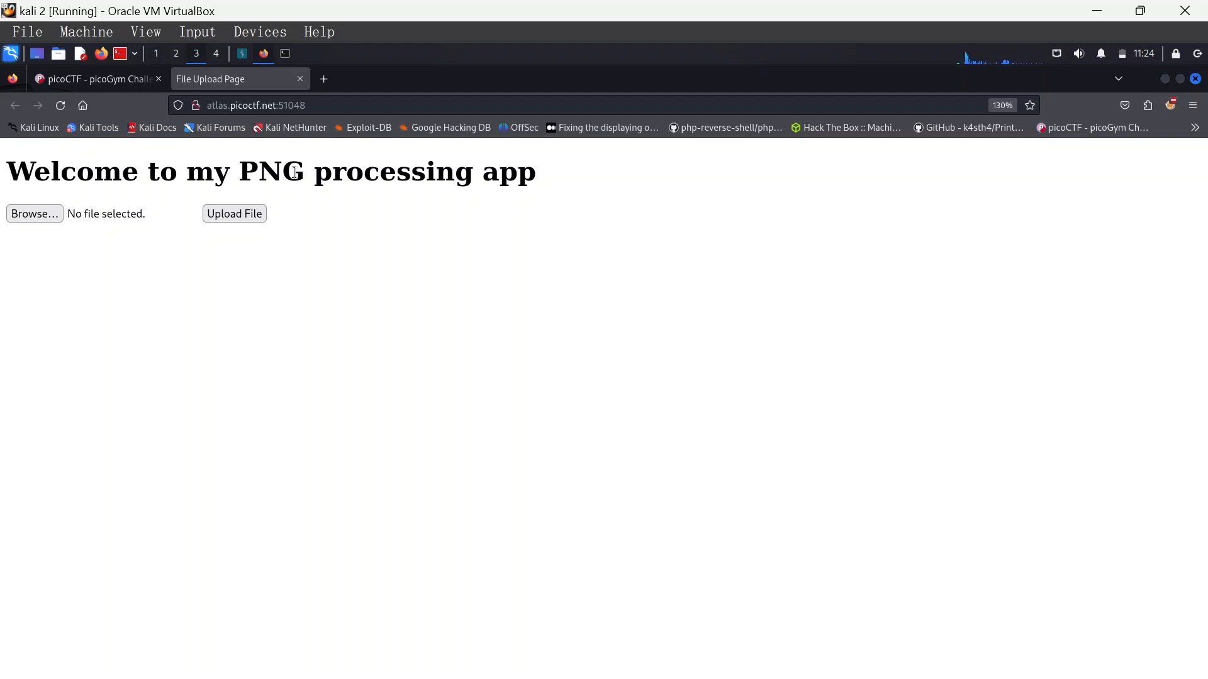
mouse_move(328, 207)
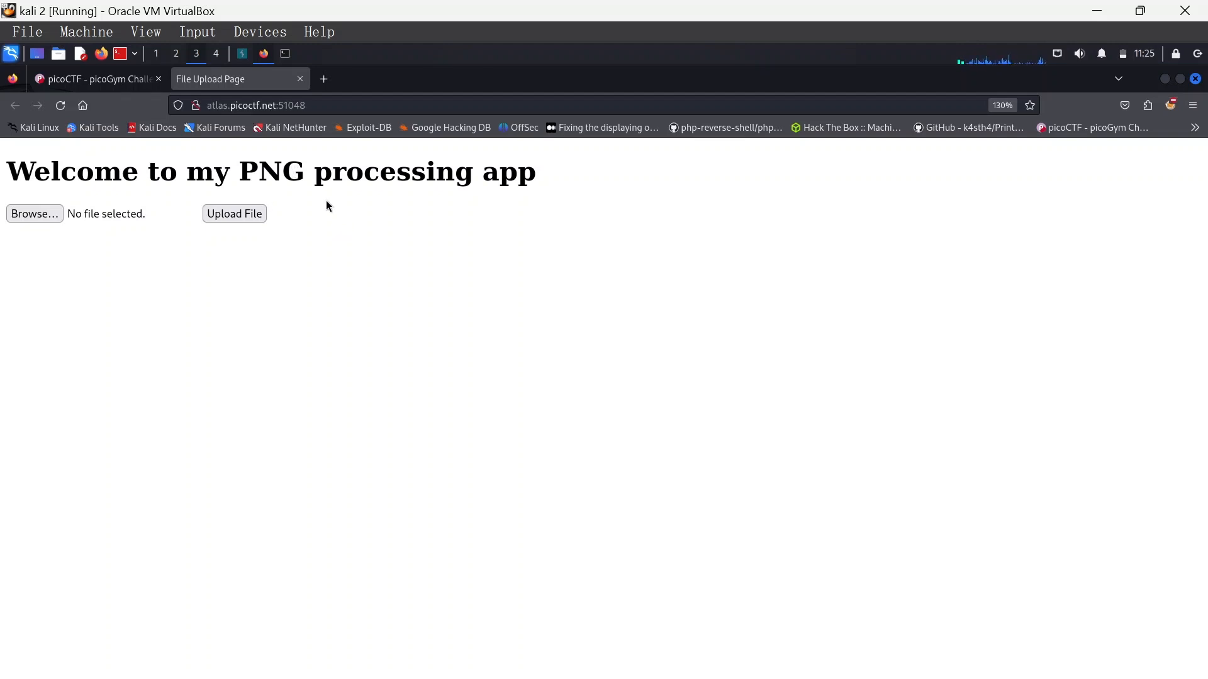
mouse_move(295, 203)
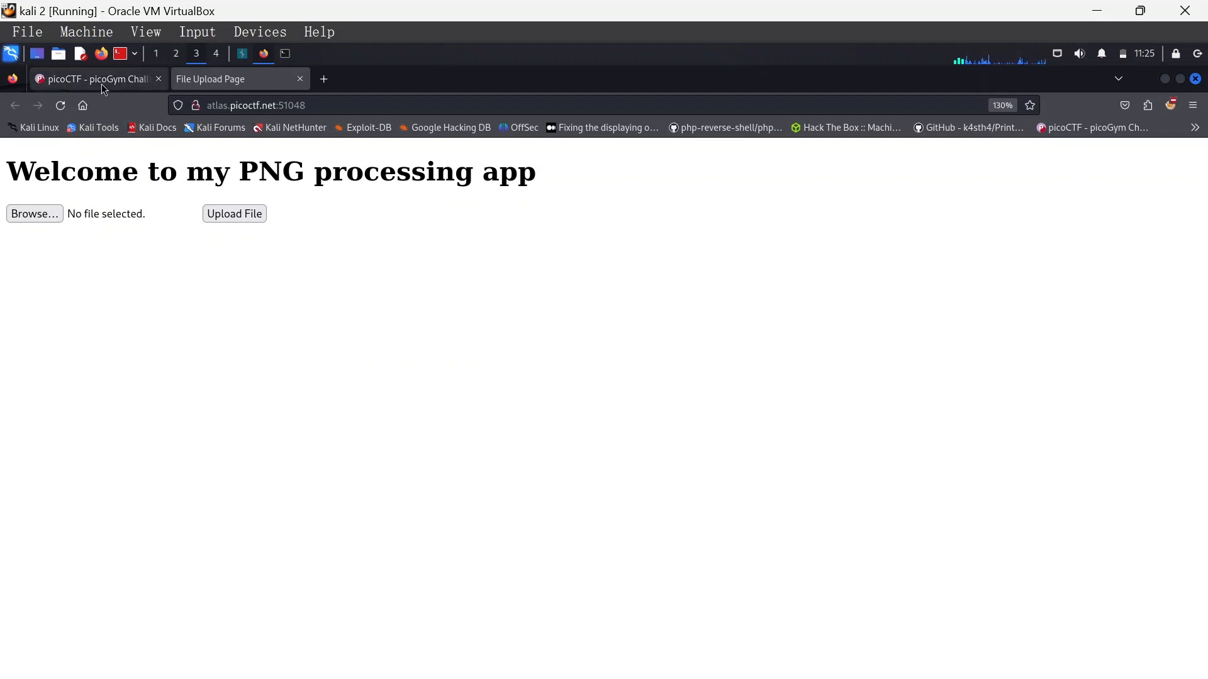
- Switch to the picoCTF challenge tab and back to the File Upload Page tab
left_click(97, 78)
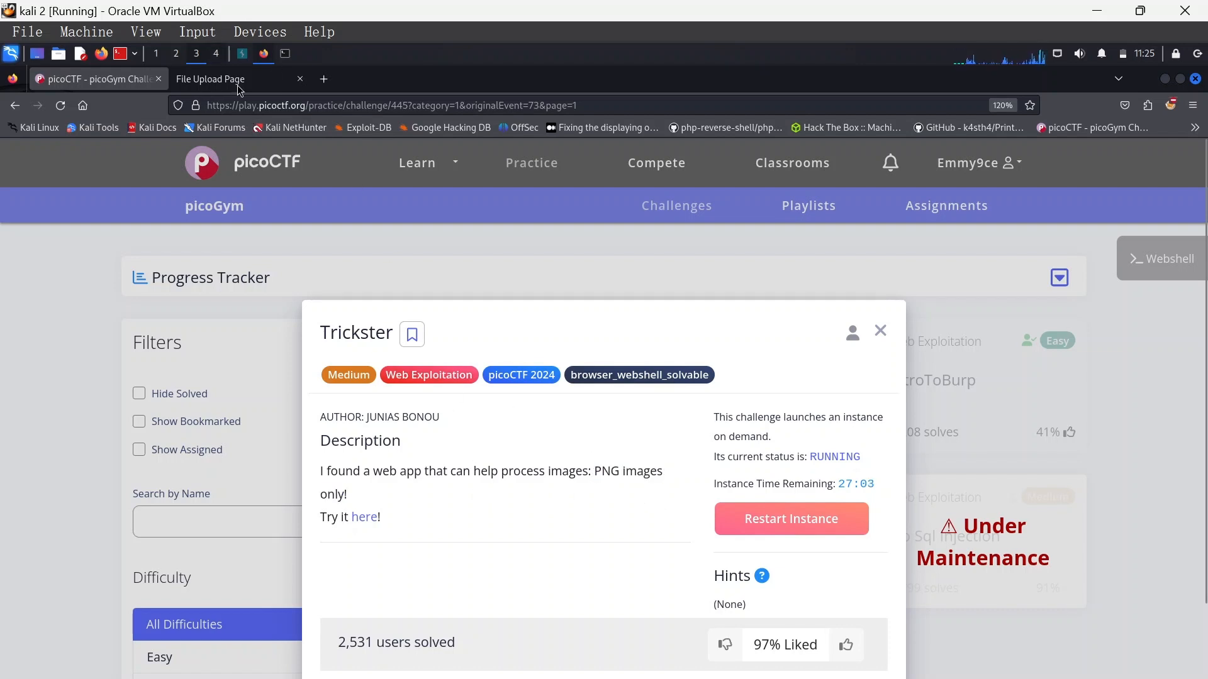
left_click(210, 78)
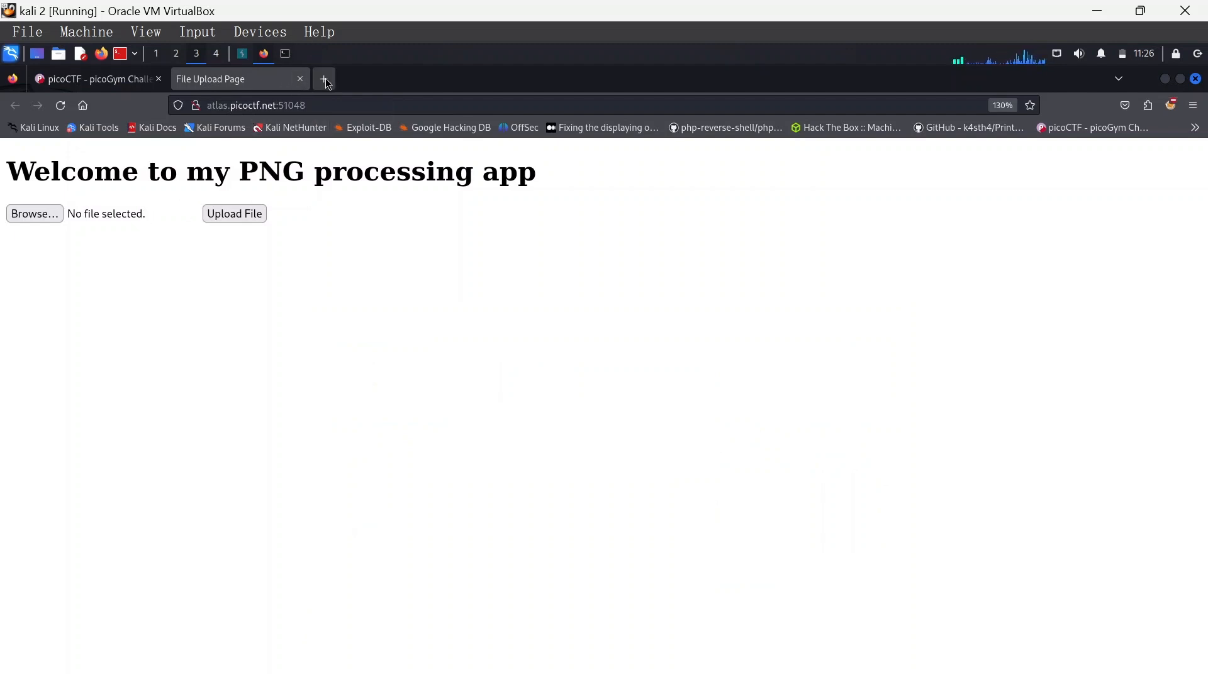
- Search Google for 'php webshell' in a new tab and open the easy-simple-php-webshell.php gist
left_click(325, 78)
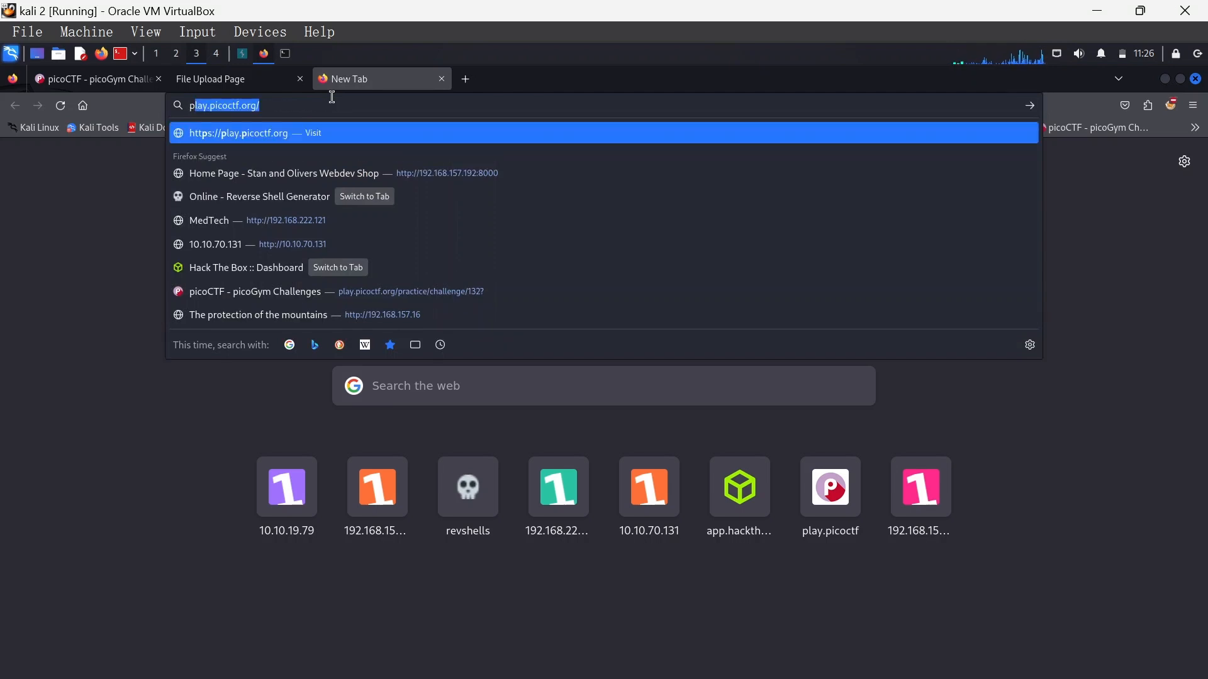
type("php web")
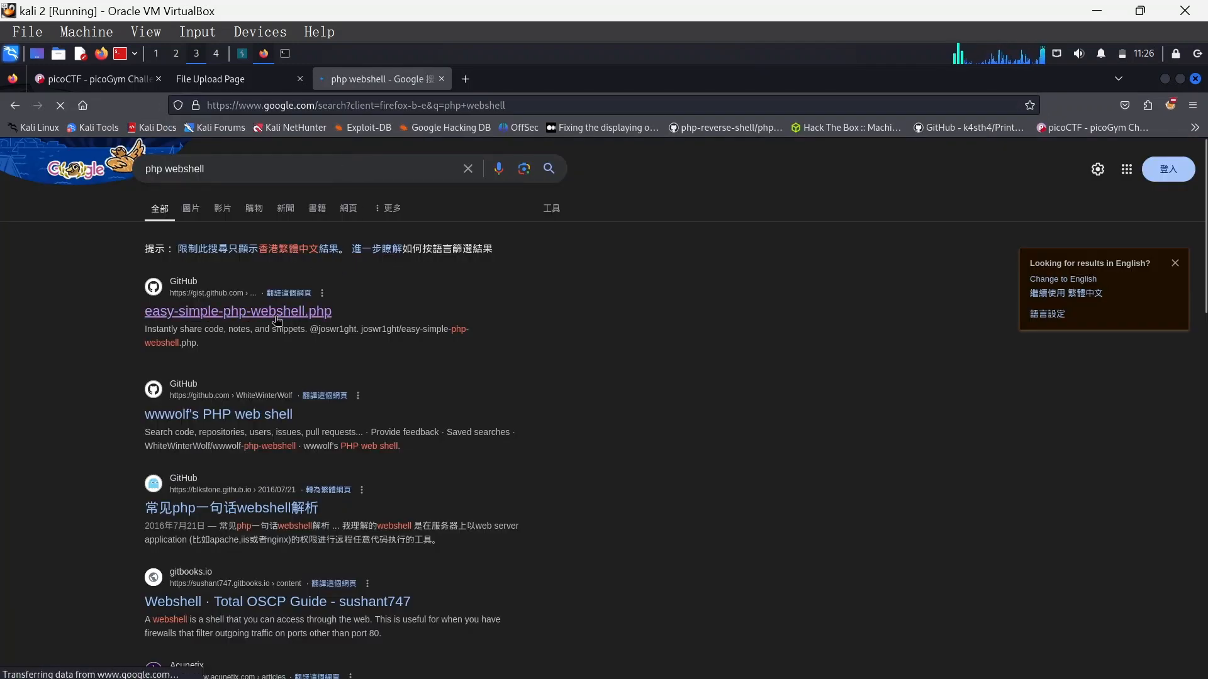
left_click(237, 311)
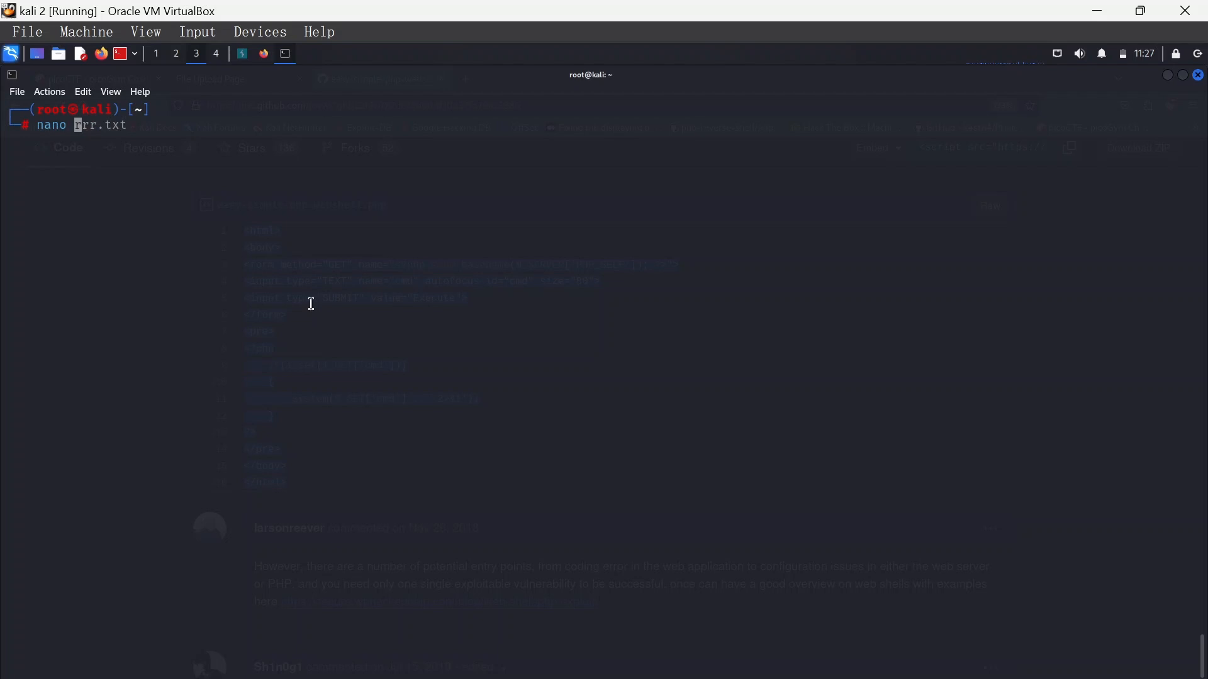
- Create shell.png in nano with a PNG header line above the pasted webshell code, save it, then check /root with ls and pwd
type("shell.p")
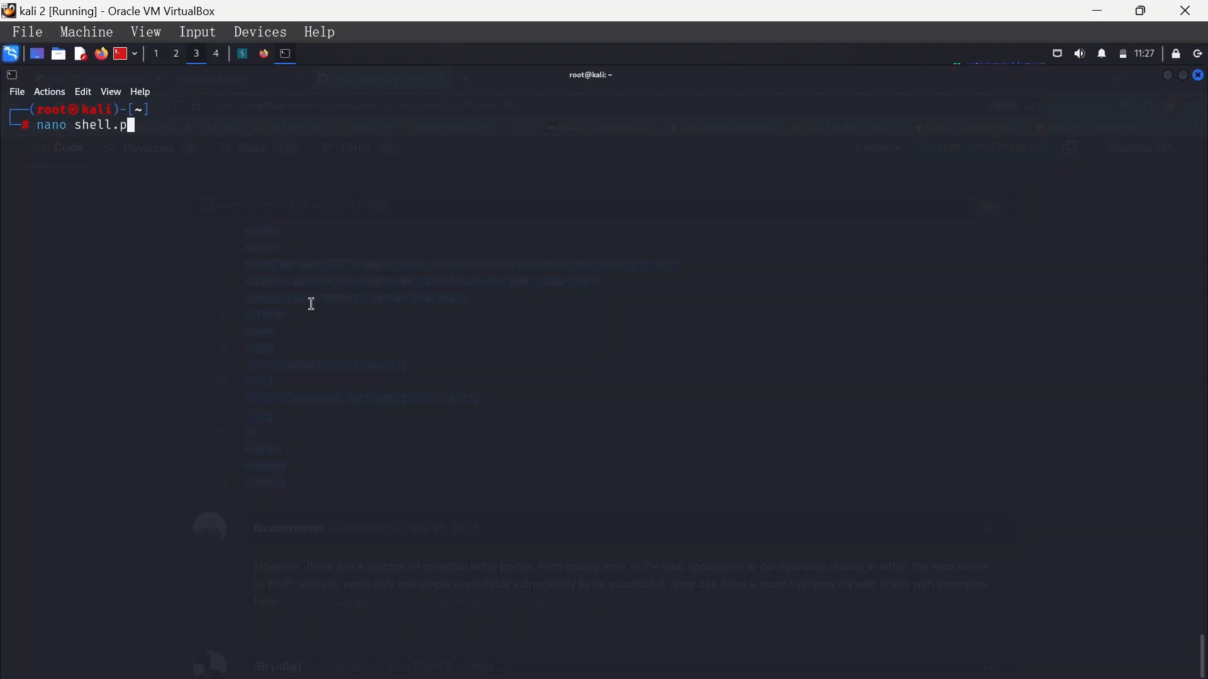
key("Return")
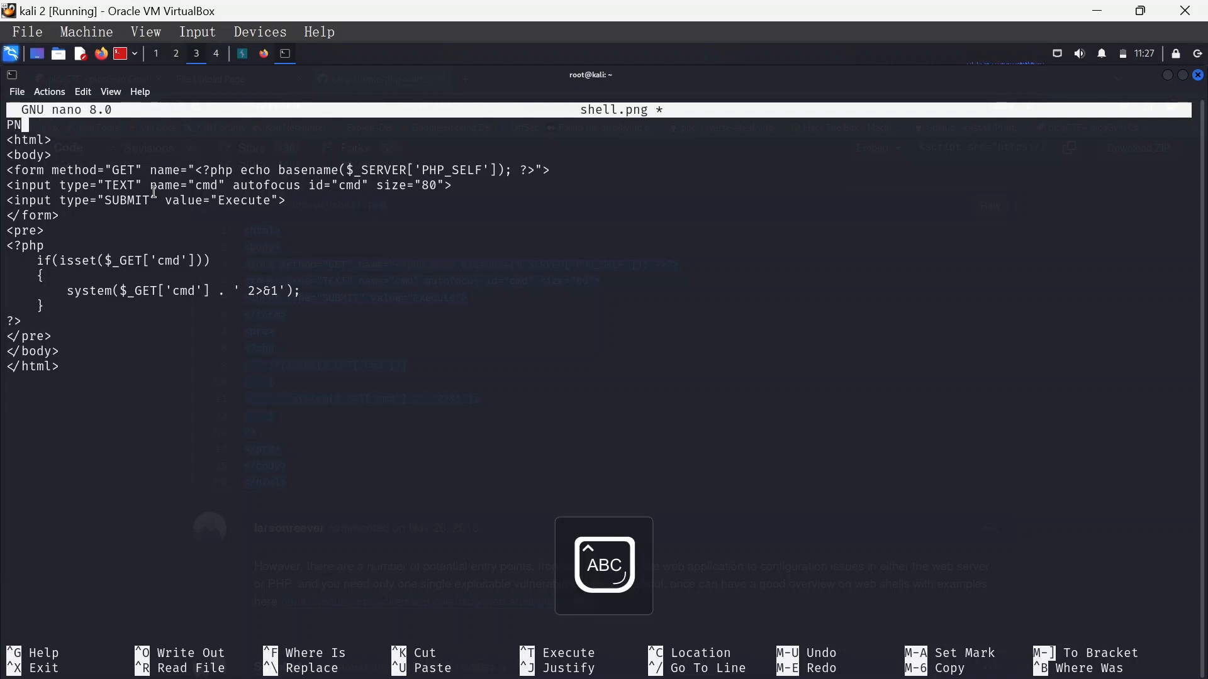
type("G")
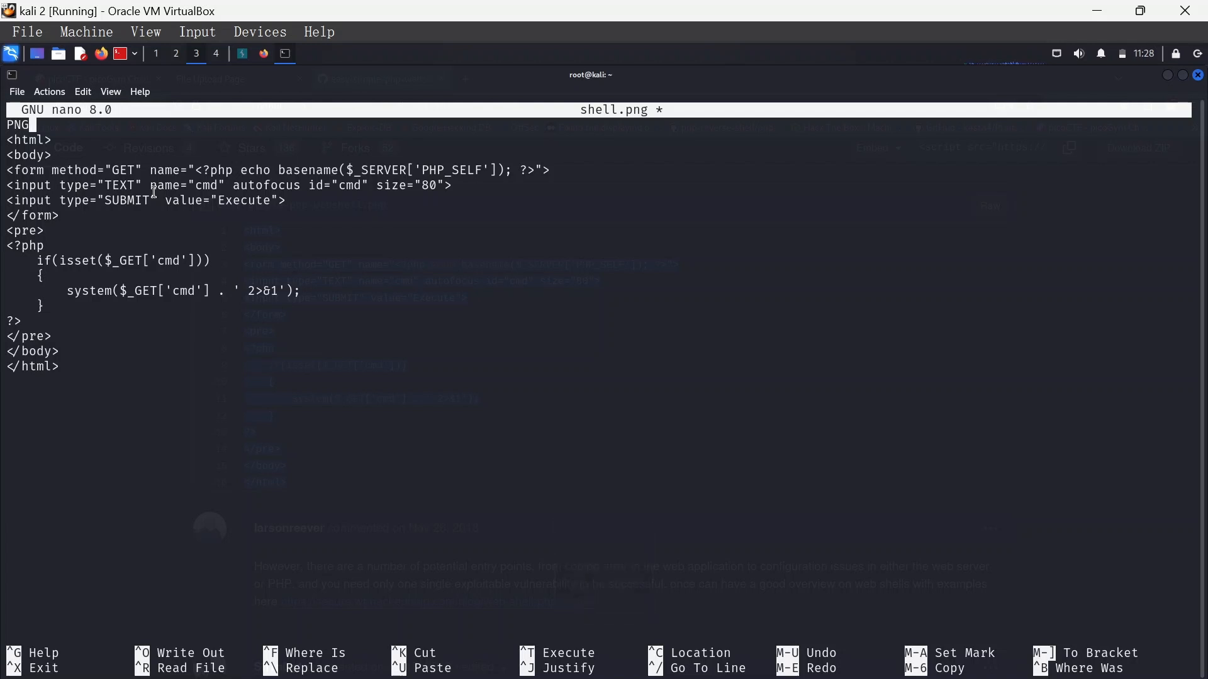
key("ctrl+o")
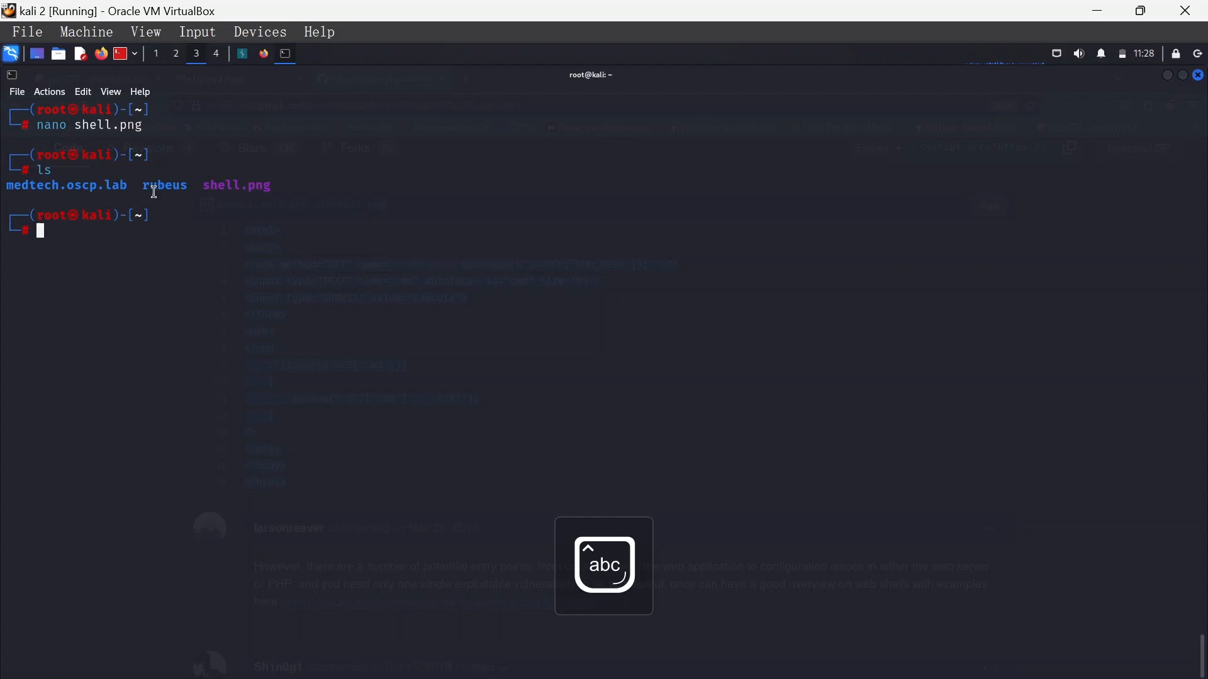
type("pow")
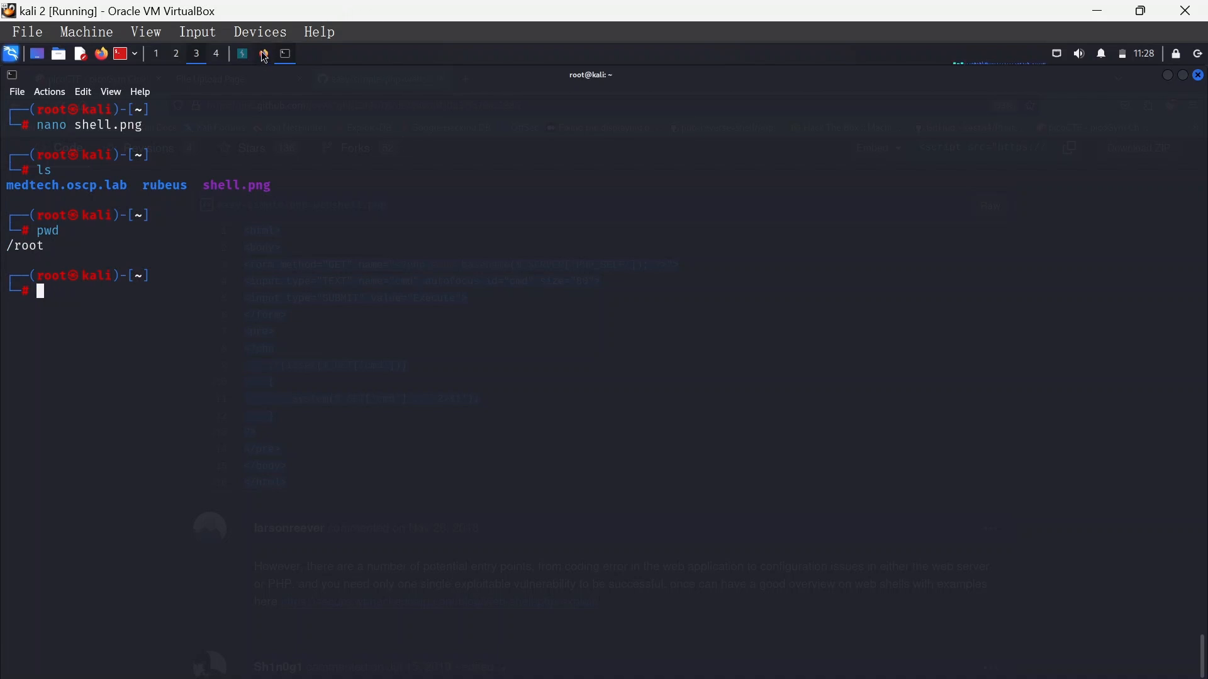
- Switch to Burp Suite's Proxy view with Intercept turned on
left_click(261, 53)
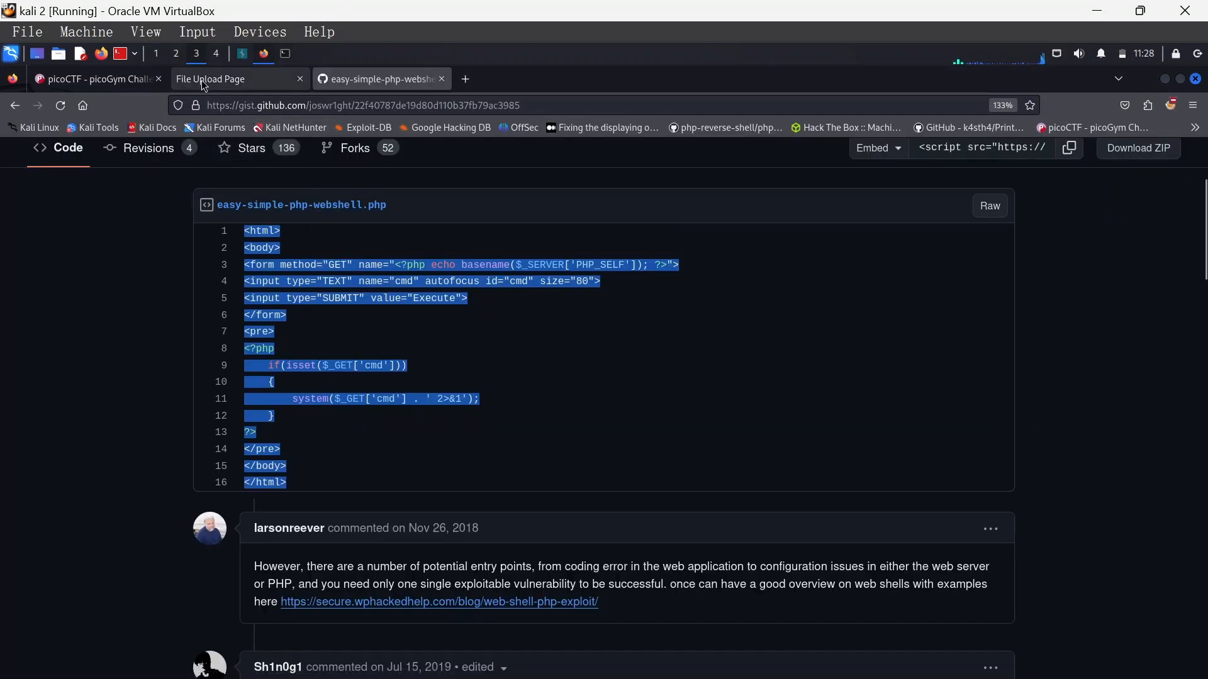
left_click(210, 79)
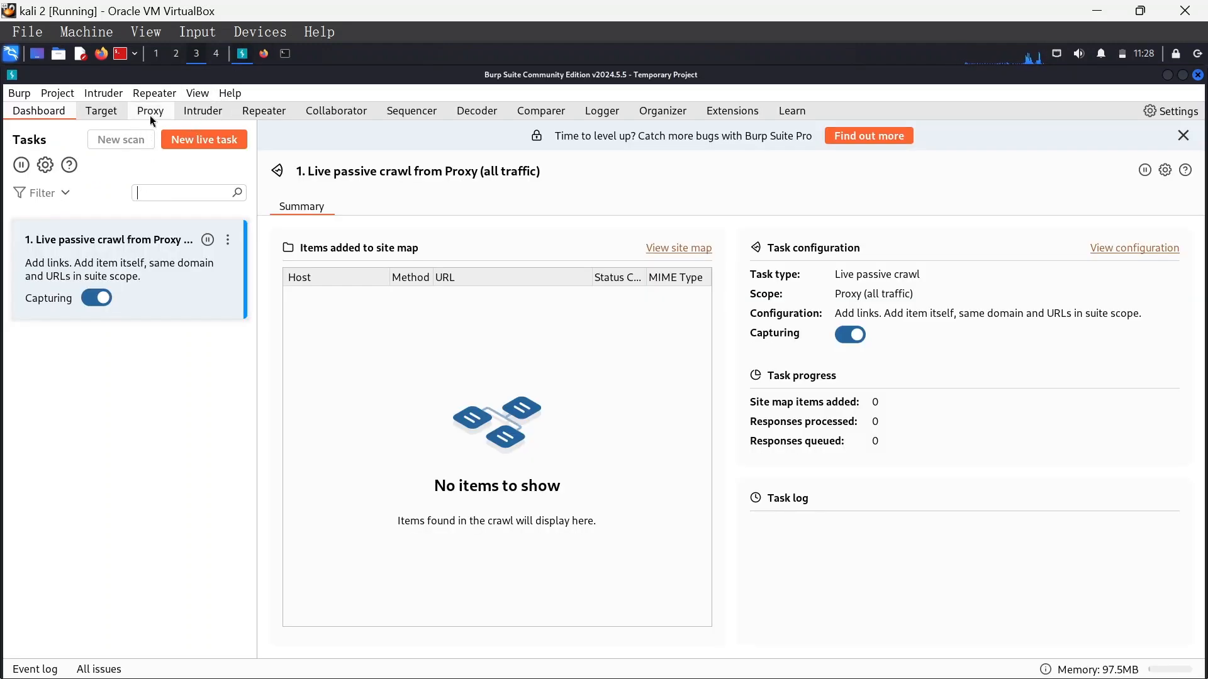
left_click(150, 110)
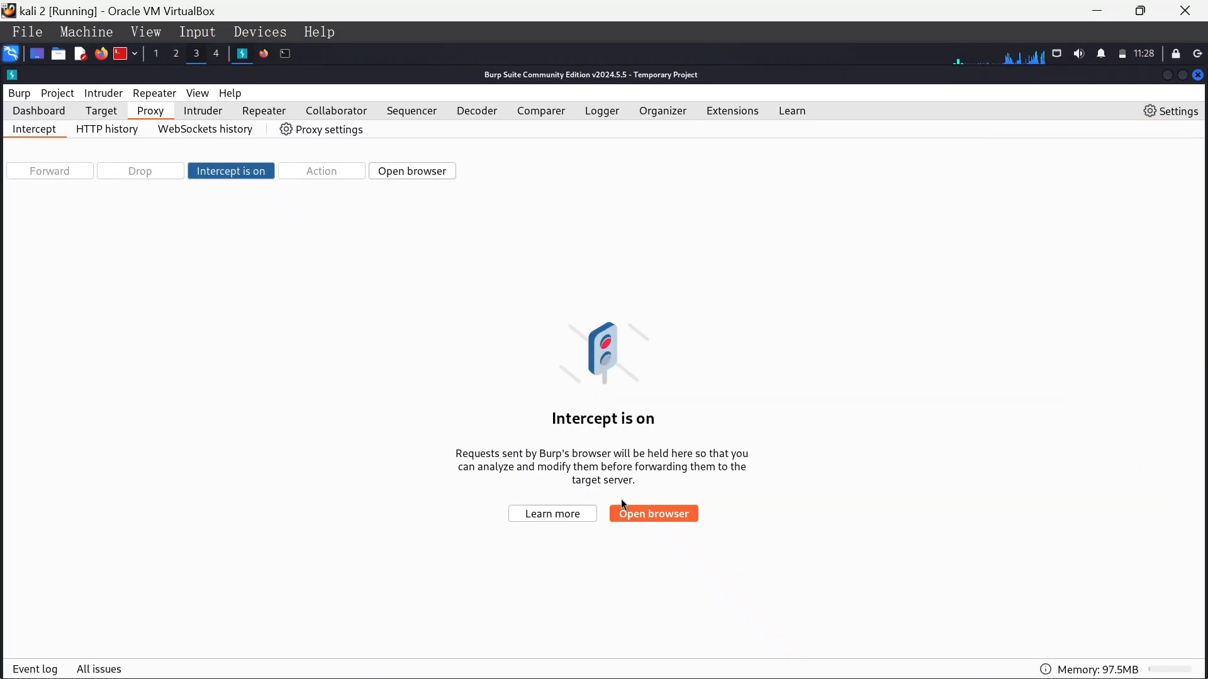
mouse_move(247, 81)
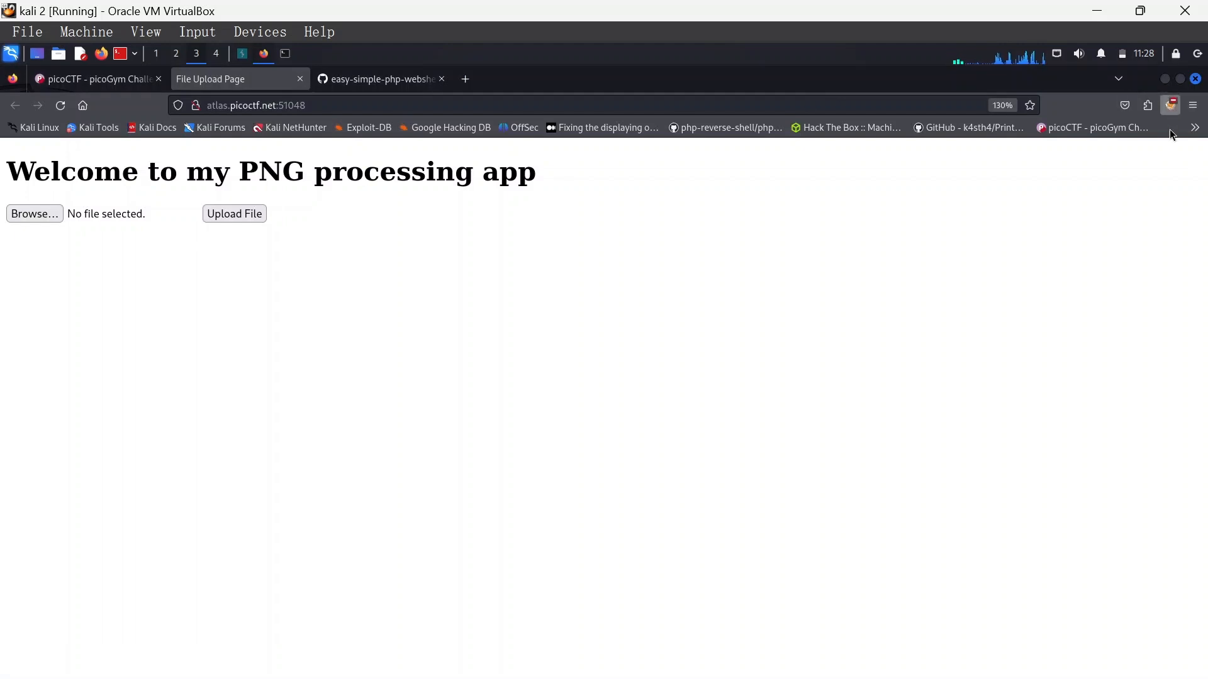
- Select the Burp profile in Firefox's FoxyProxy switcher so browser traffic goes through Burp
left_click(1170, 104)
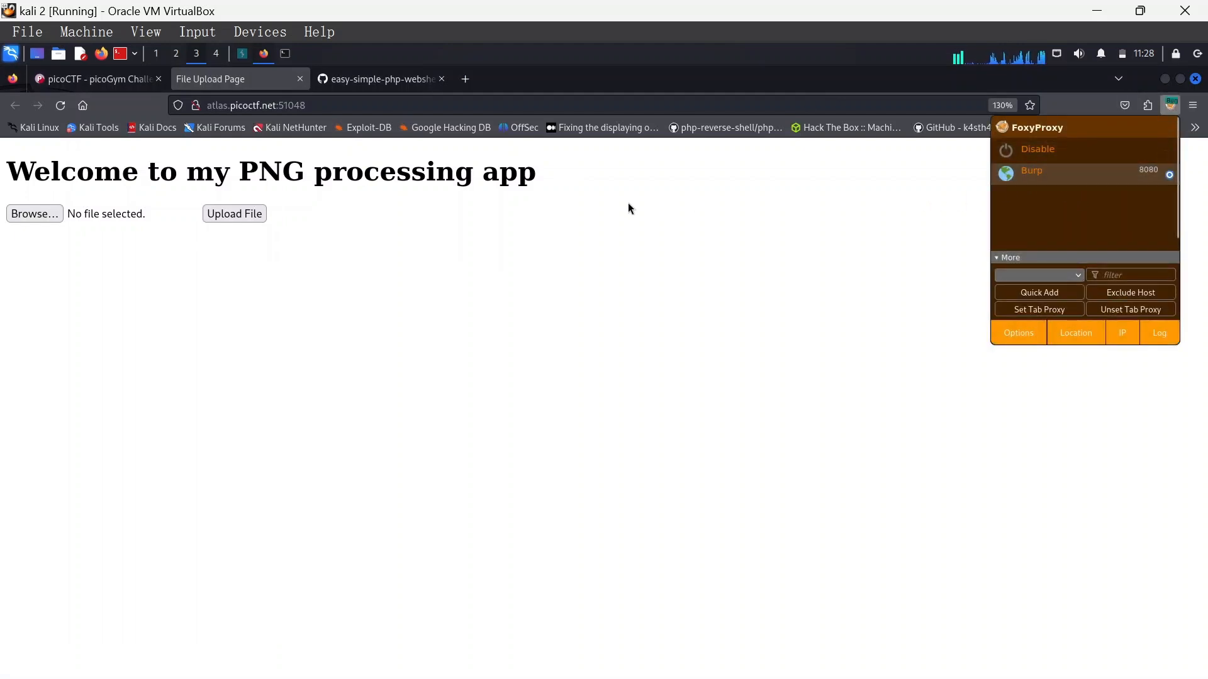
left_click(36, 212)
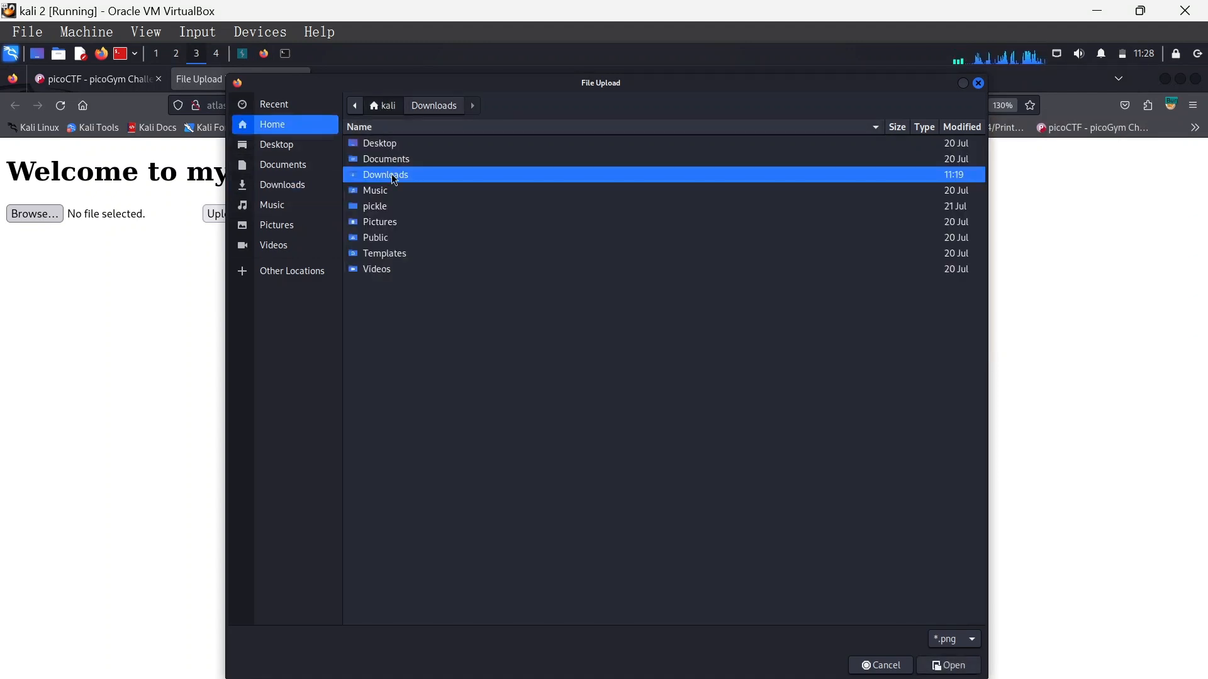
- Copy shell.png to /home/kali/Desktop with cp and choose it in the upload form's file chooser
left_click(281, 163)
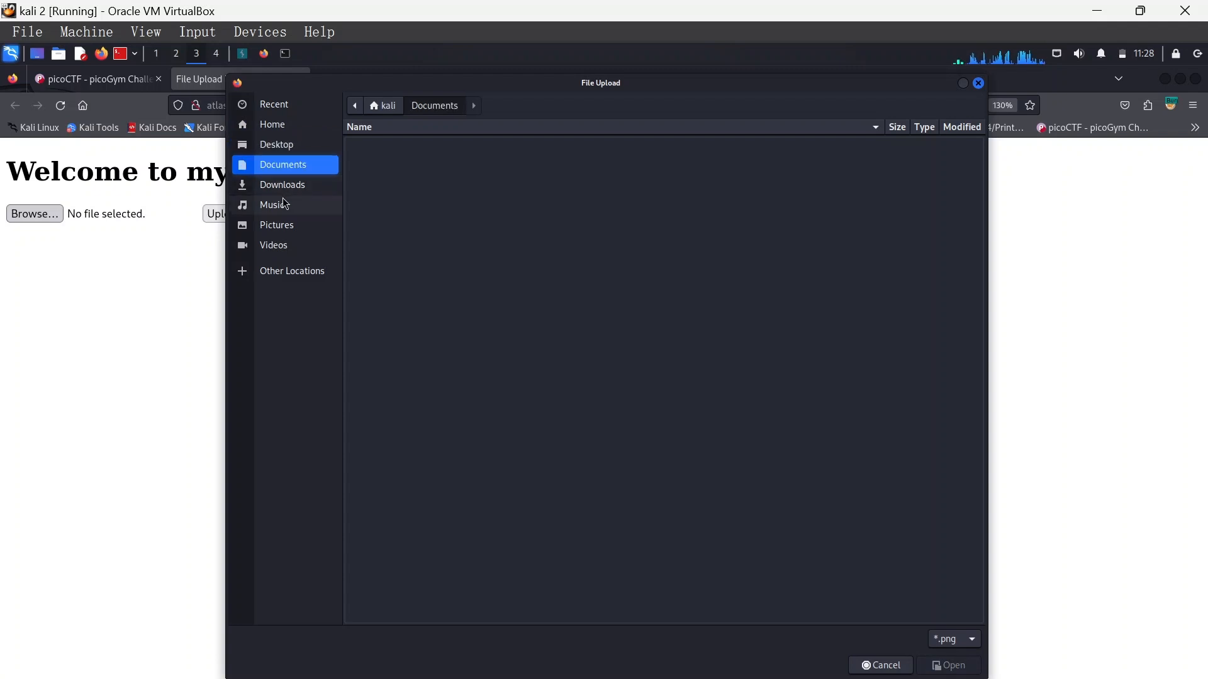
left_click(276, 144)
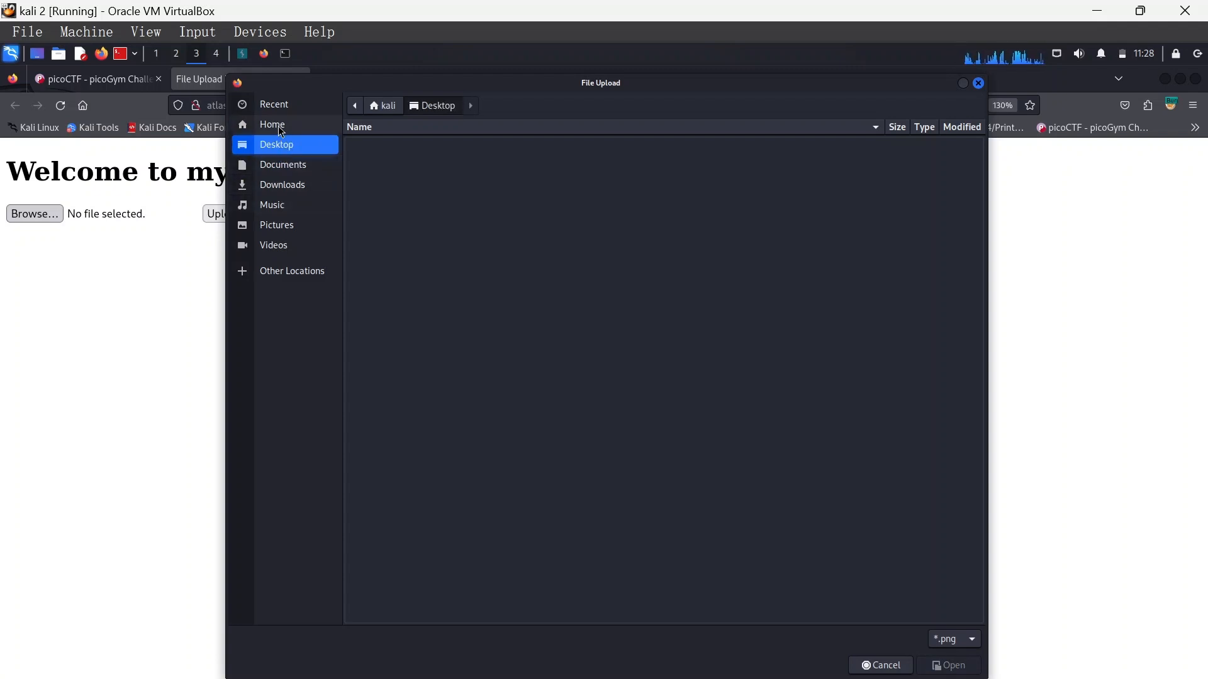
mouse_move(285, 67)
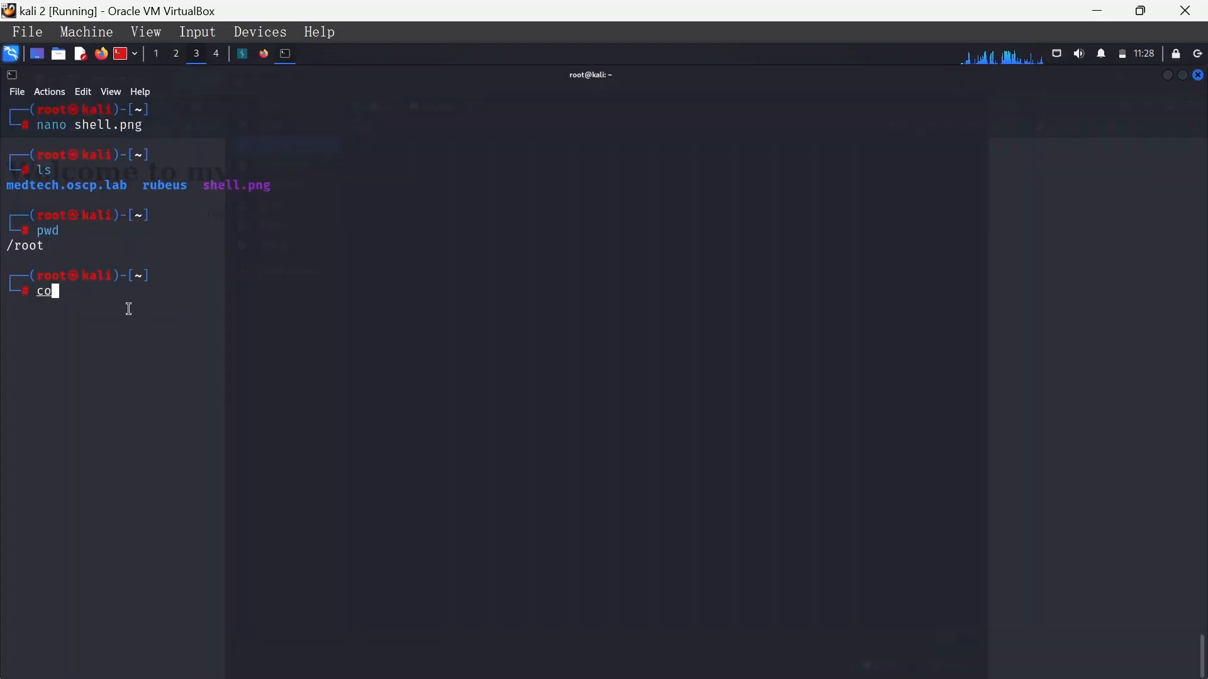
type("p png-transparent-spider-man-heroes-download-with-tnansparent-background-free-thumbnail.png image.png")
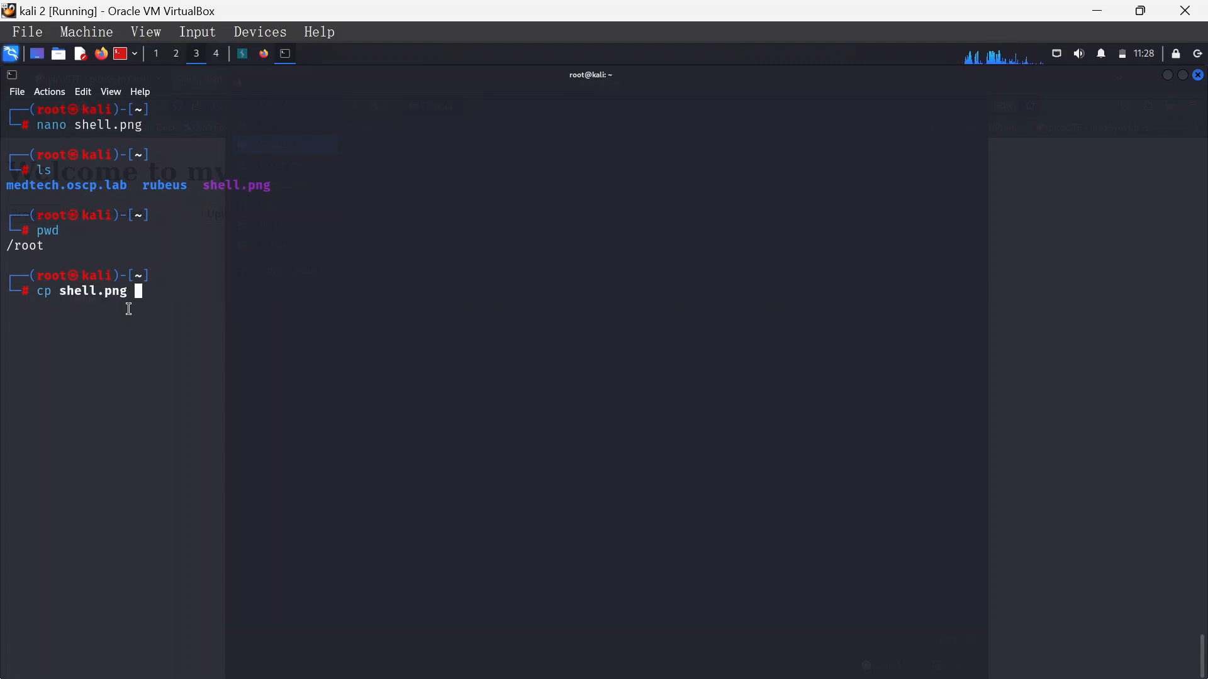
type("/")
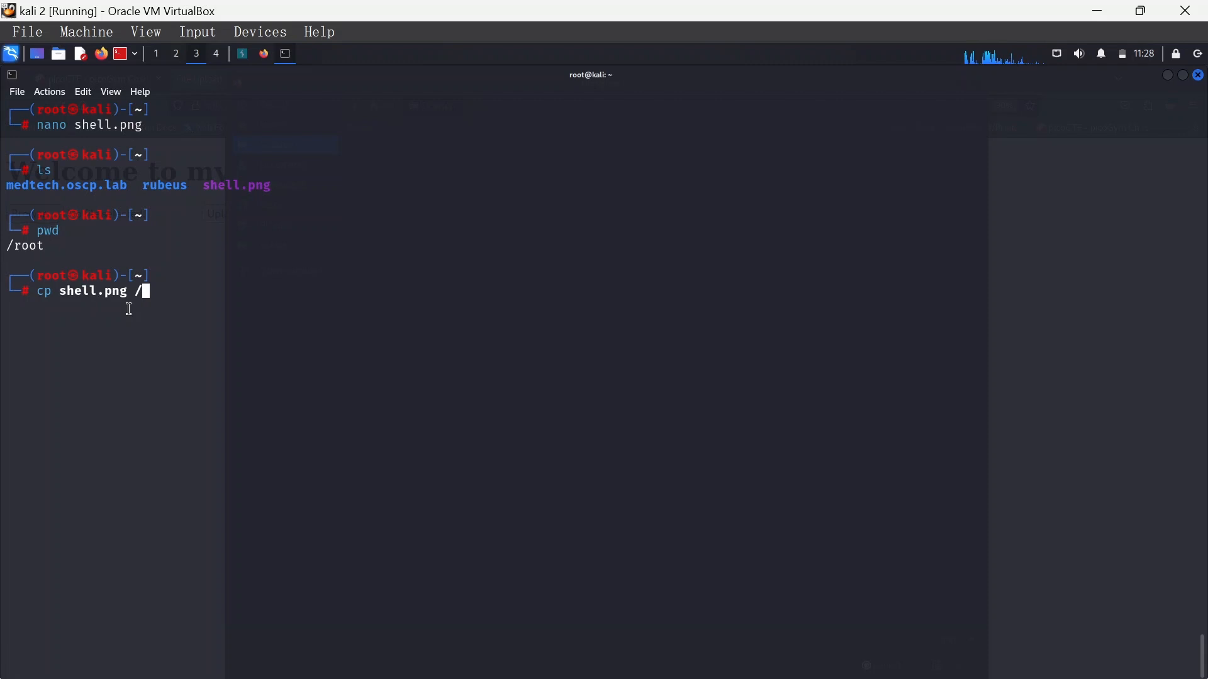
type("jo")
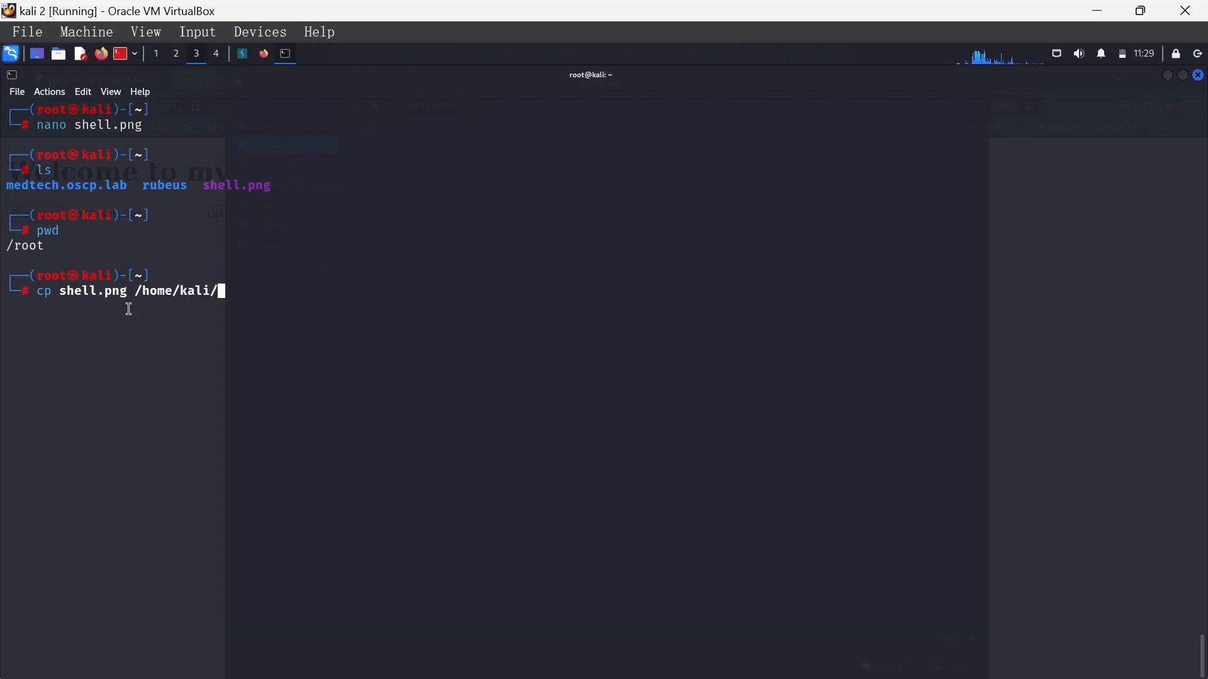
type("Desktop/")
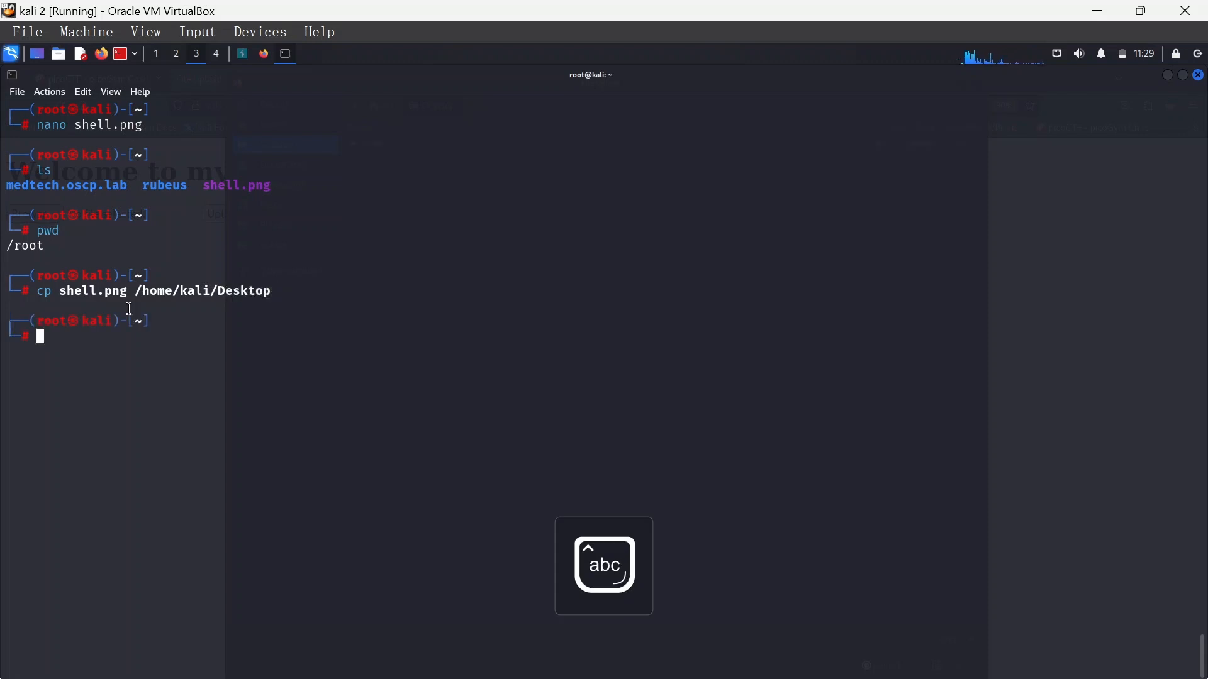
left_click(35, 212)
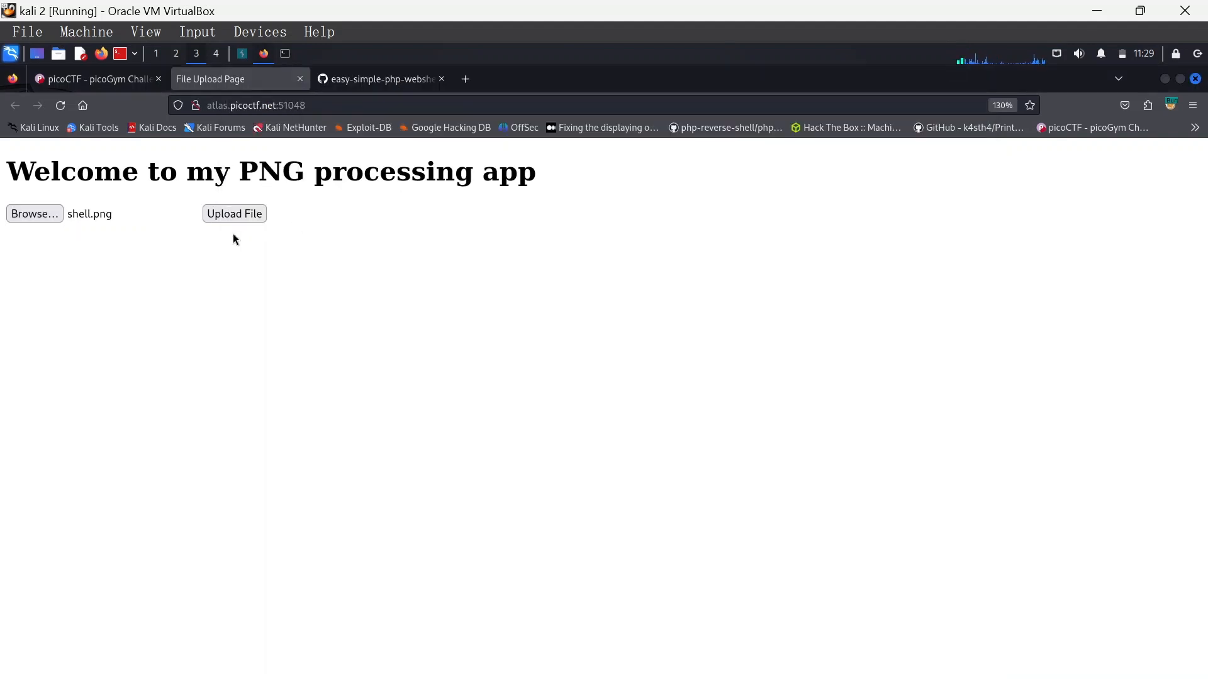
- Submit the upload and edit the intercepted request's Content-Type to application/php
left_click(234, 214)
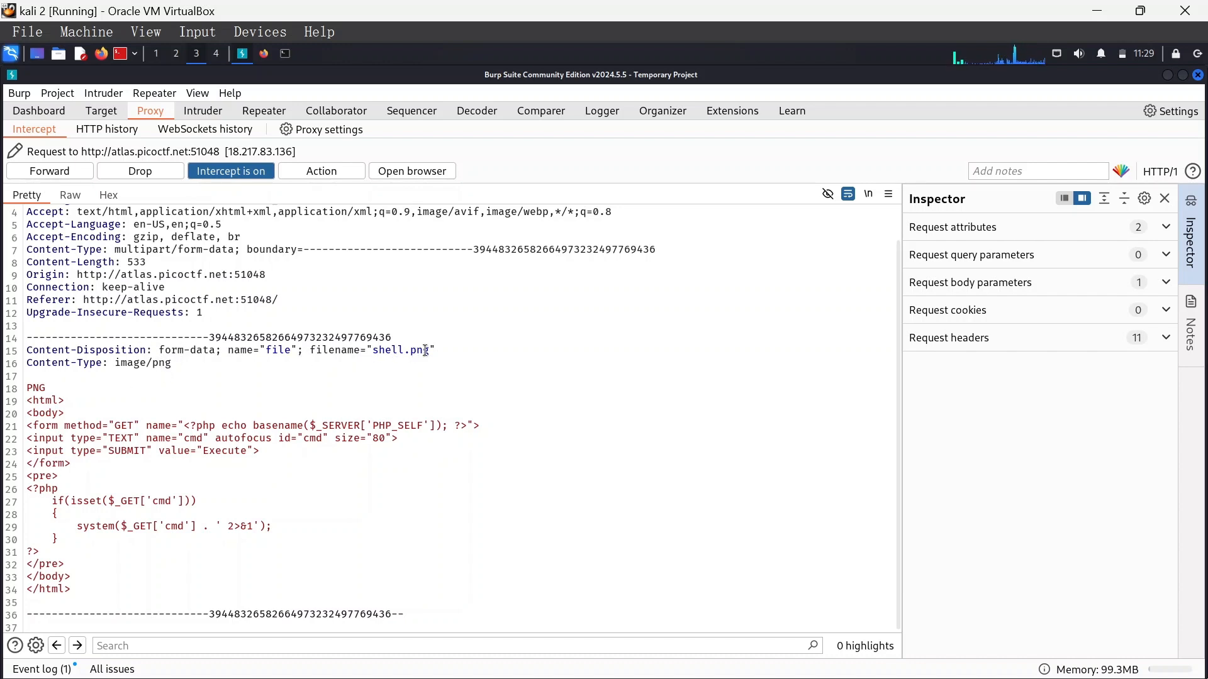
left_click(428, 350)
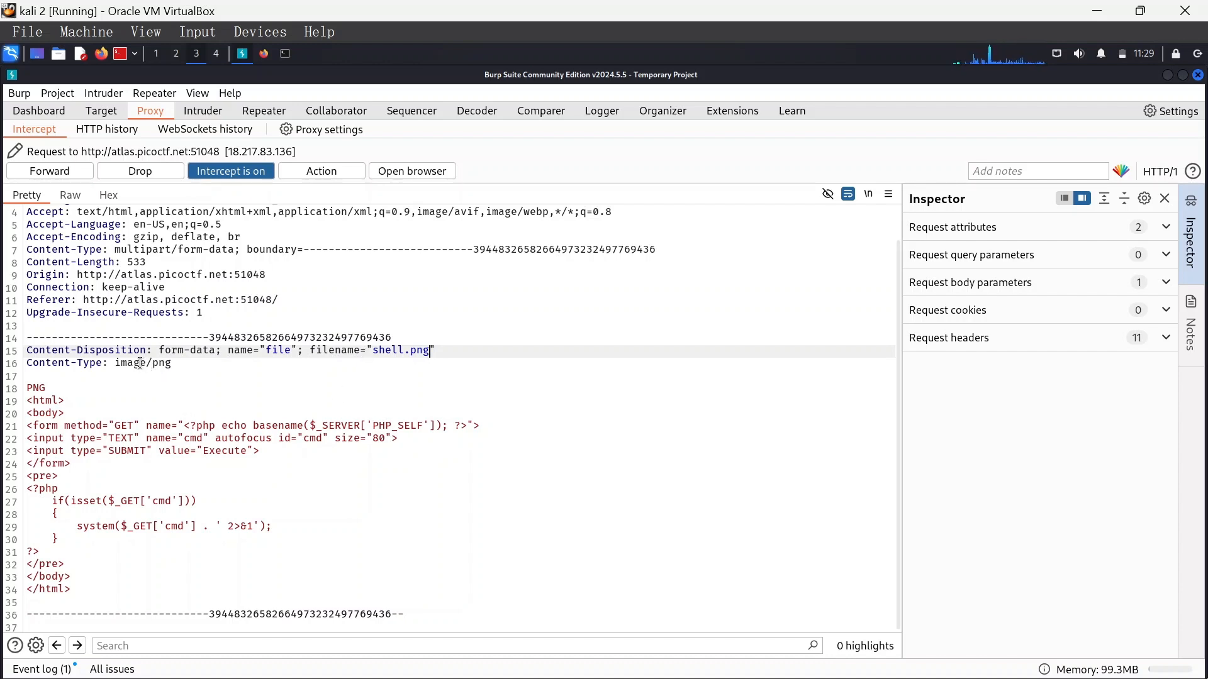
type("a/png")
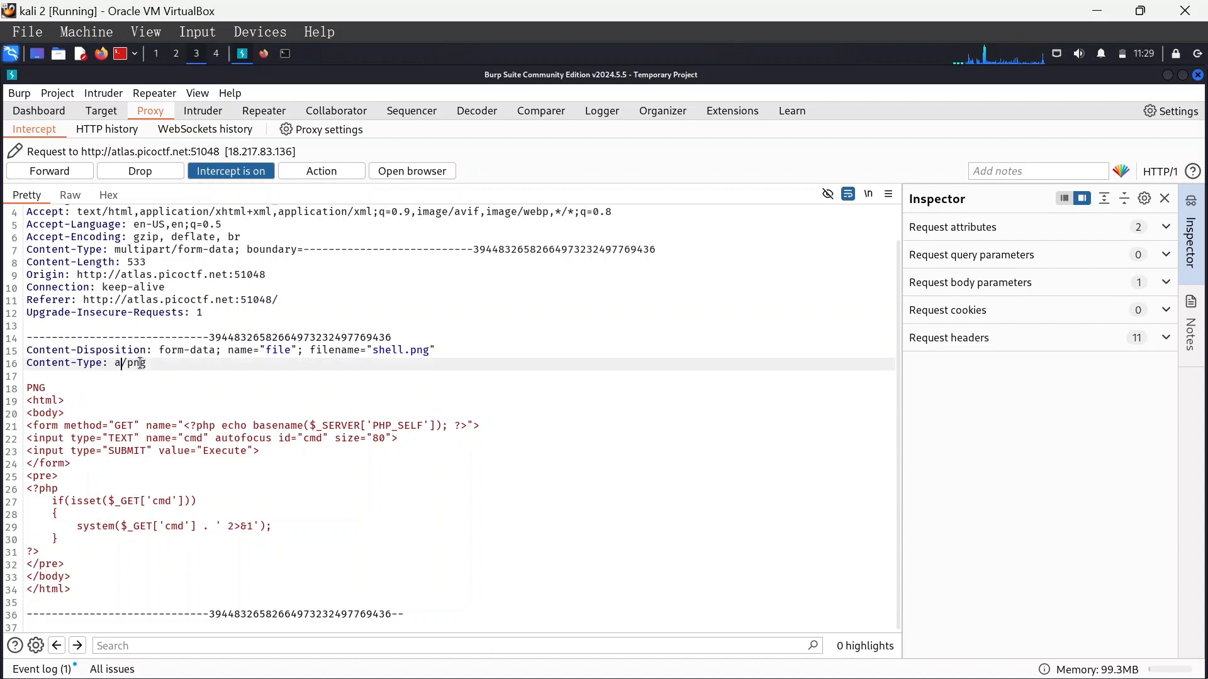
type("pplication")
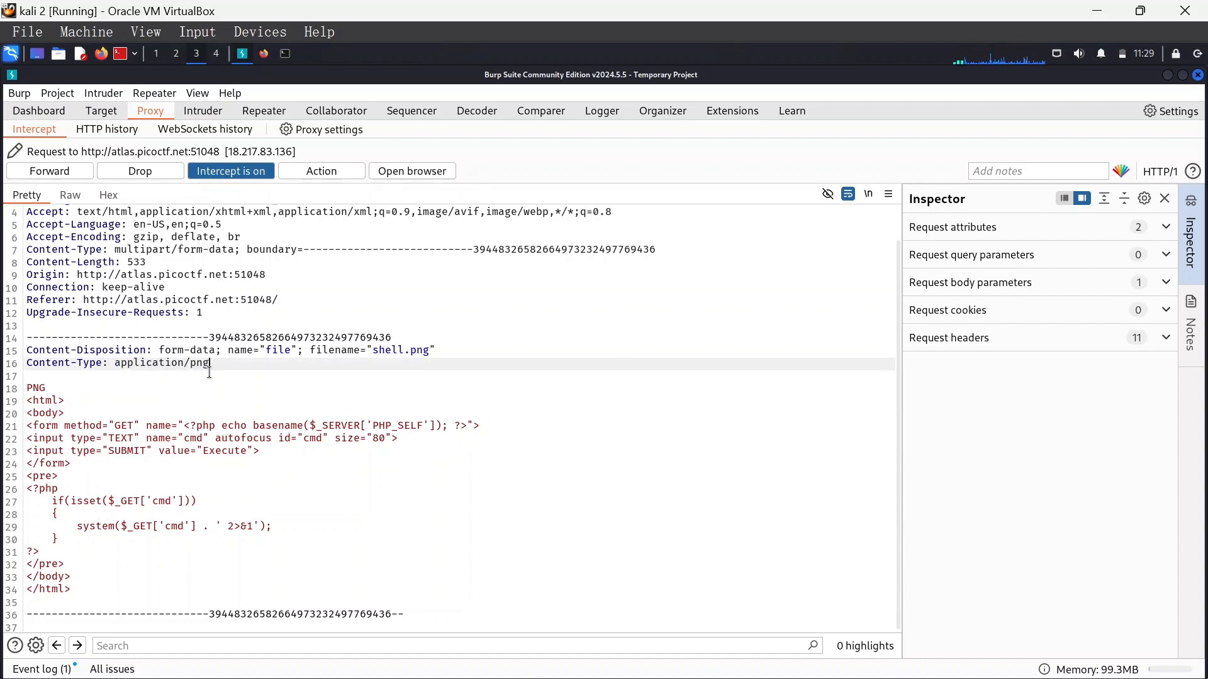
key("Backspace")
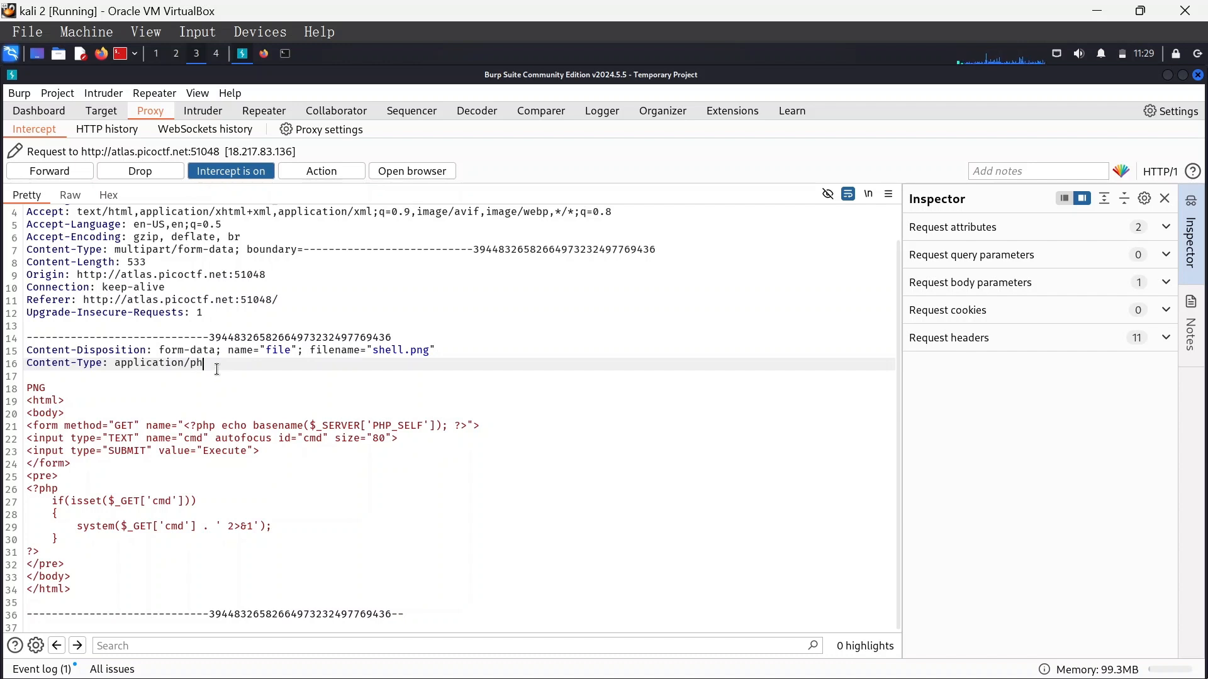
type("p")
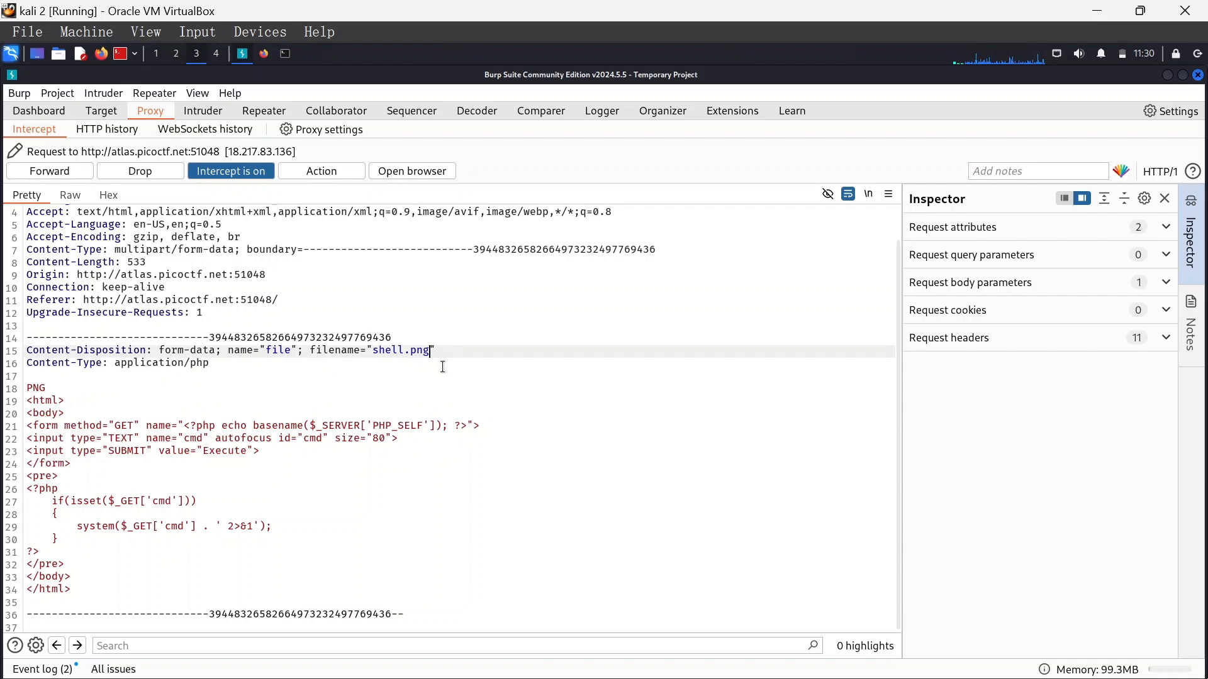
- Change the intercepted request's filename to shell.png.php
type(".")
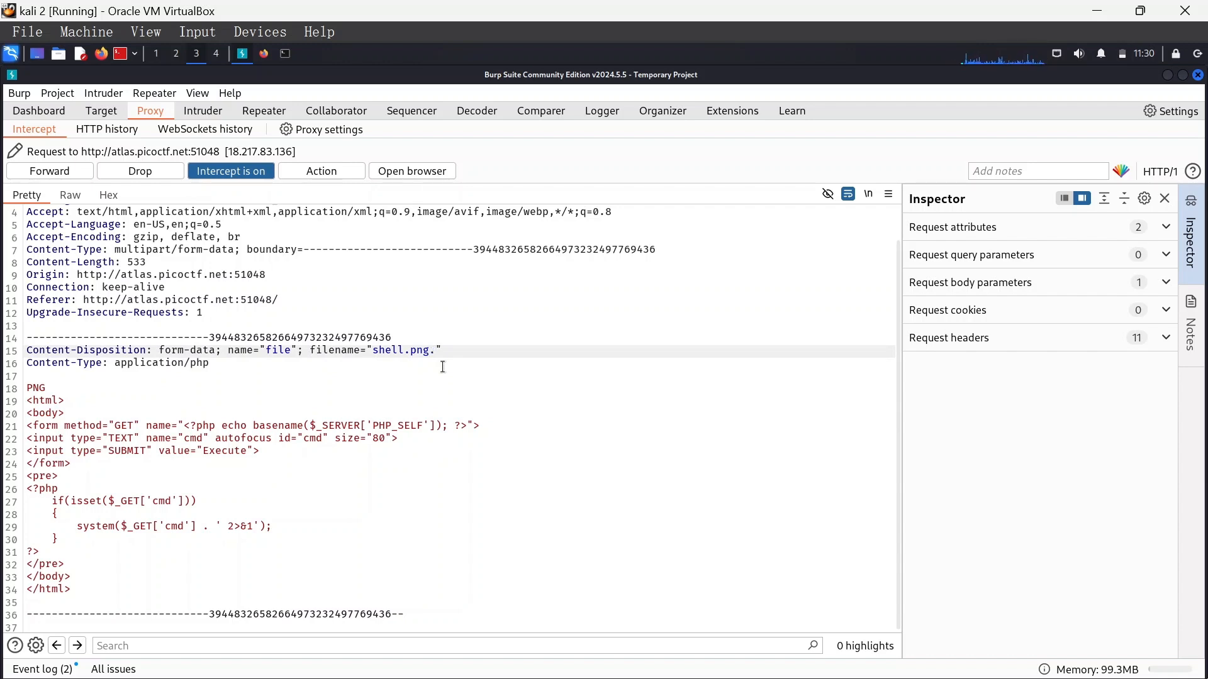
type("pgp")
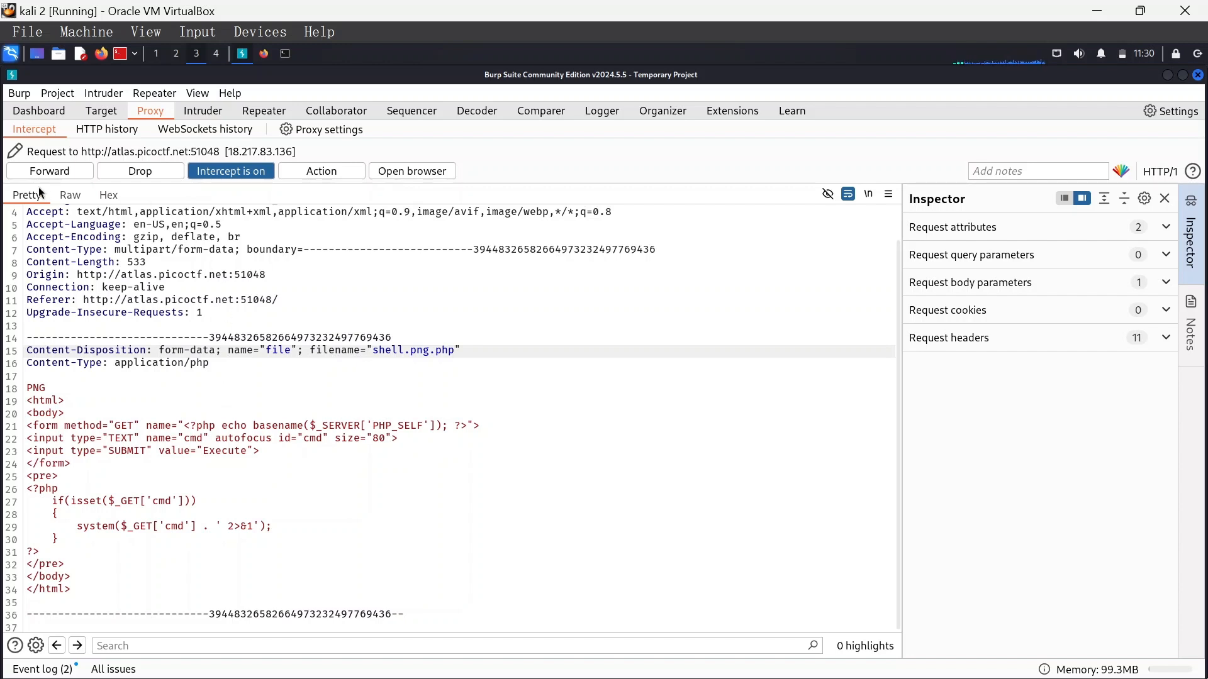
- Forward the edited upload request and open the FoxyProxy menu with the upload reported successful
left_click(49, 171)
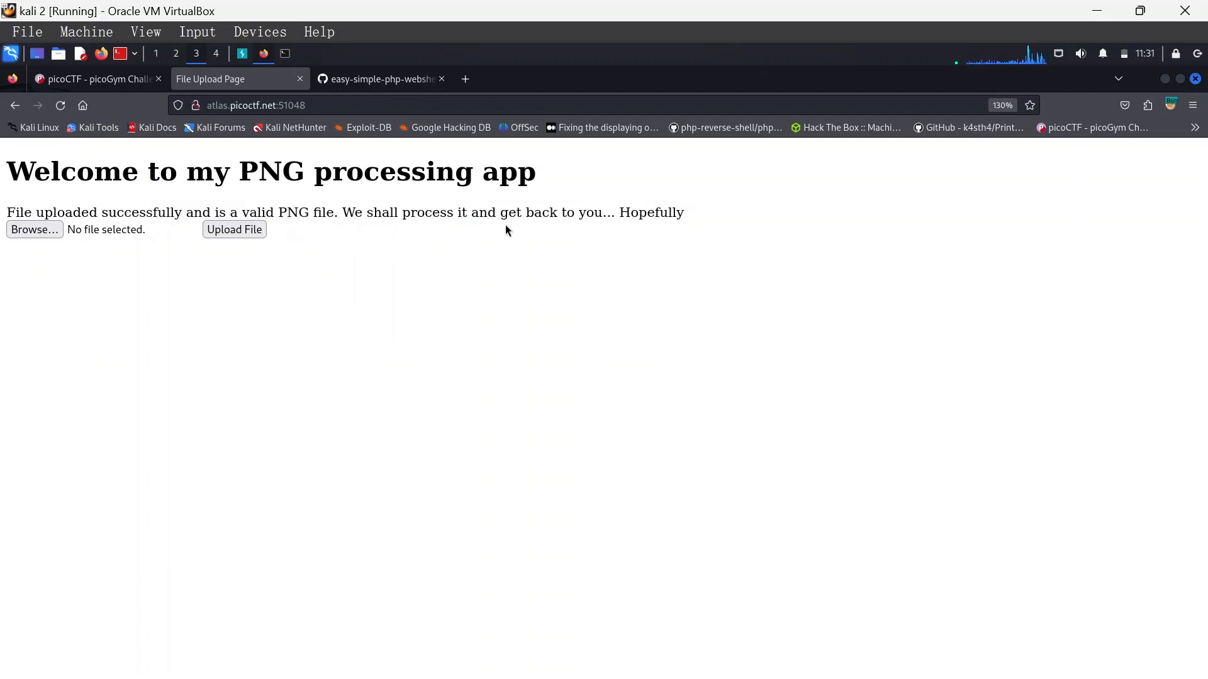
mouse_move(270, 272)
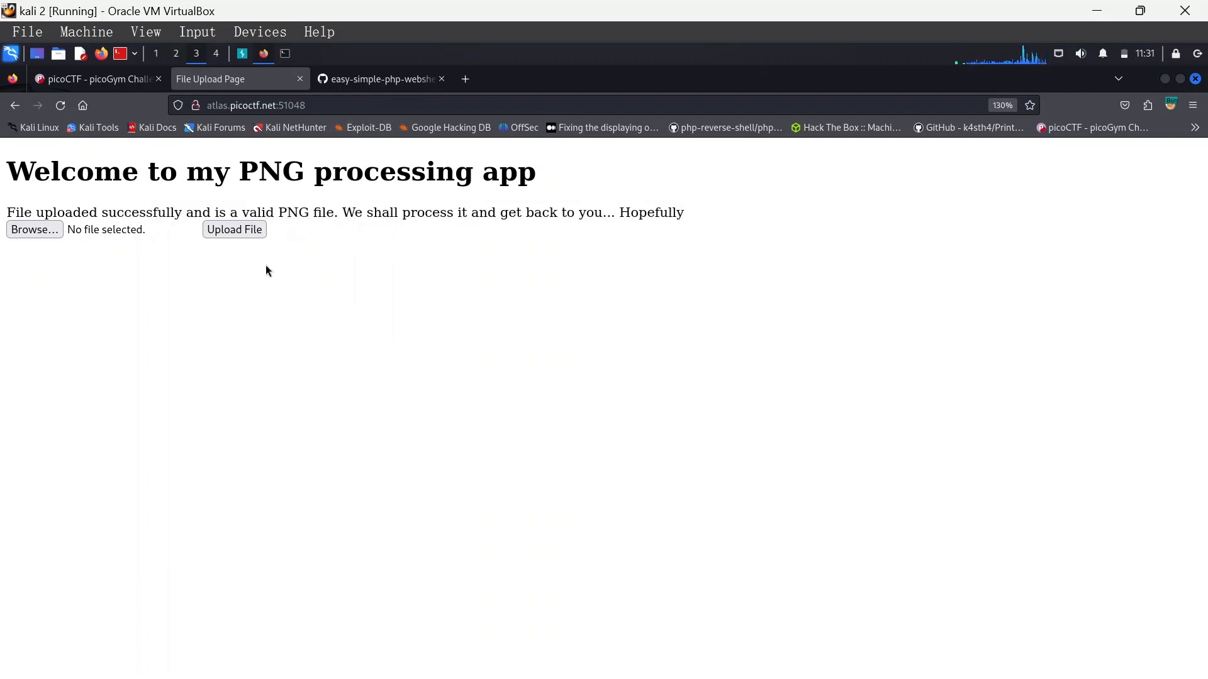
mouse_move(440, 111)
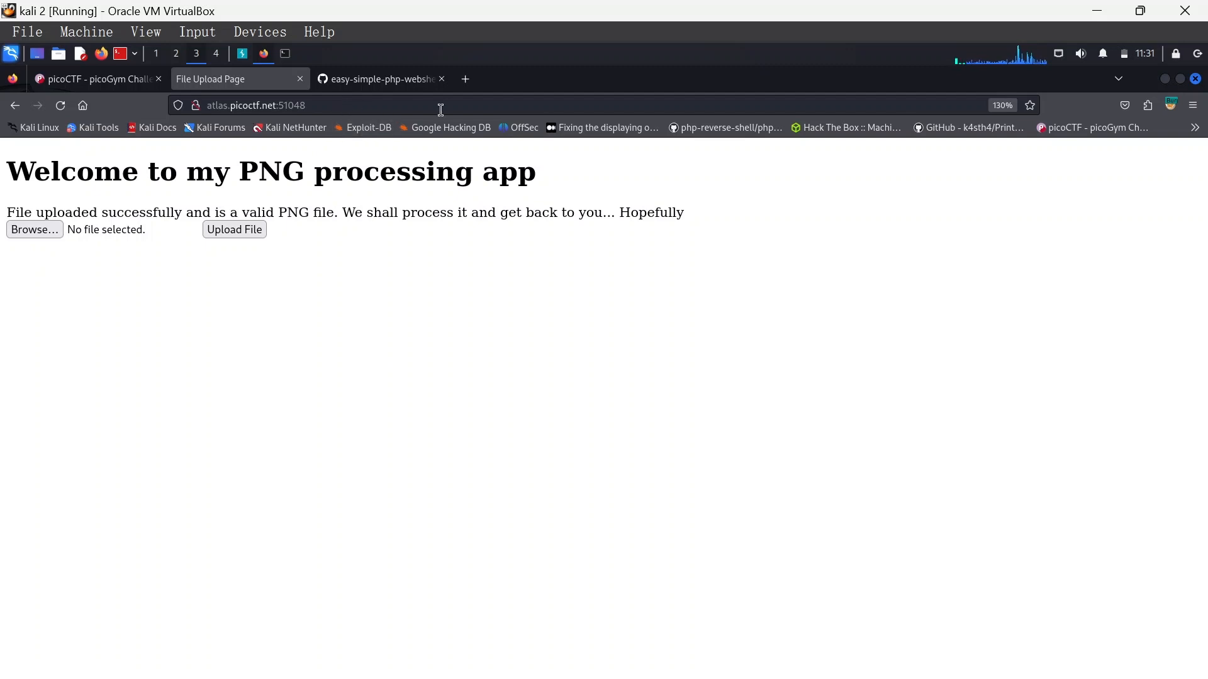
left_click(1170, 105)
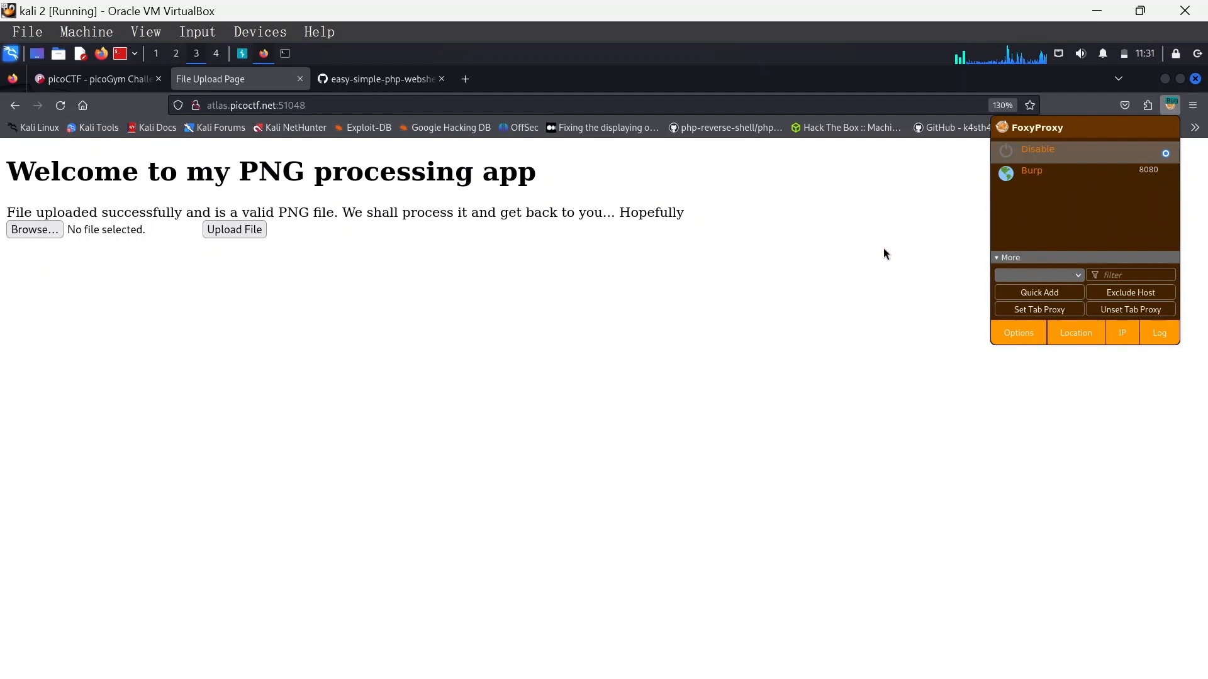
left_click(269, 105)
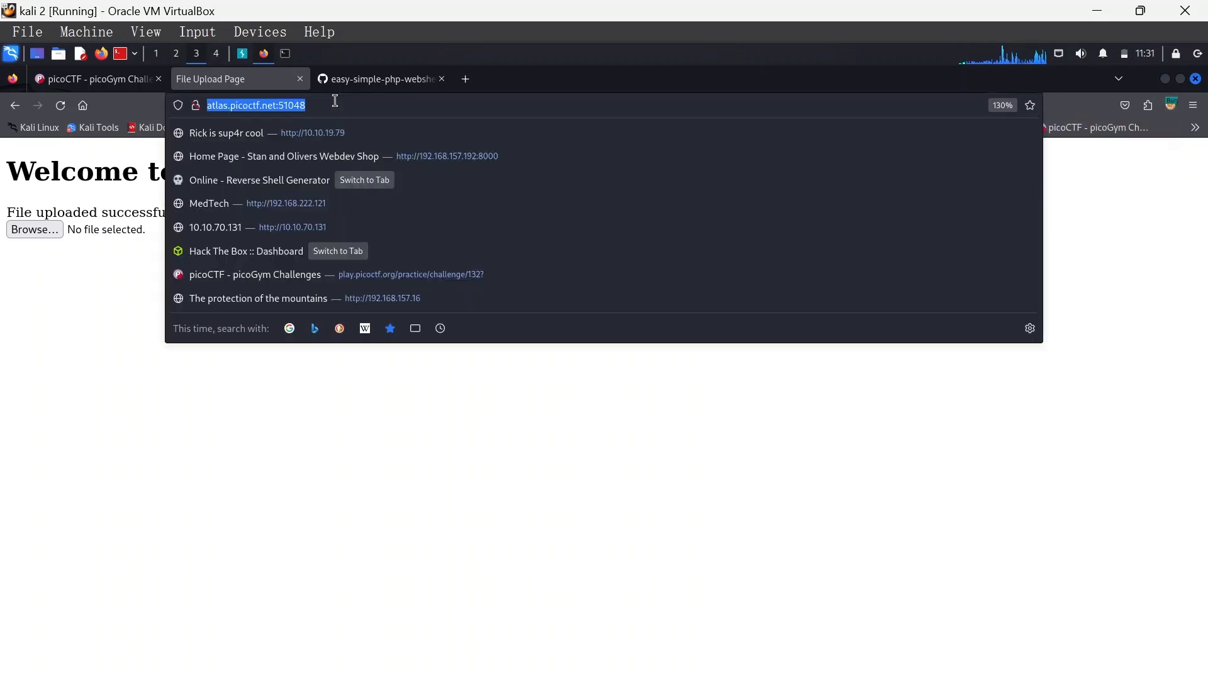
- Extend the address to atlas.picoctf.net:51048/uploads/shell.png.php to load the uploaded webshell
type("/")
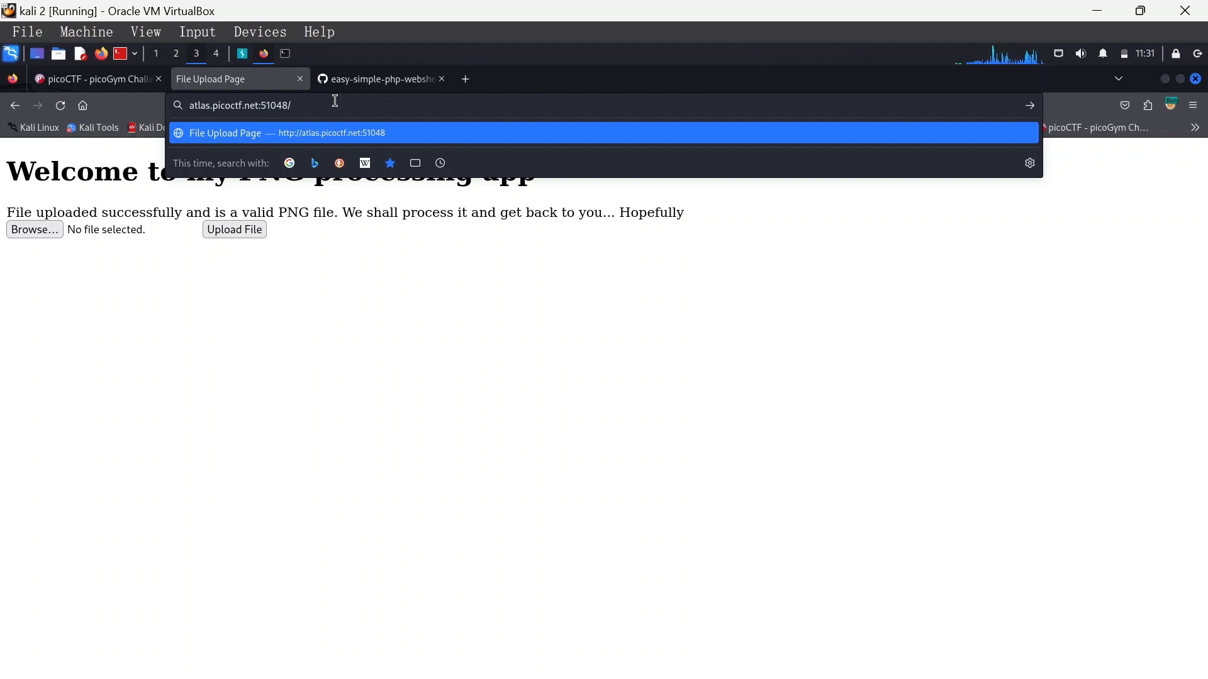
type("uploads")
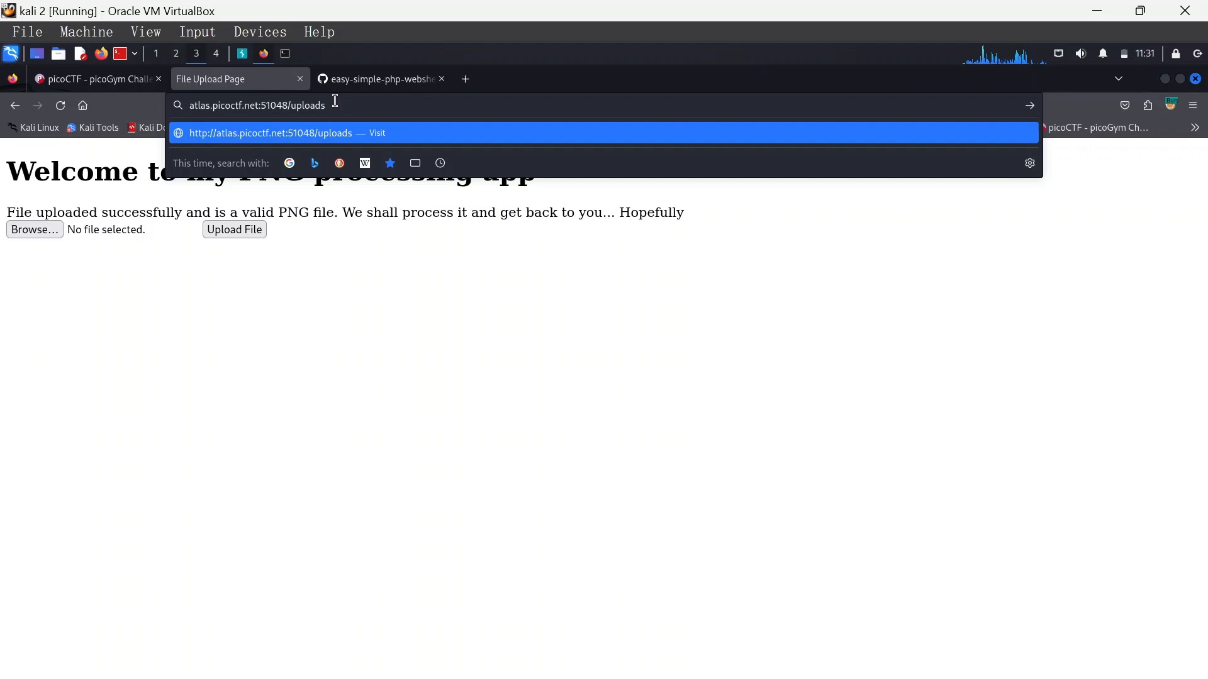
type("/")
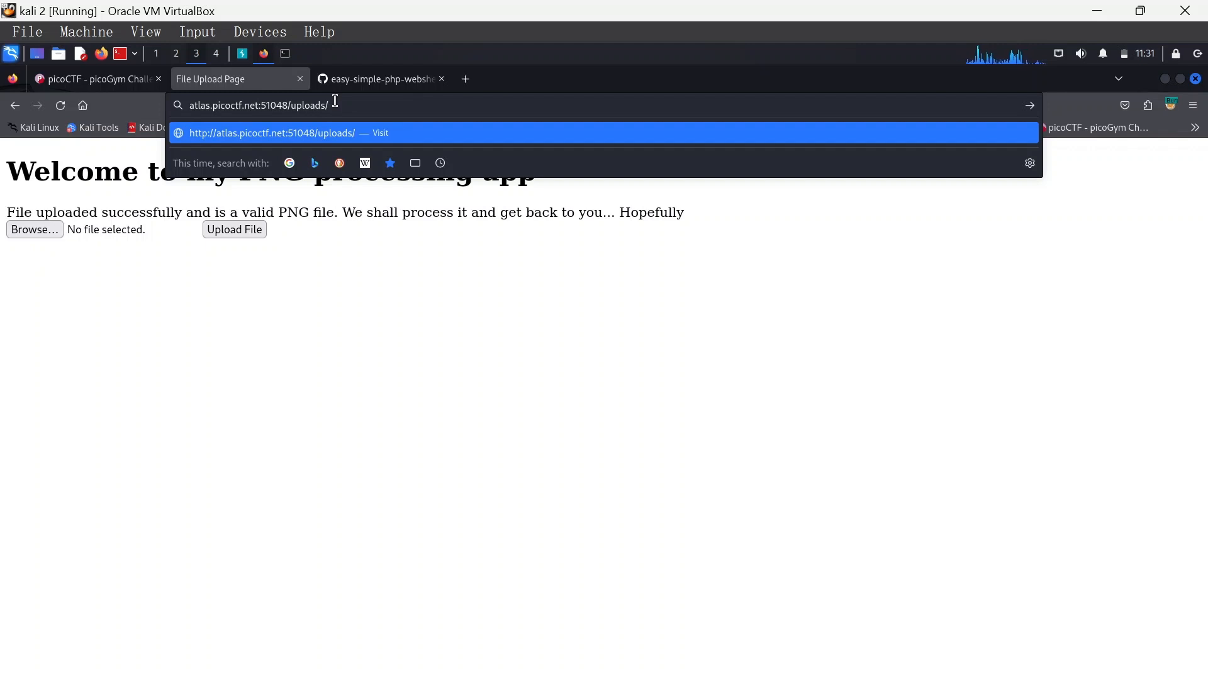
type("shell")
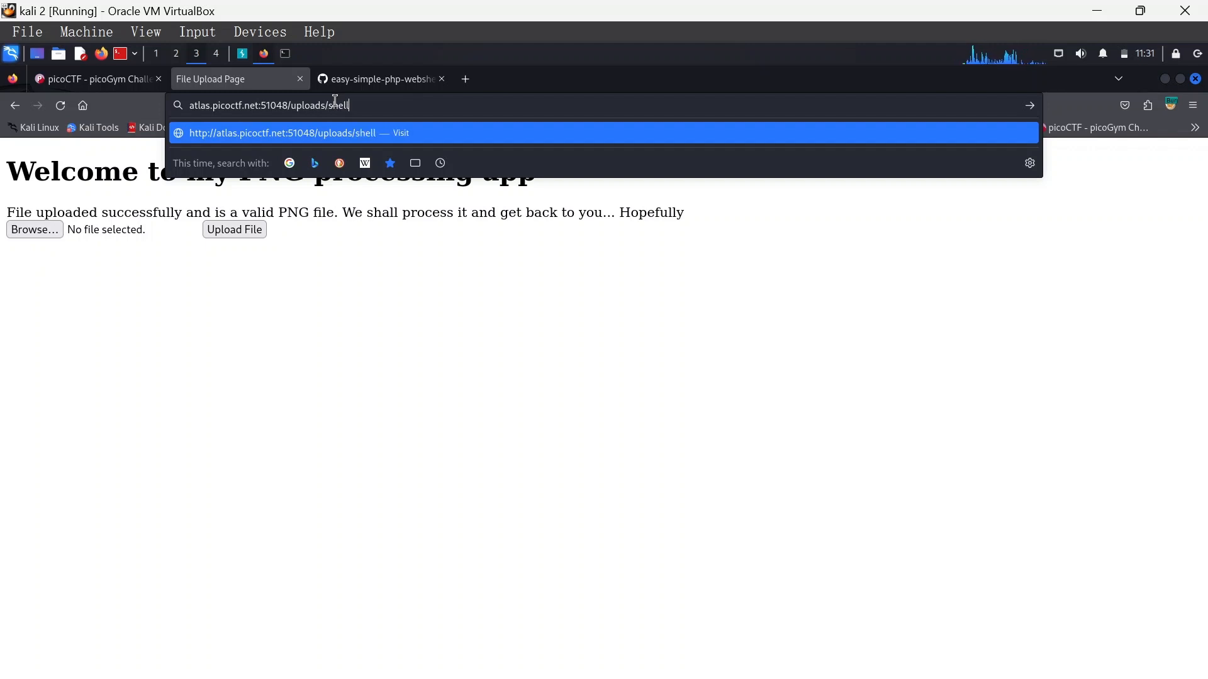
type(".")
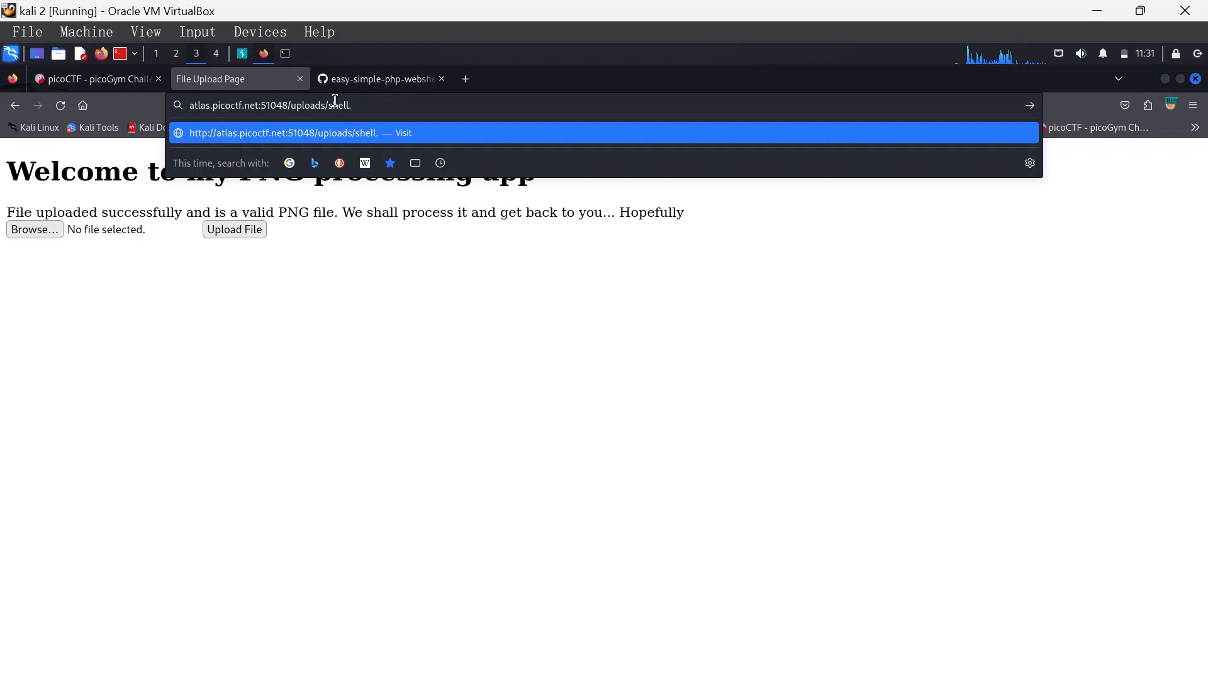
type("png.php")
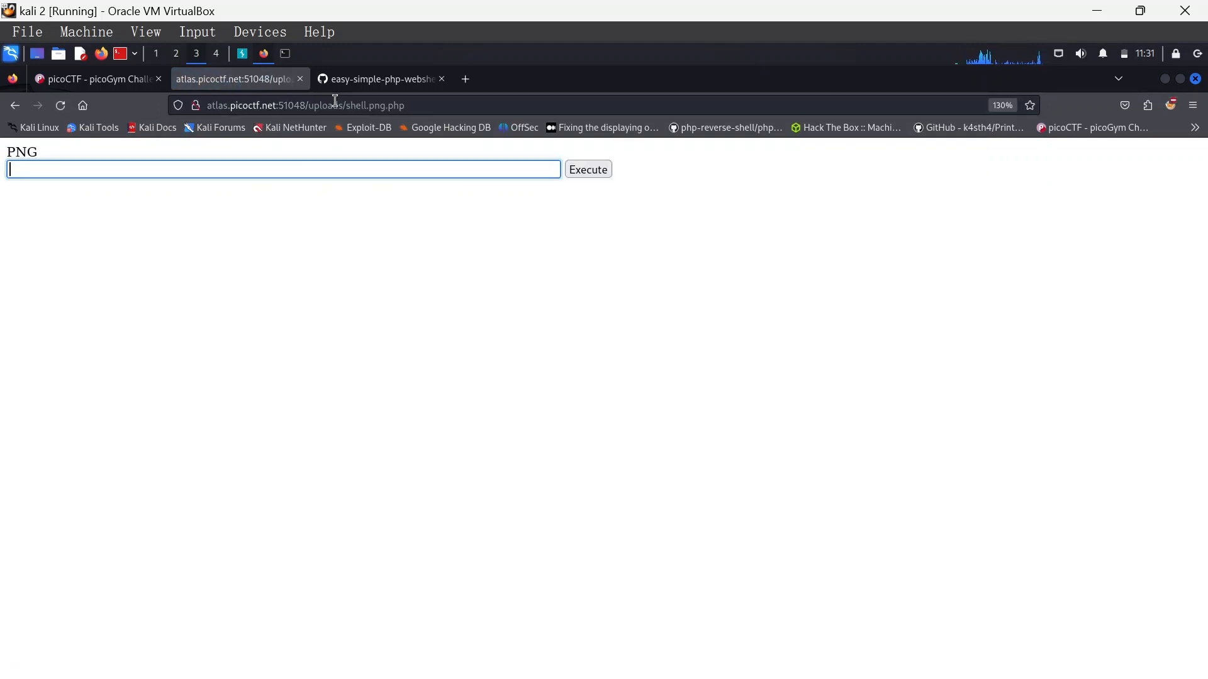
- Run id and whoami in the webshell, both returning www-data
type("id")
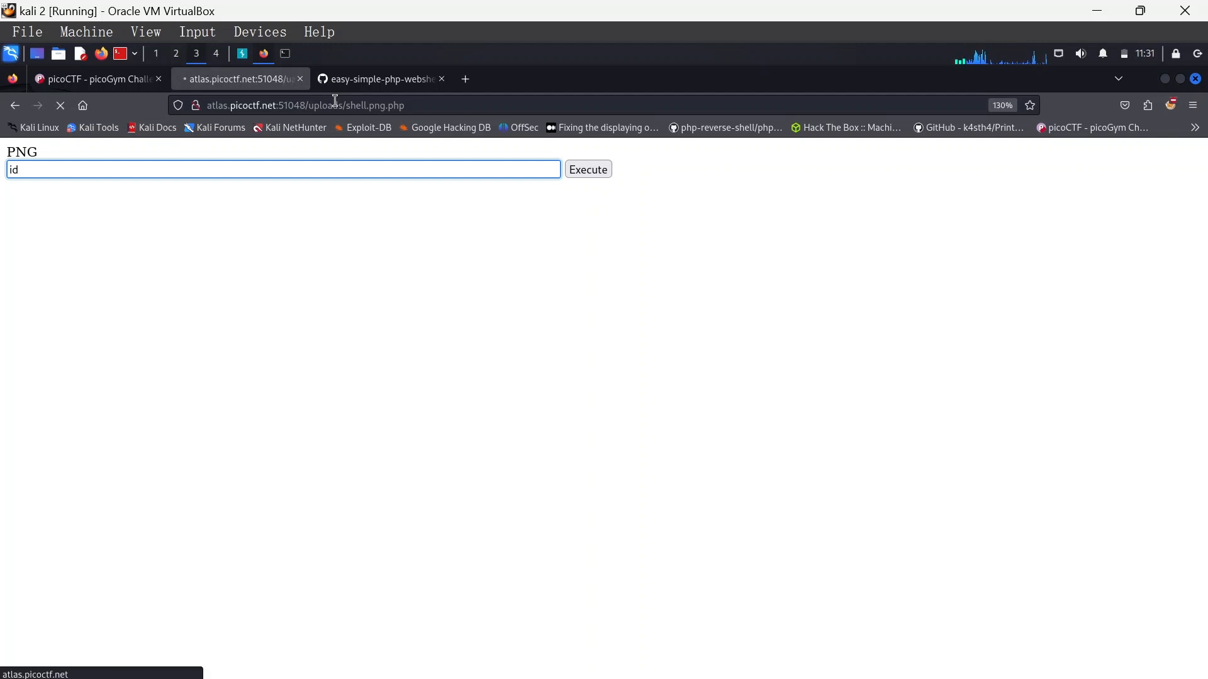
left_click(587, 168)
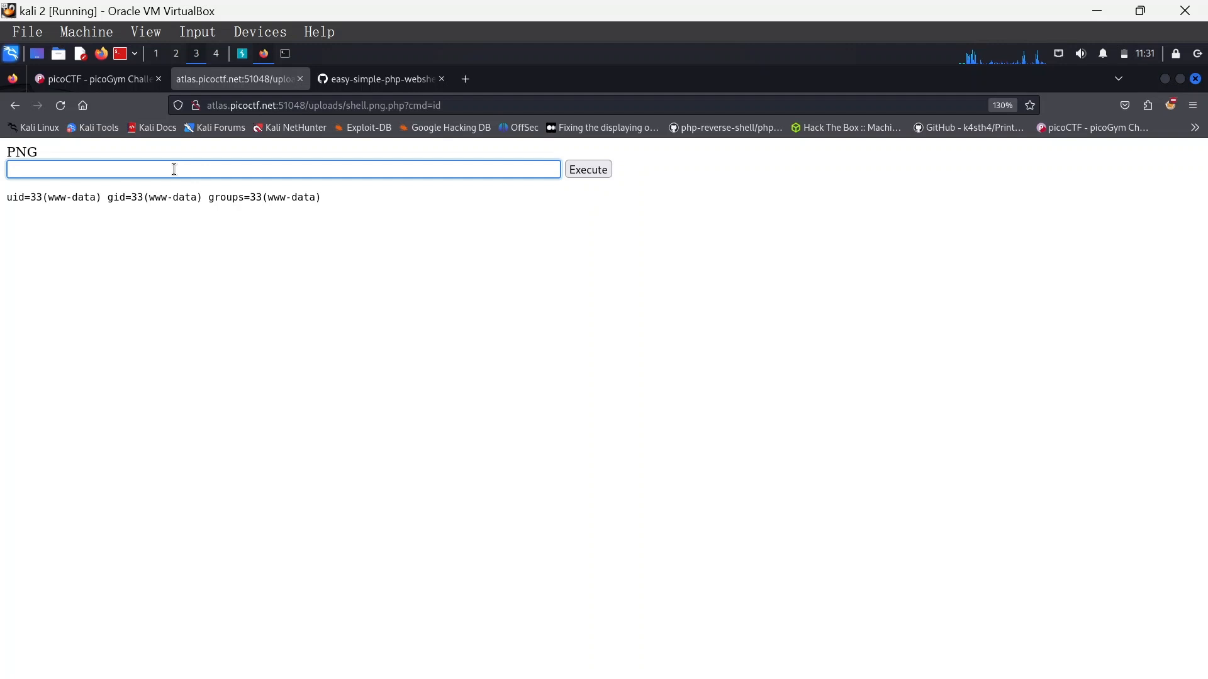
type("whoami")
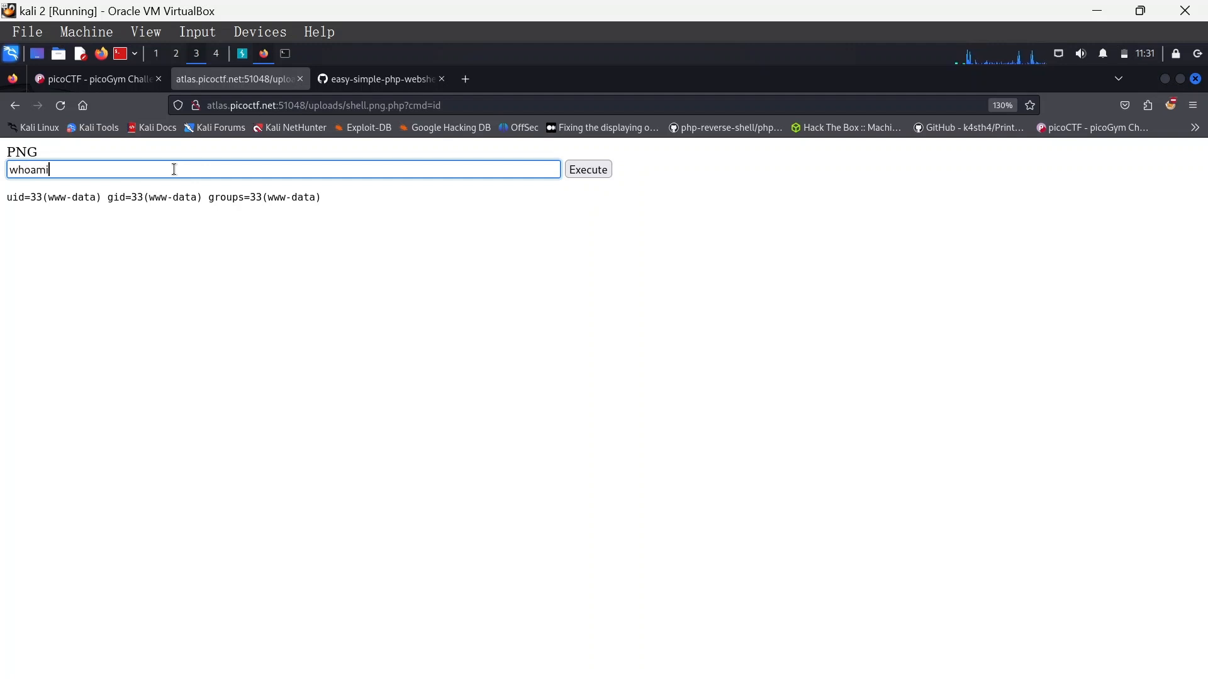
left_click(587, 169)
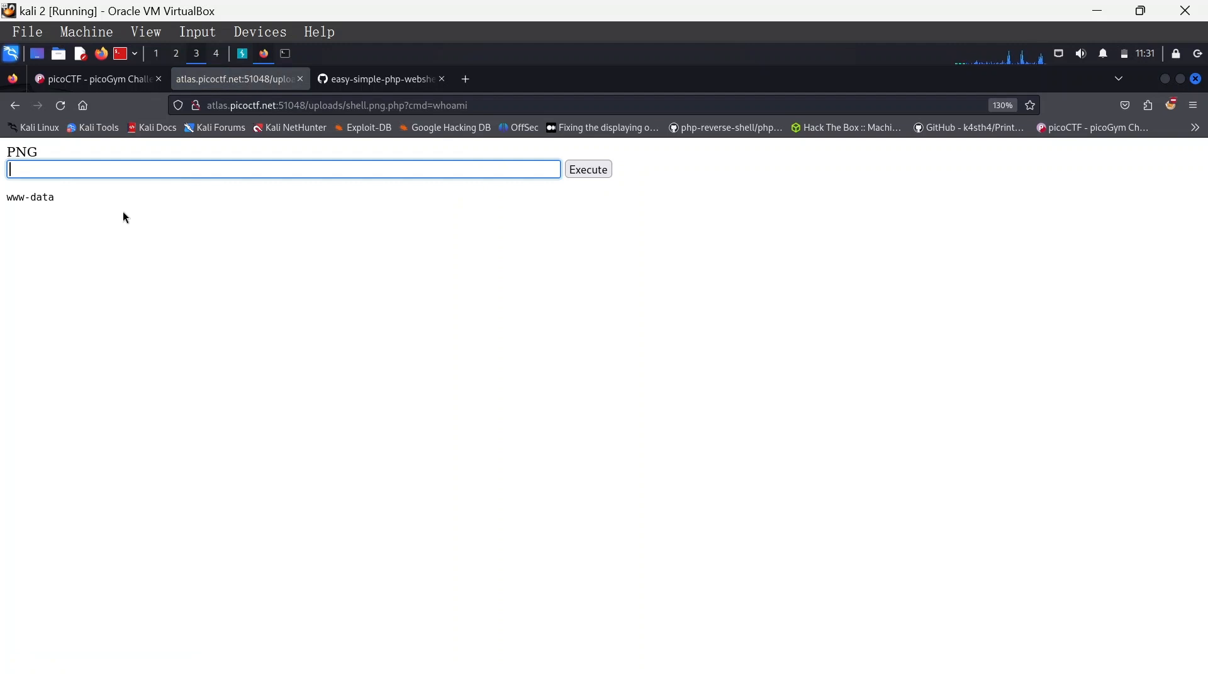
- Run pwd, ls and cd in the webshell, showing /var/www/html/uploads as the working directory
type("p")
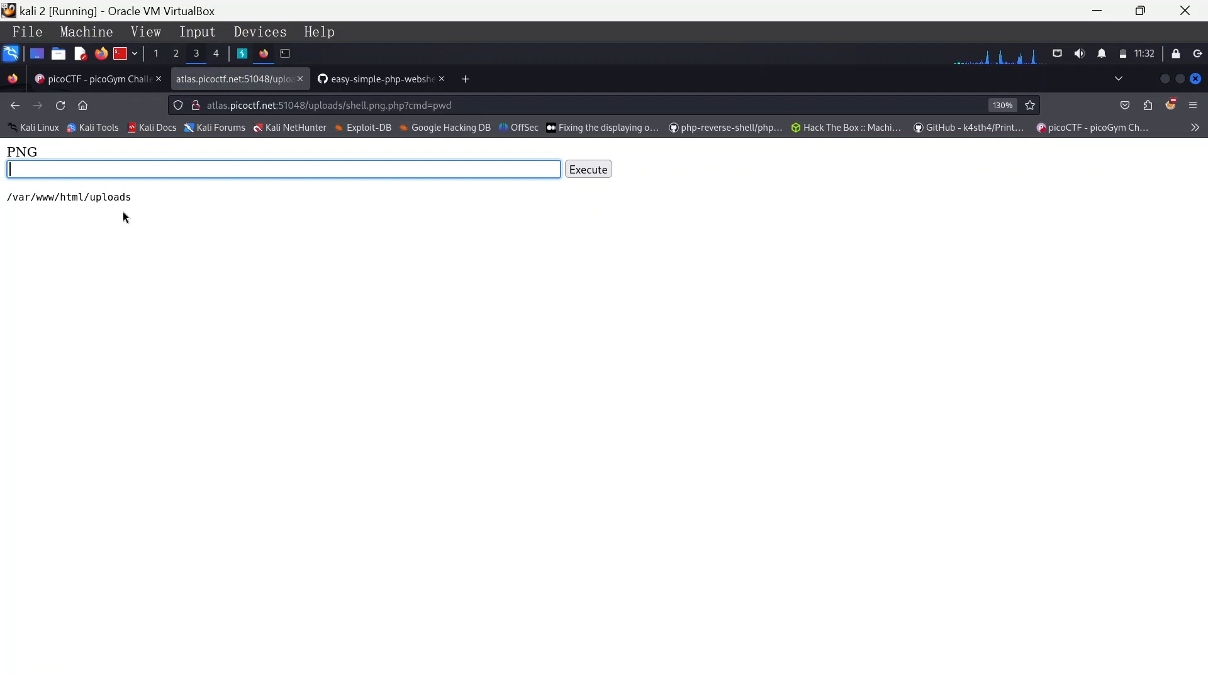
type("ls")
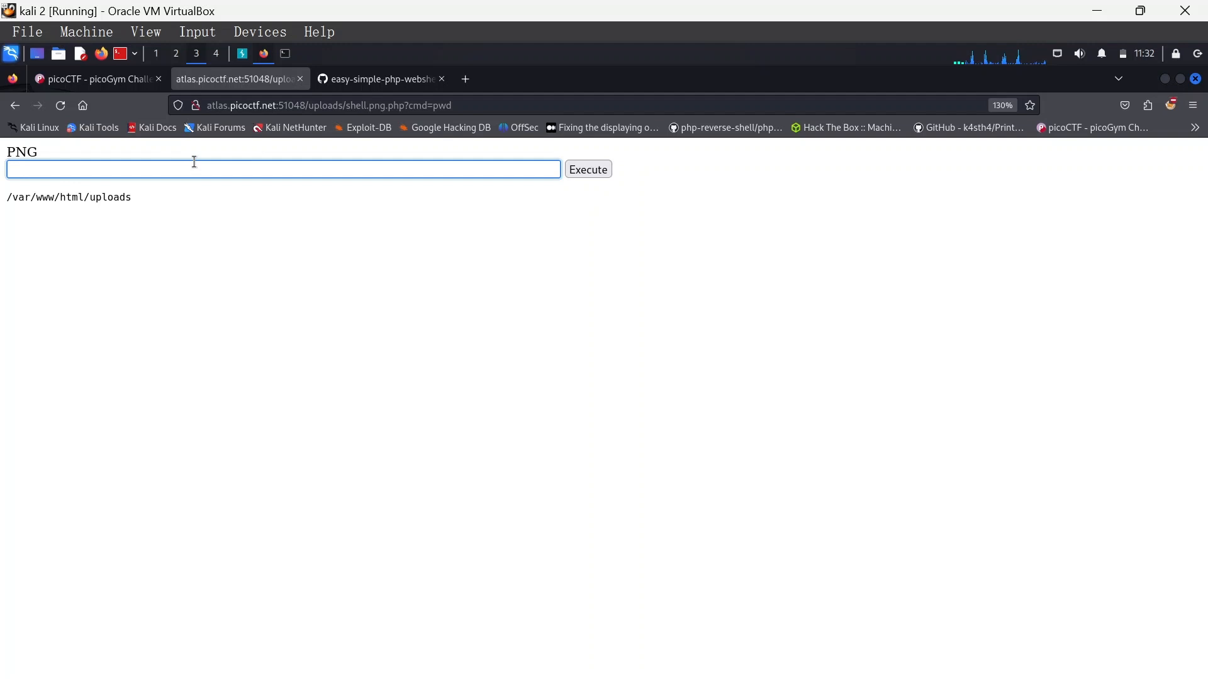
type("cd")
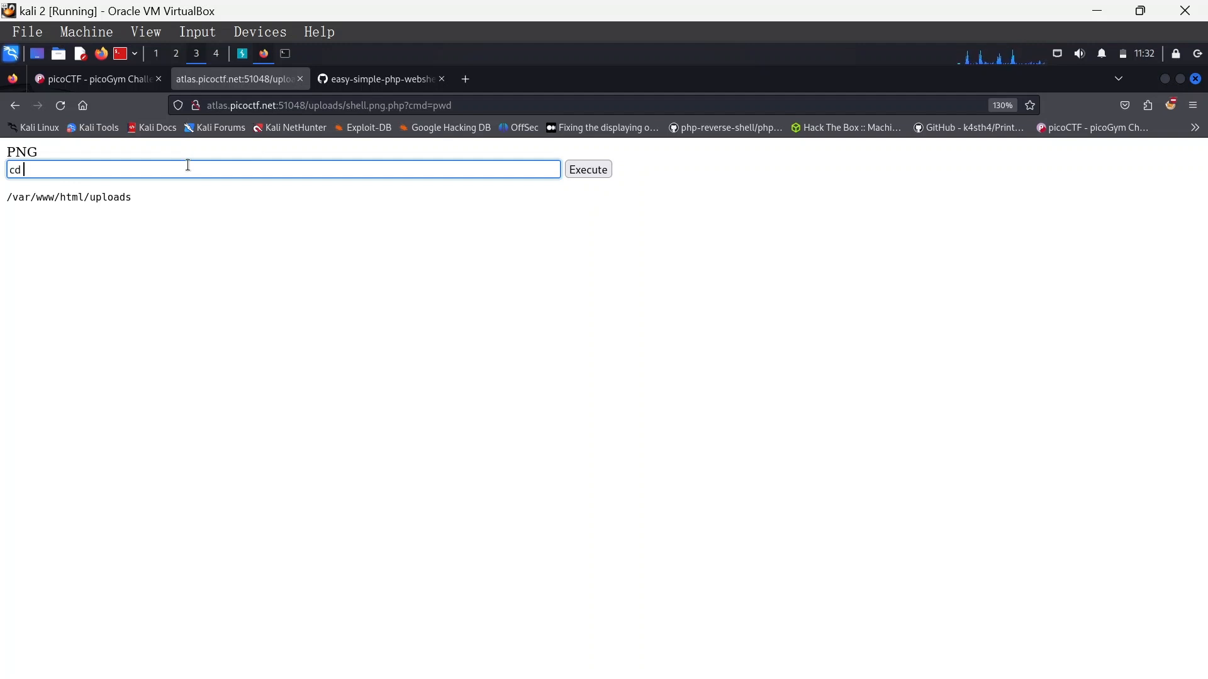
left_click(588, 168)
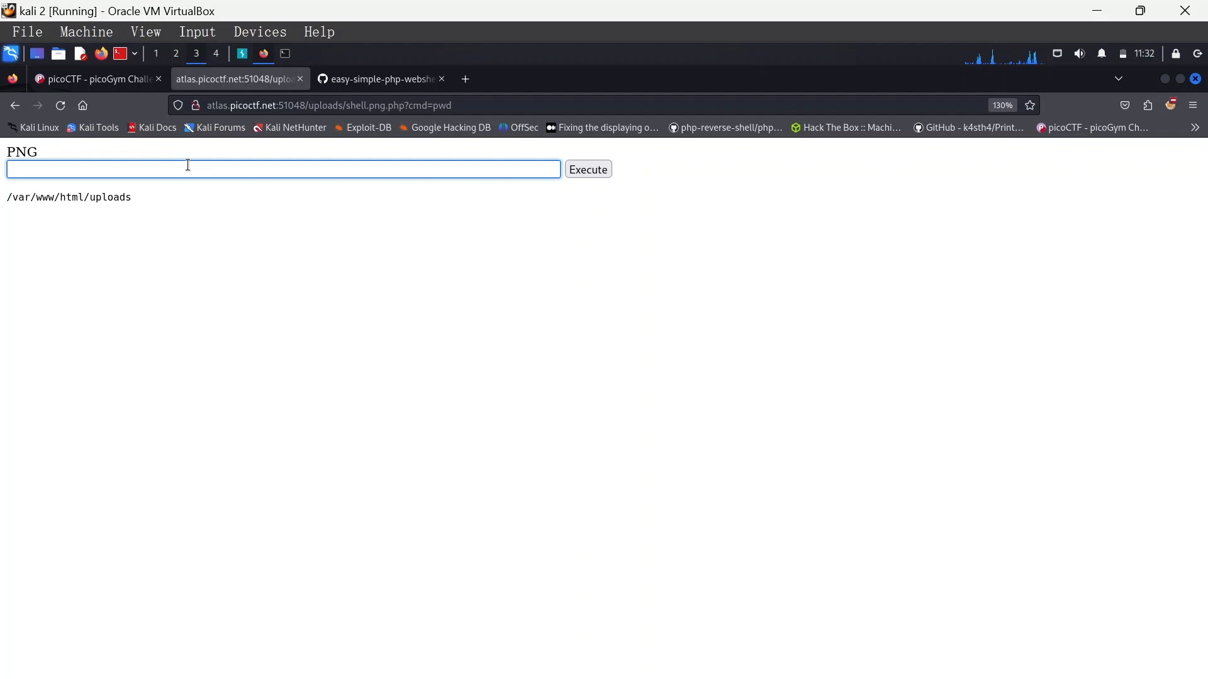
- Run find / -name "*.txt" through the webshell to list every .txt file on the server
type("find / -nam")
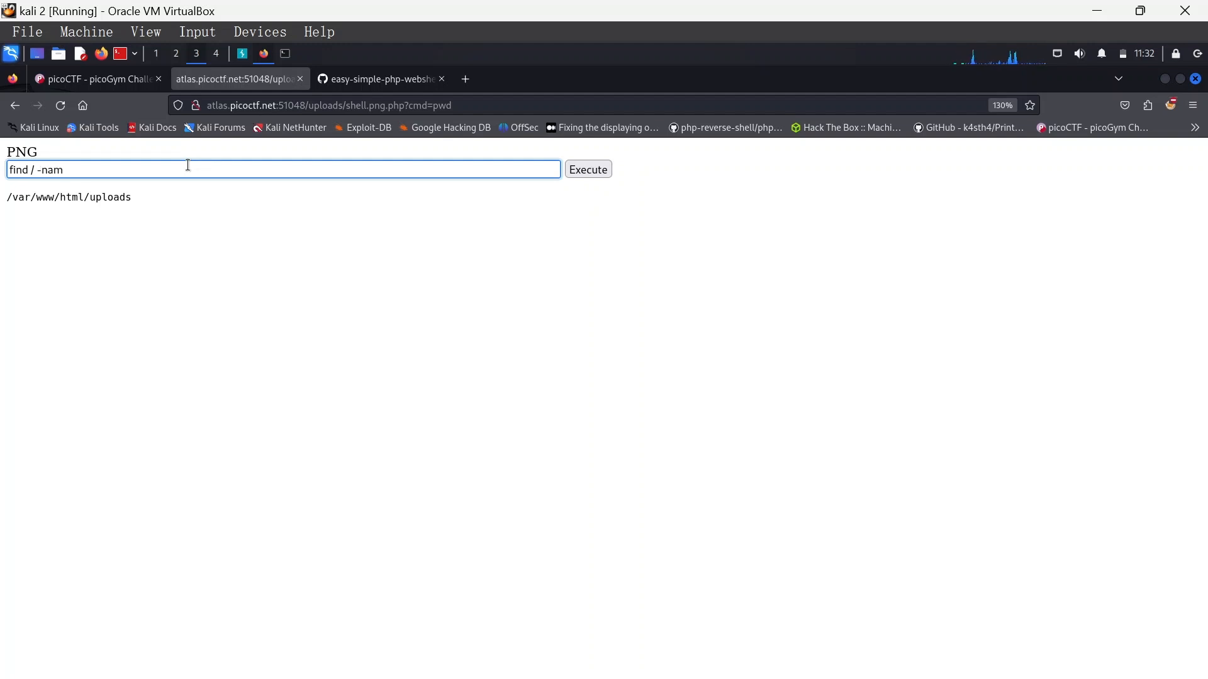
type("e")
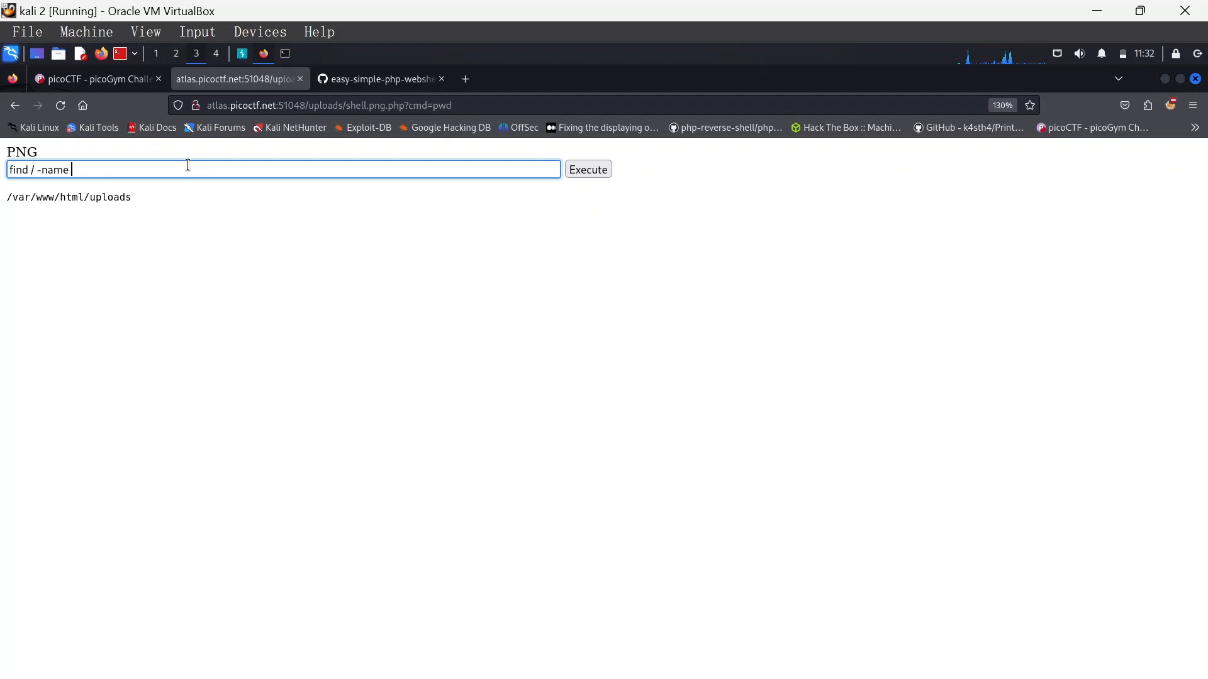
type("\"\"")
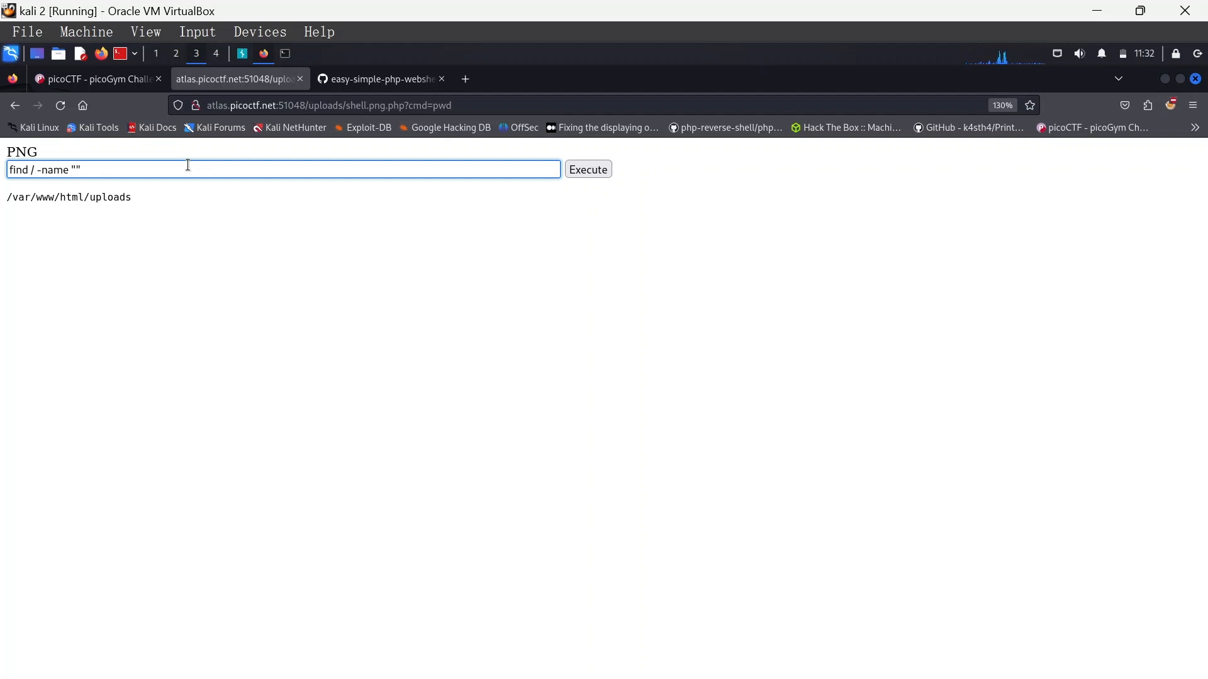
type("*")
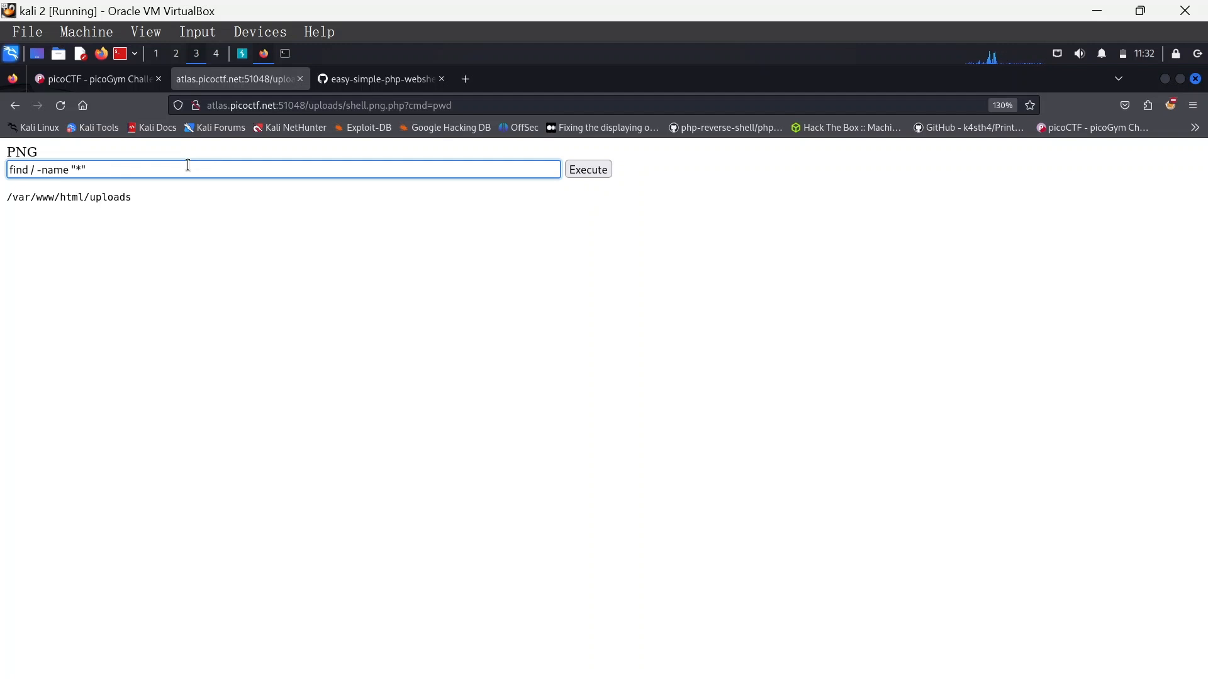
type(".txt")
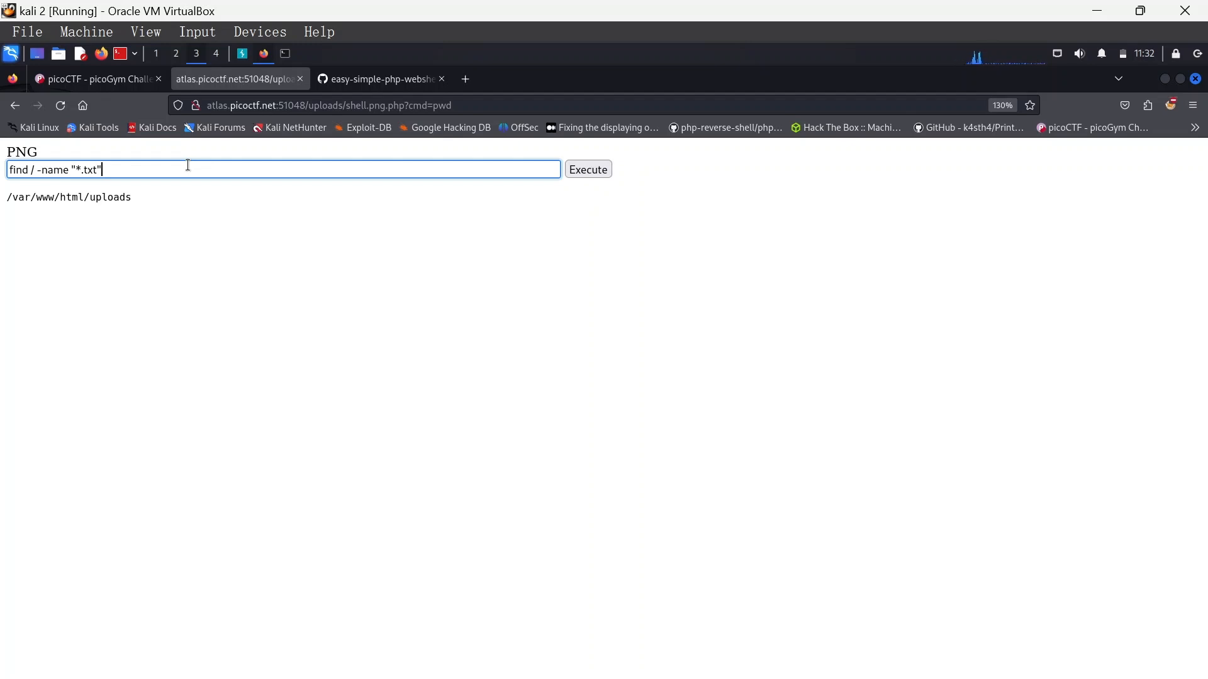
left_click(588, 169)
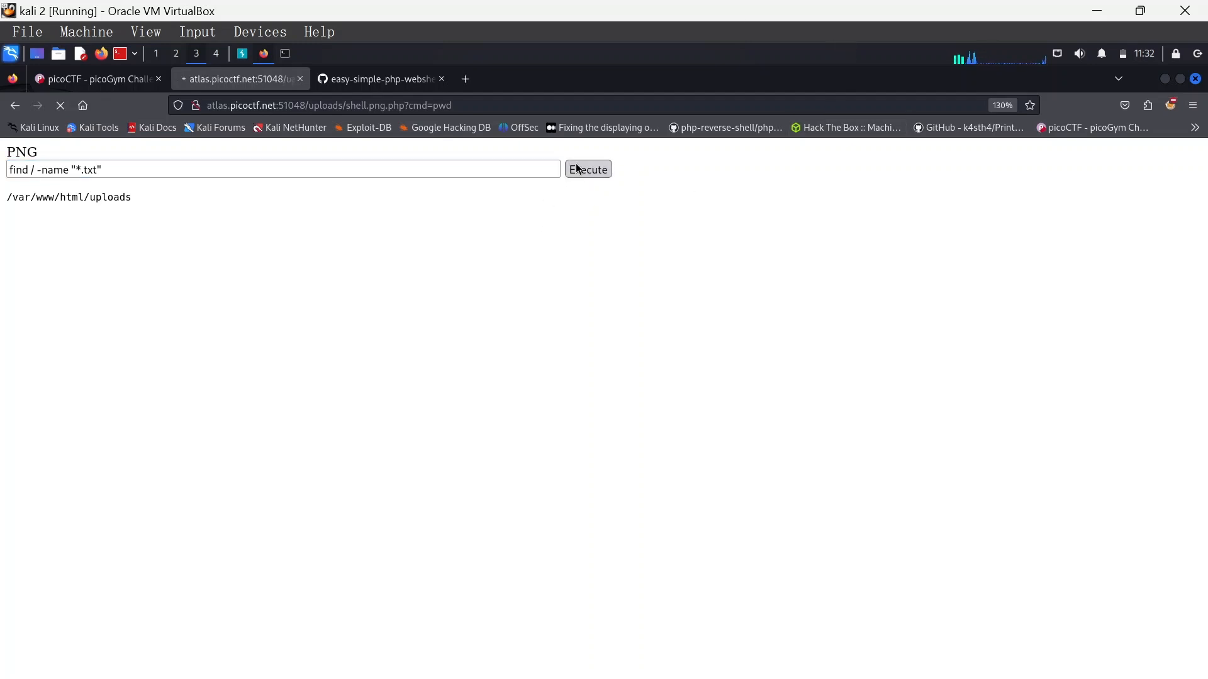
left_click(588, 169)
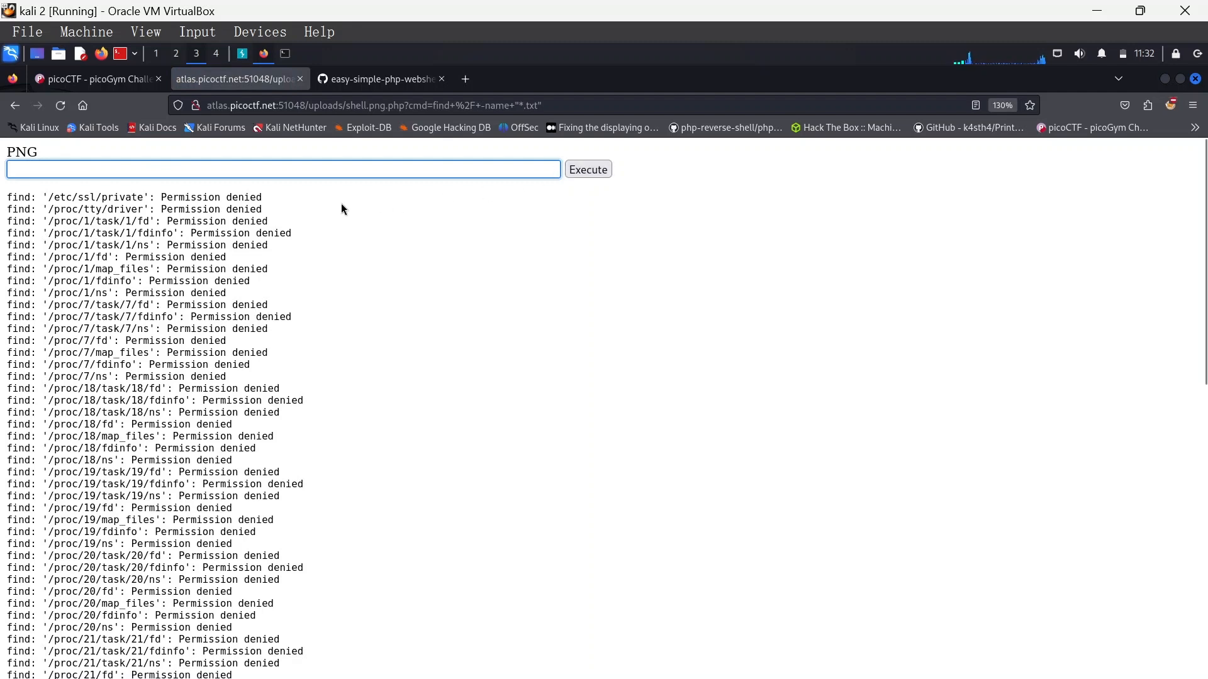
- Scroll to the bottom of the results and select the odd path /var/www/html/GQ4DOOBVMMYGK.txt
scroll("down", 3)
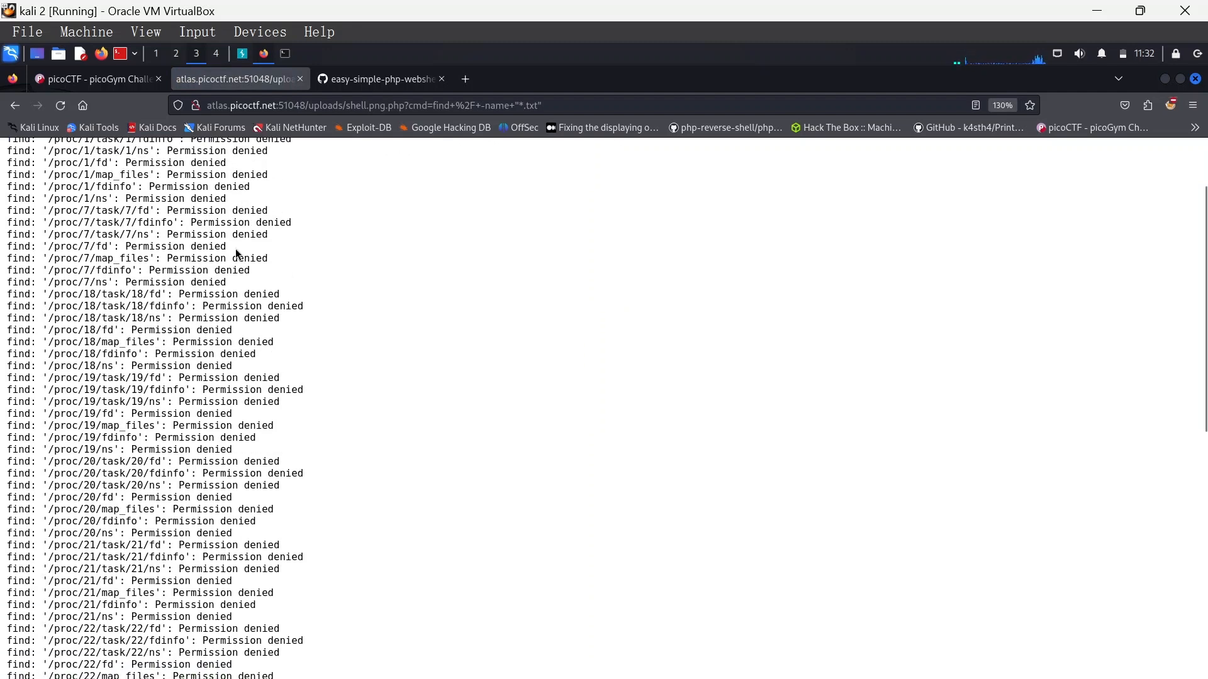
scroll("down", 3)
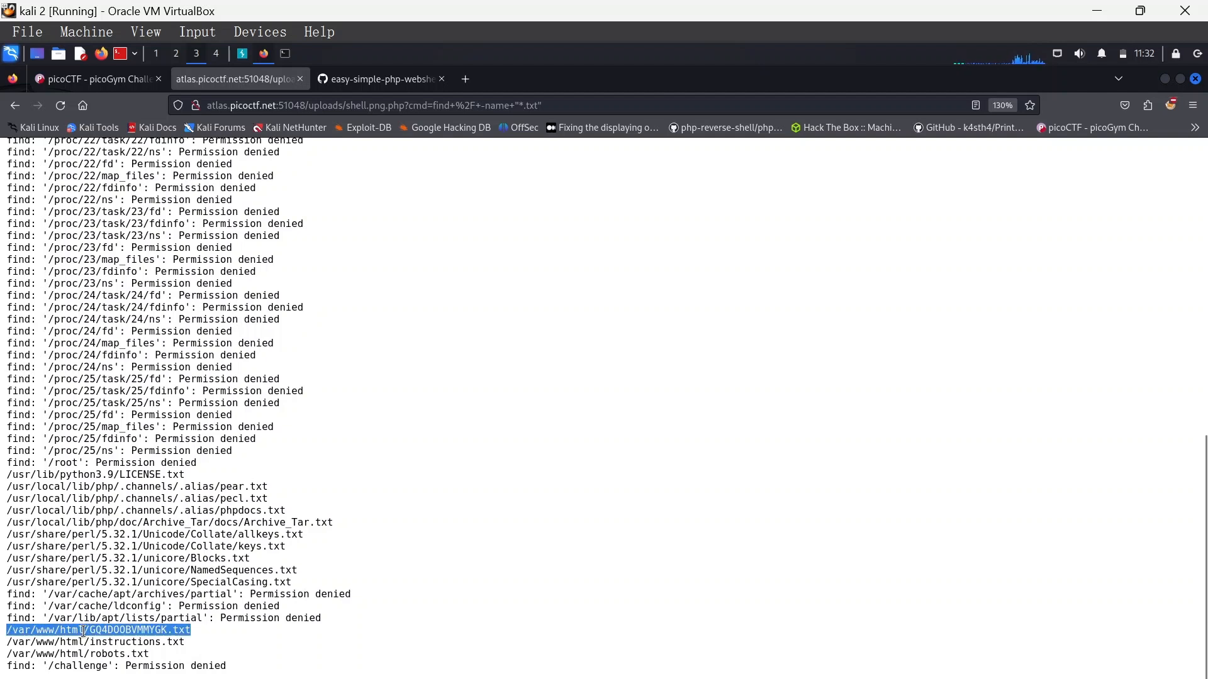
left_click(128, 629)
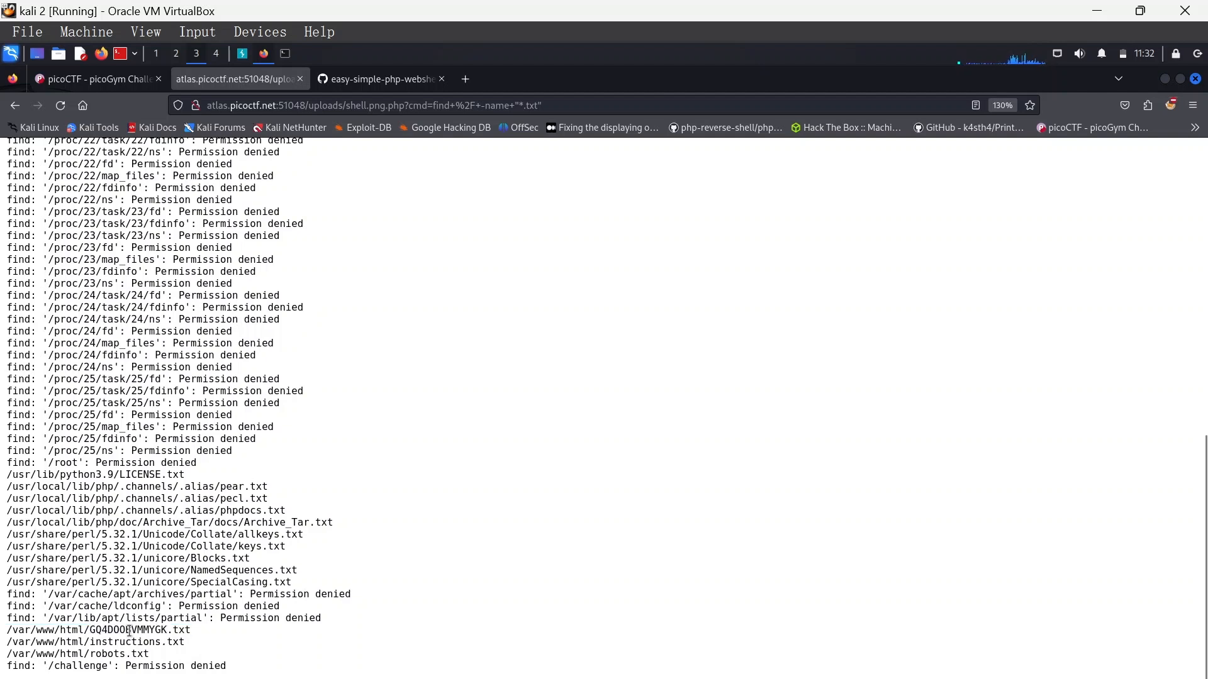
double_click(129, 629)
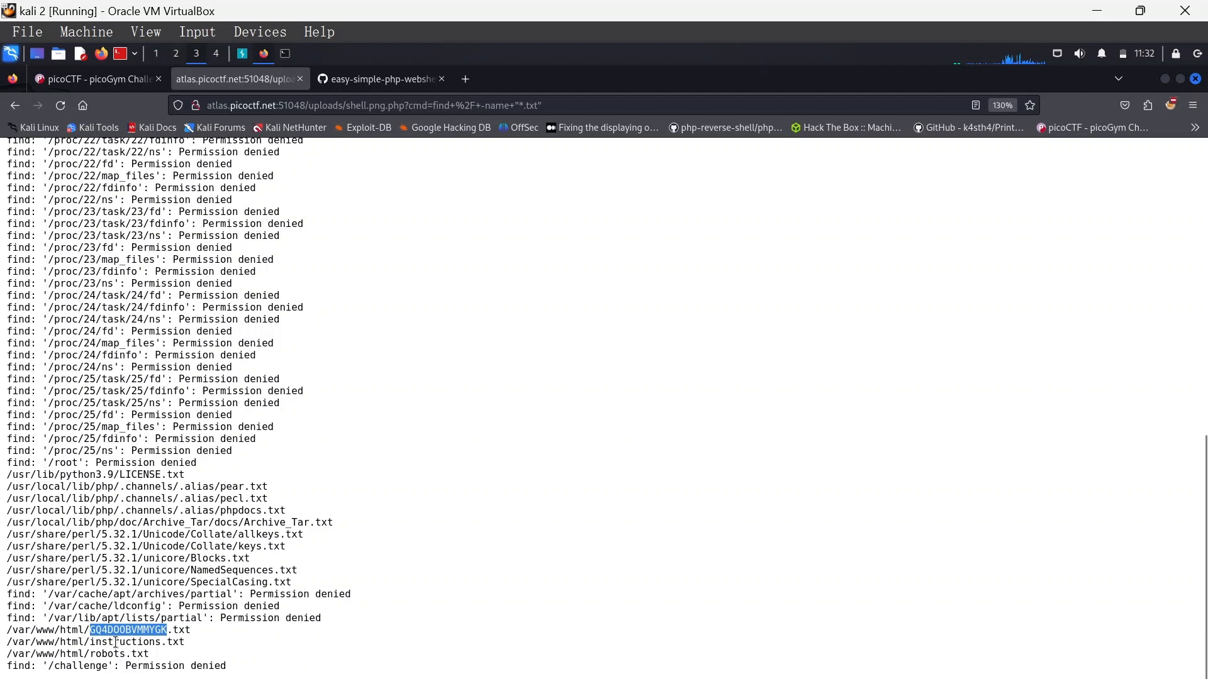
mouse_move(149, 658)
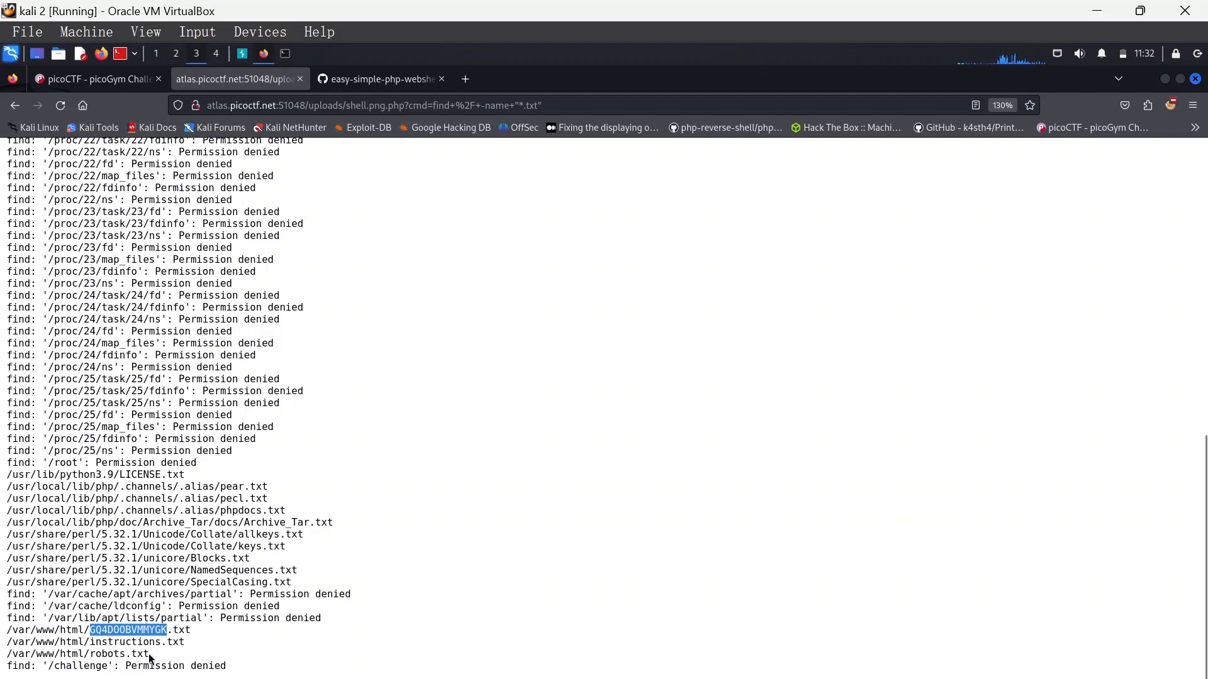
triple_click(94, 629)
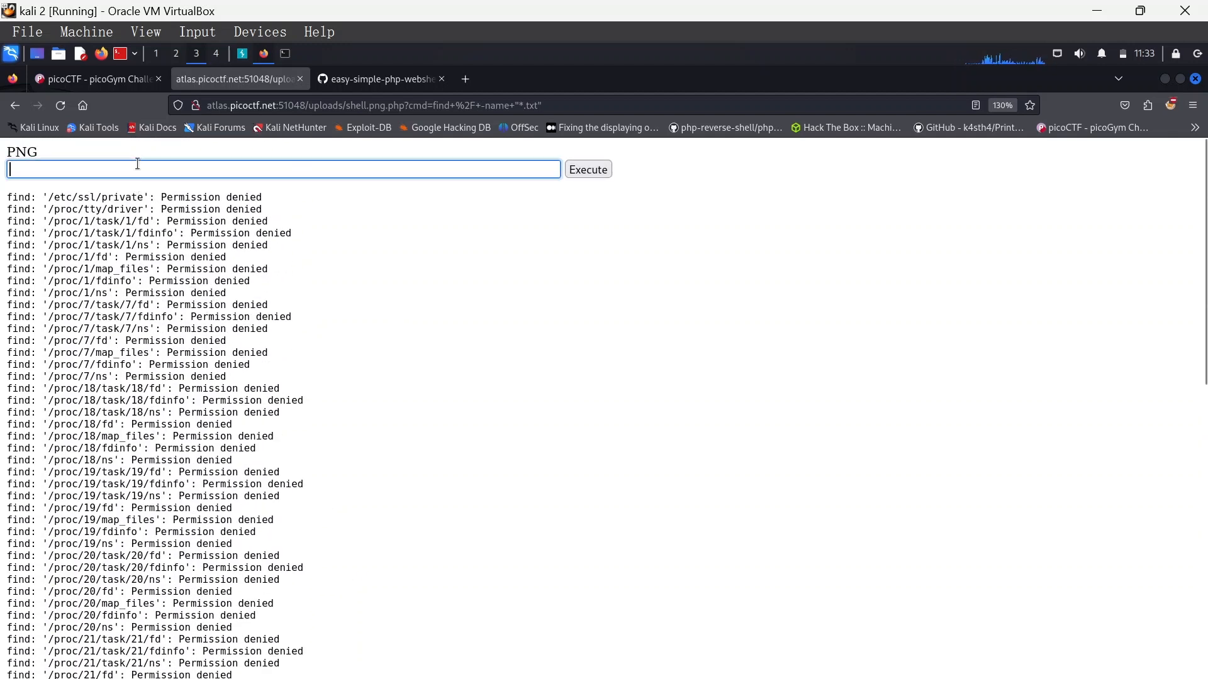
- Run cat /var/www/html/GQ4DOOBVMMYGK.txt to print the picoCTF flag, then return to the Trickster challenge page
type("cat /var/www/html/GQ4DOOBVMMYGK.txt")
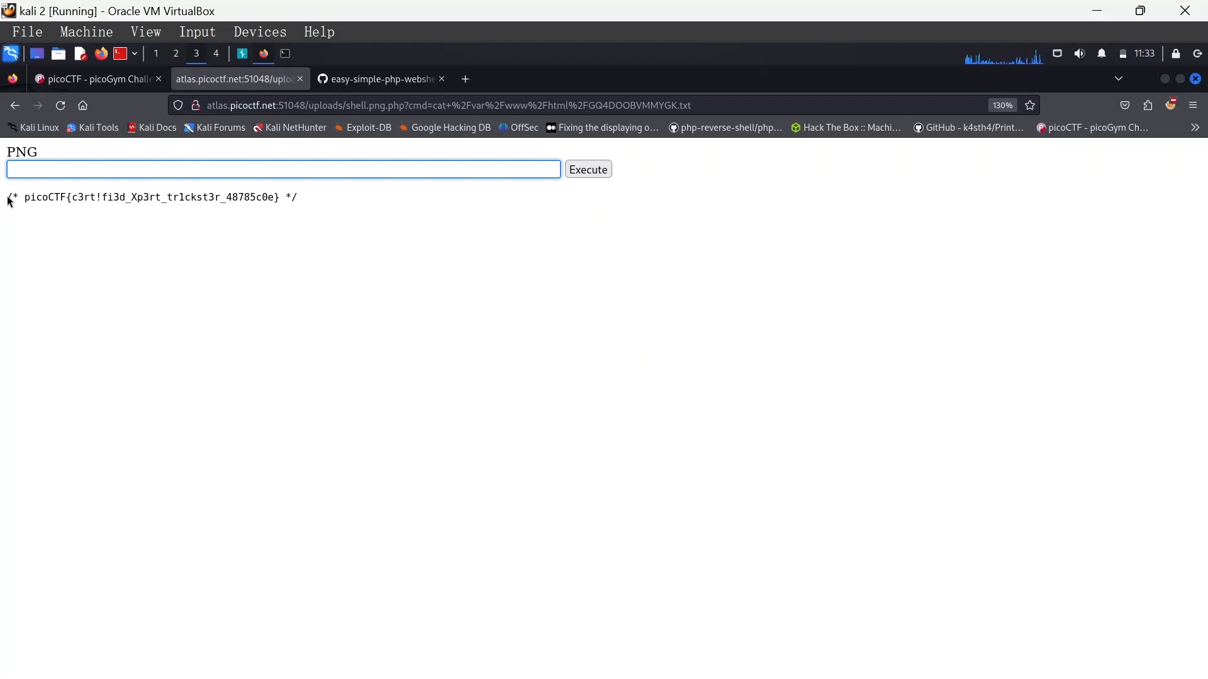
mouse_move(29, 202)
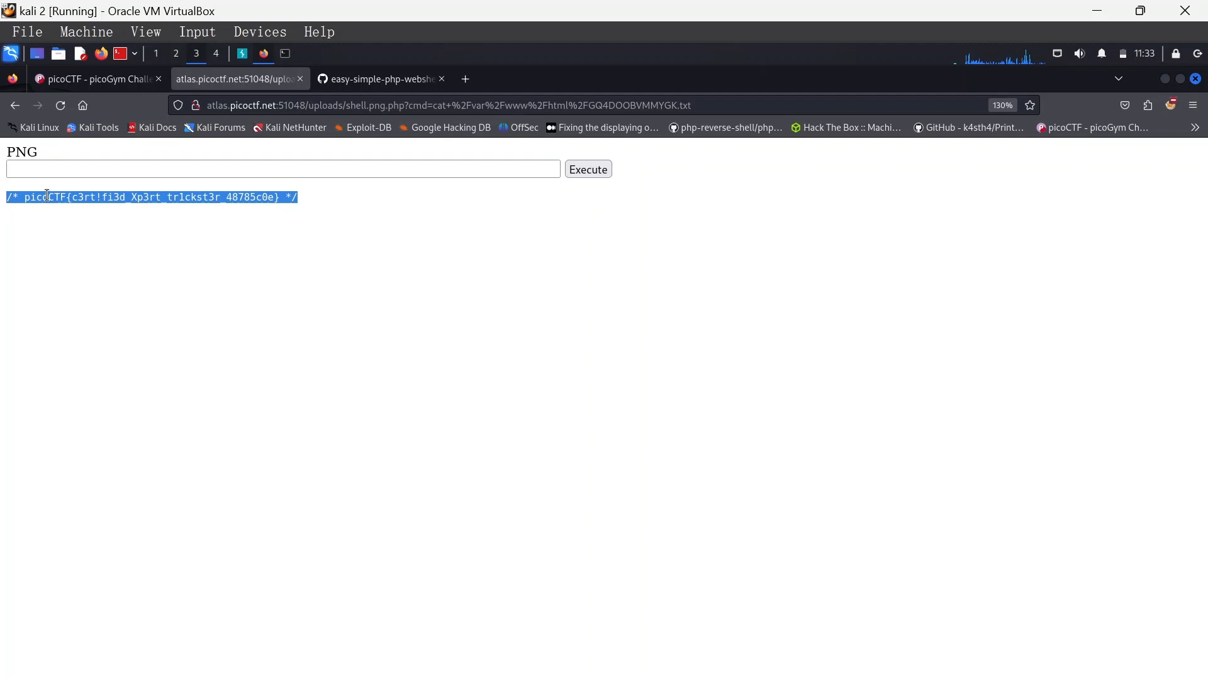
left_click(95, 78)
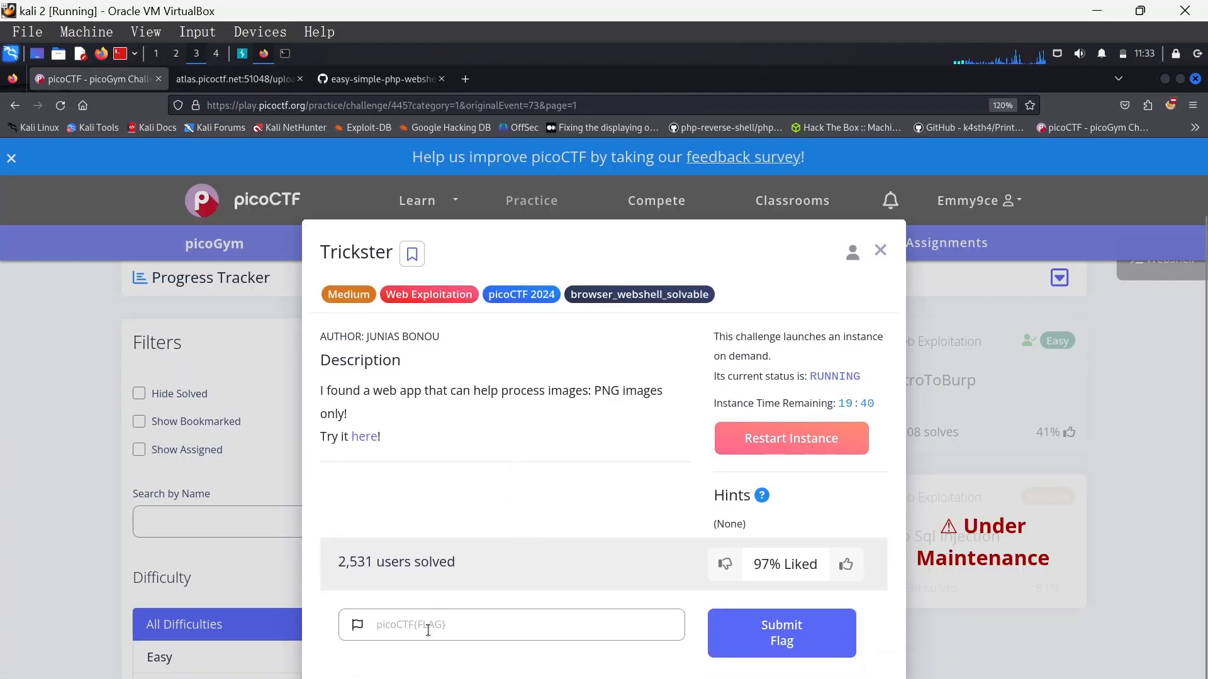
type("/* picoCTF{c3rt!fi3d_Xp3rt_tr1ckst3r_48785c0e} */")
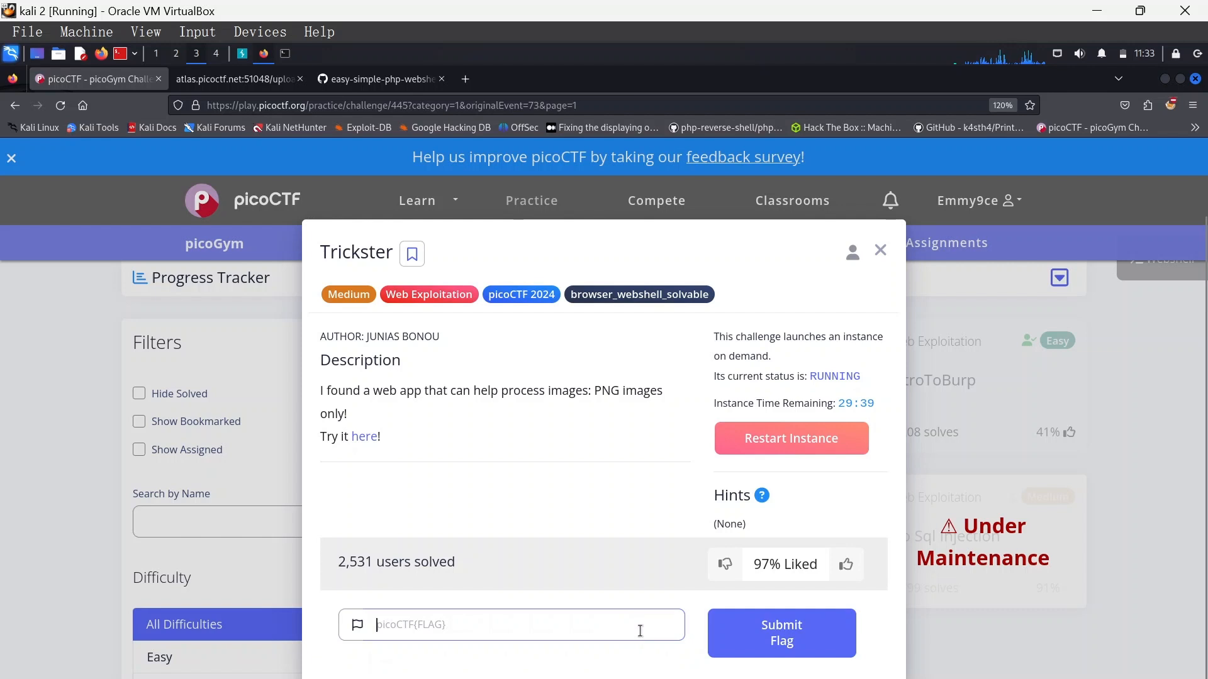
type("/* picoCTF{c3rt!fi3d_Xp3rt_tr1ckst3r_48785c0e} */")
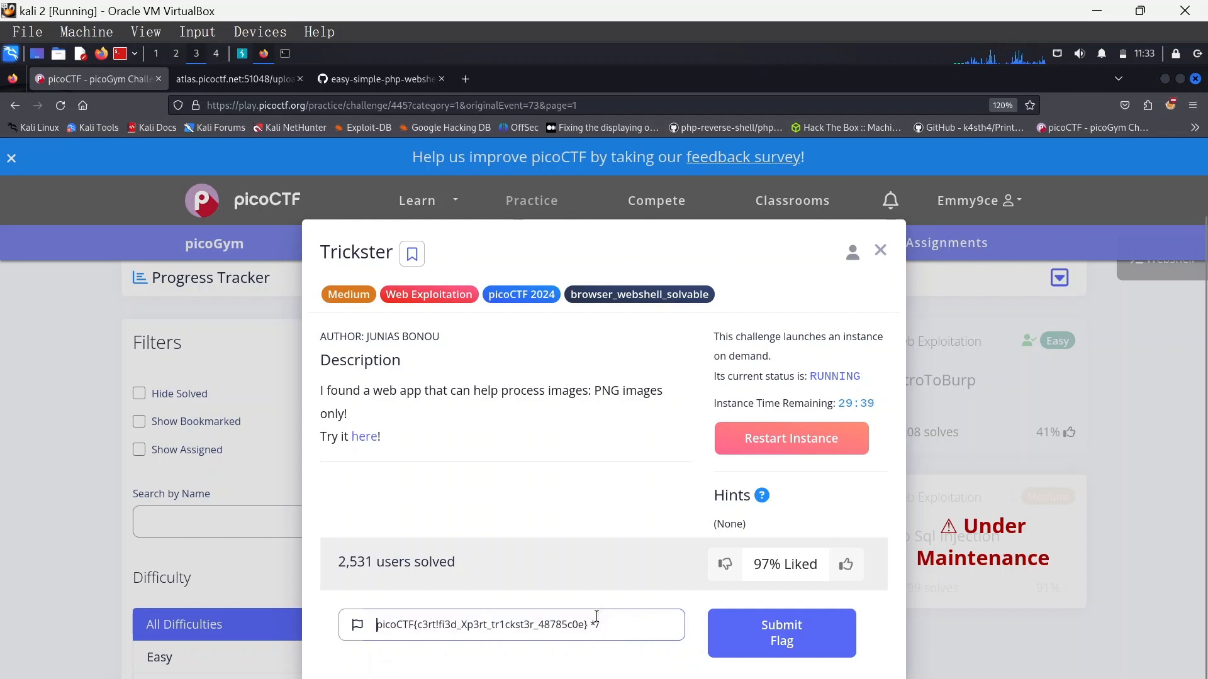
left_click(781, 633)
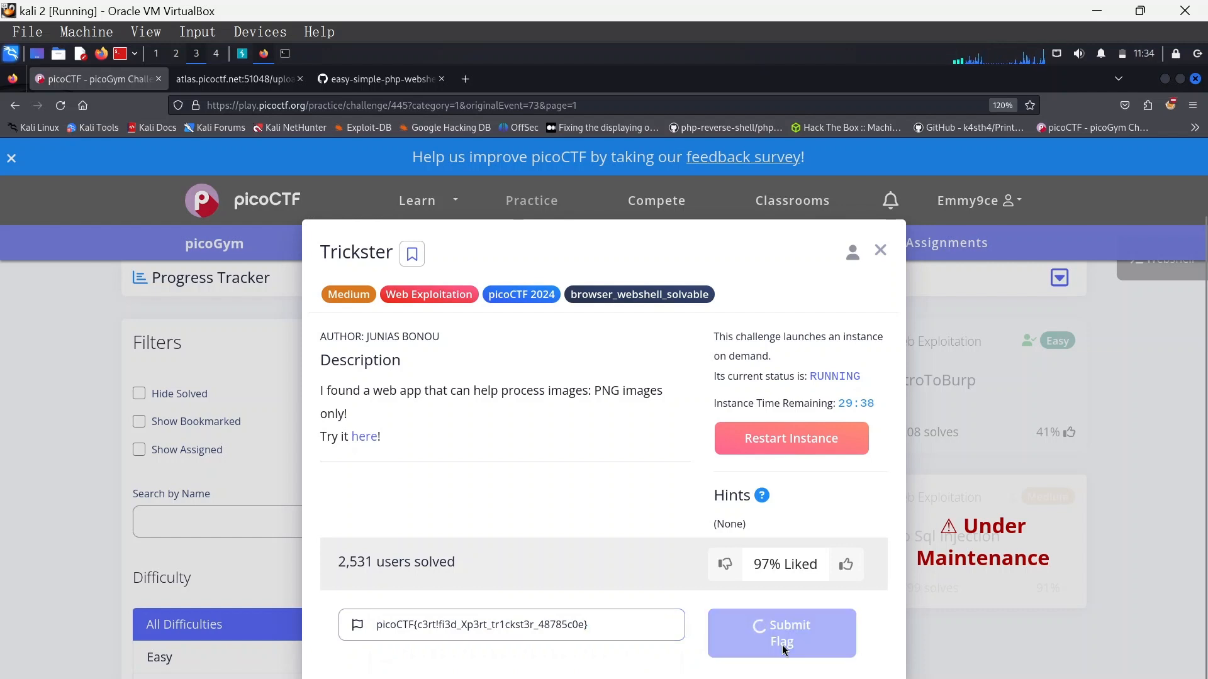
left_click(782, 633)
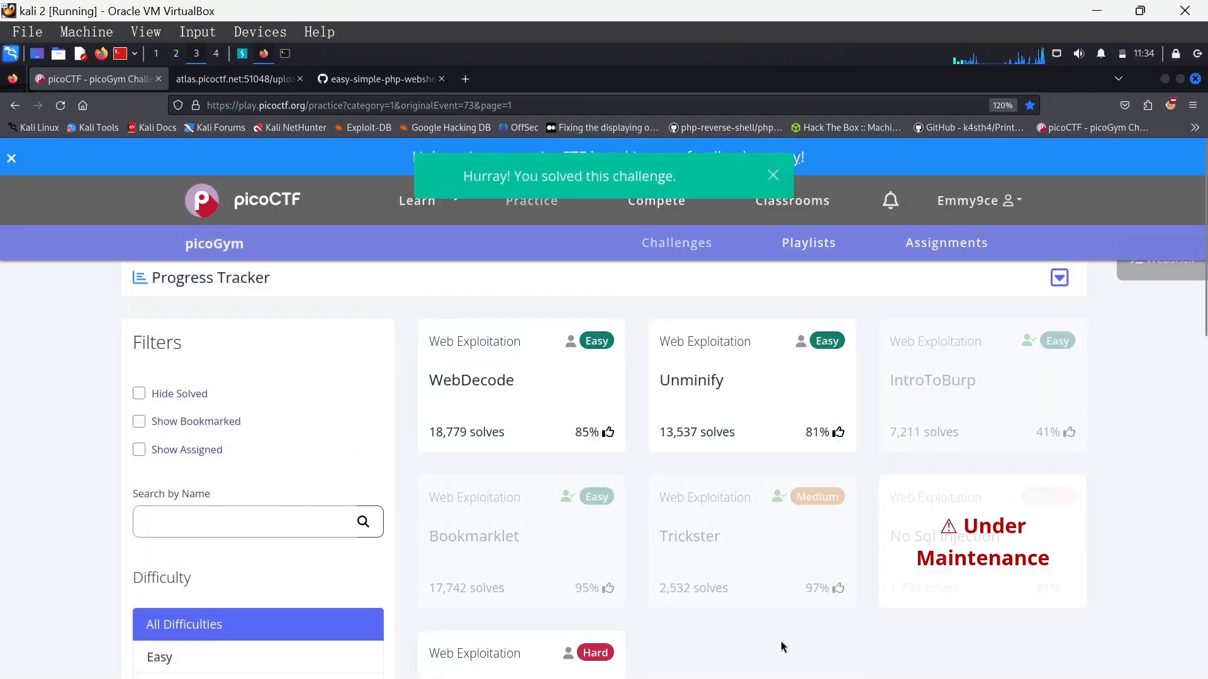